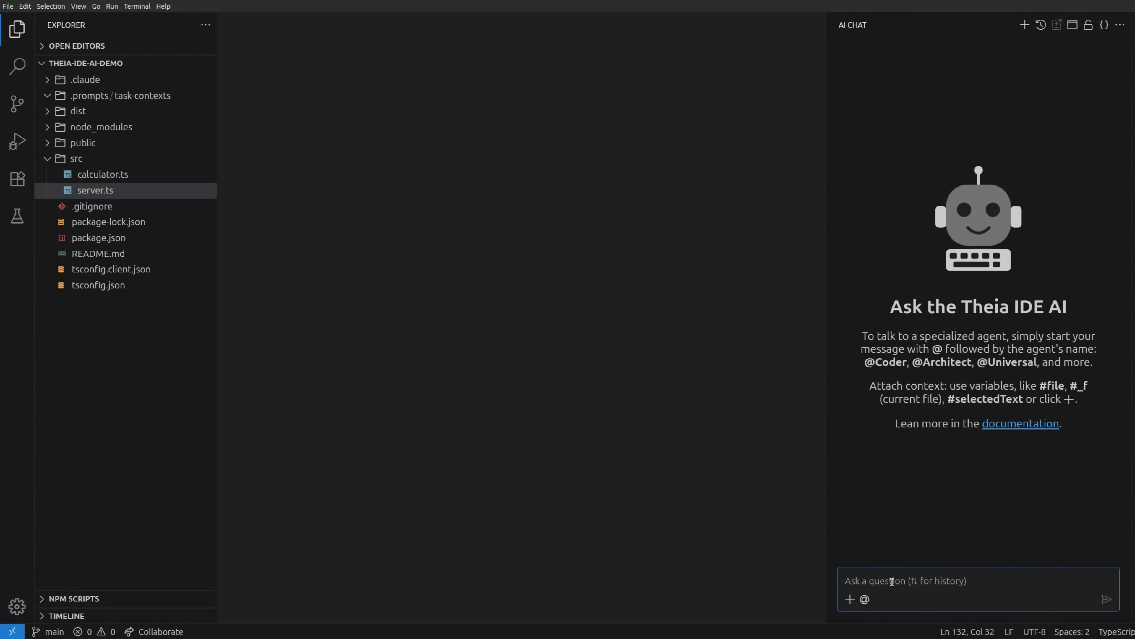
# Ask ClaudeCode in AI Chat to 'explain this' with #file:src/server.ts attached, then move to calculator.ts
pyautogui.write('@ClaudeCode explain')
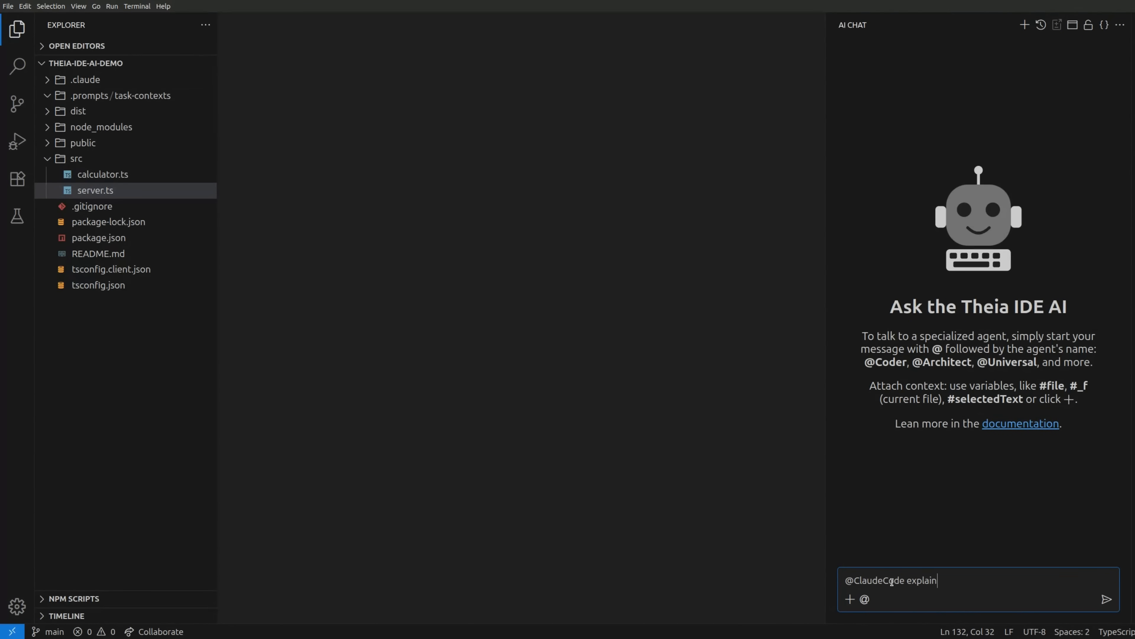
pyautogui.write('this')
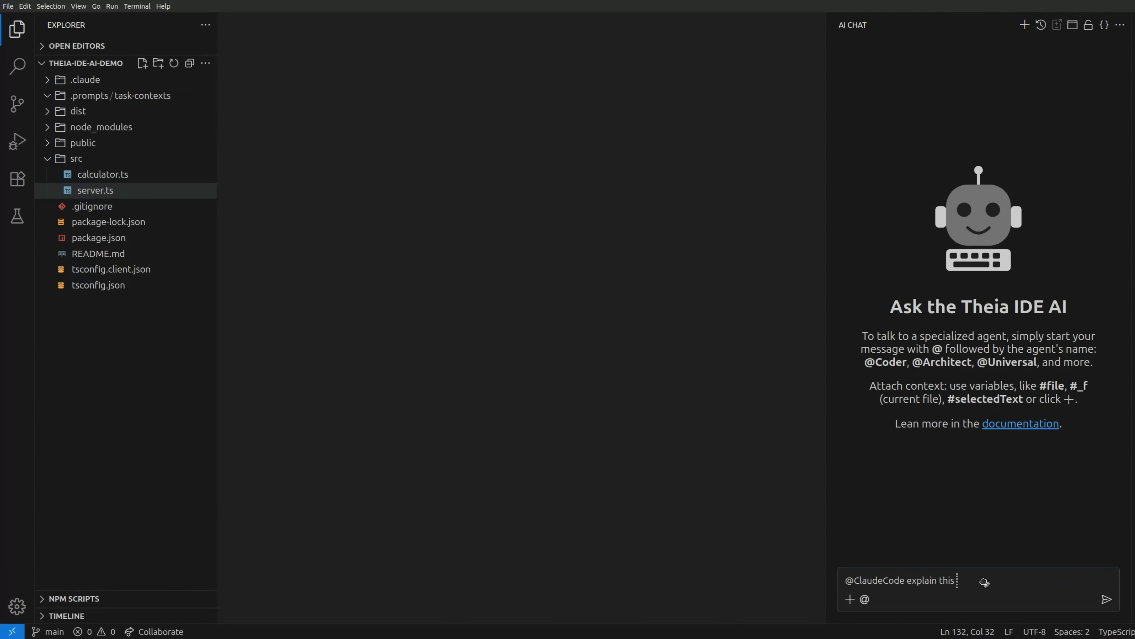
pyautogui.click(1107, 599)
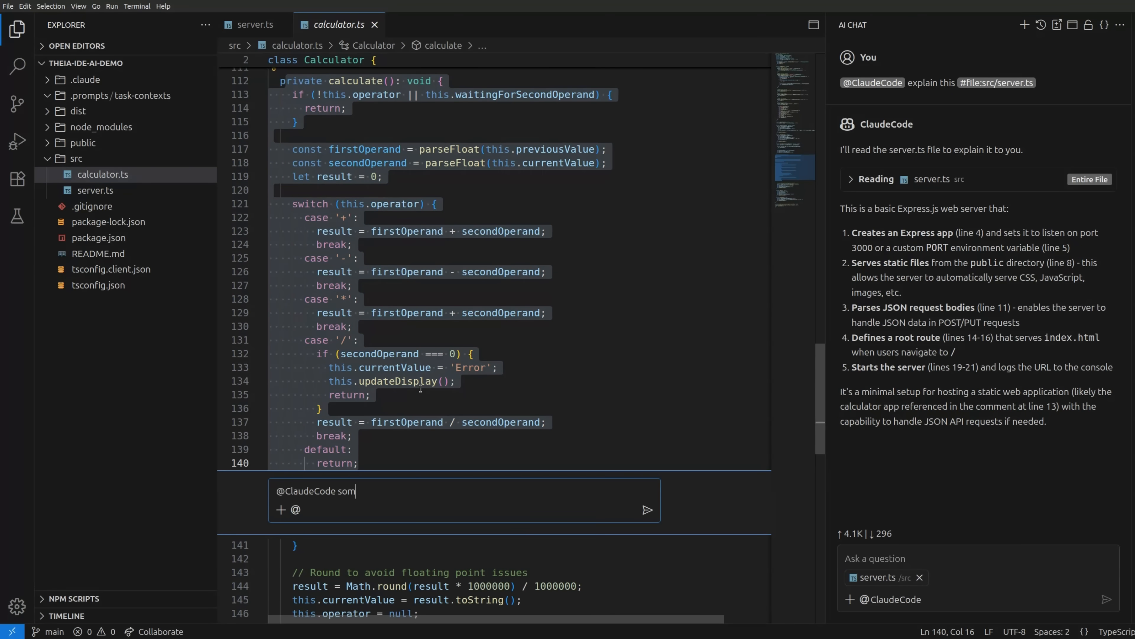
pyautogui.click(645, 509)
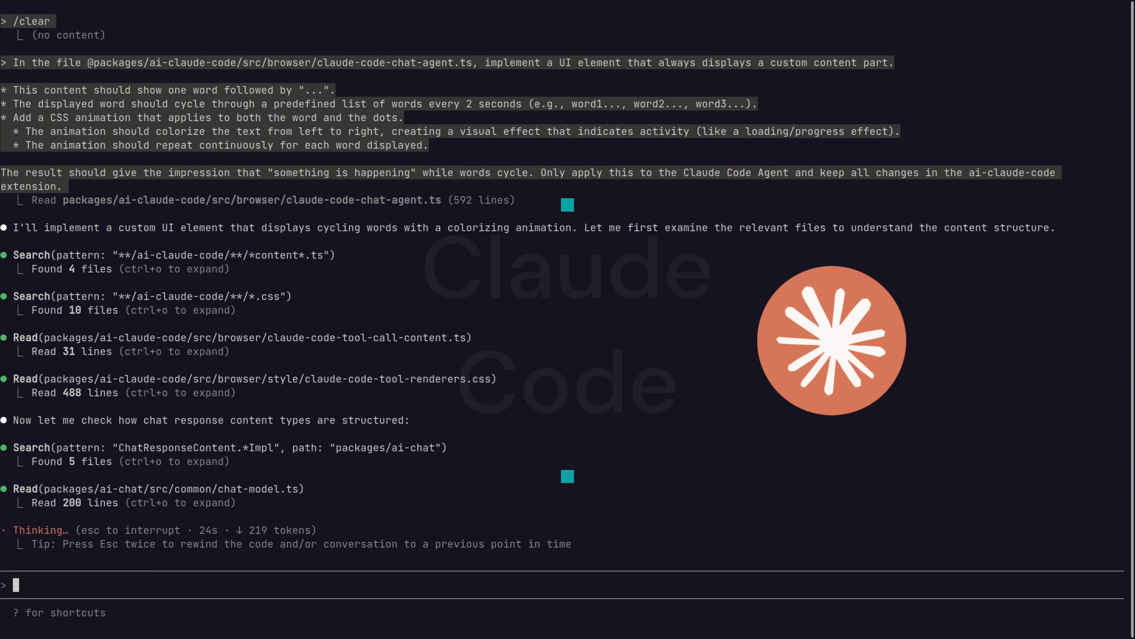
pyautogui.scroll(-3)
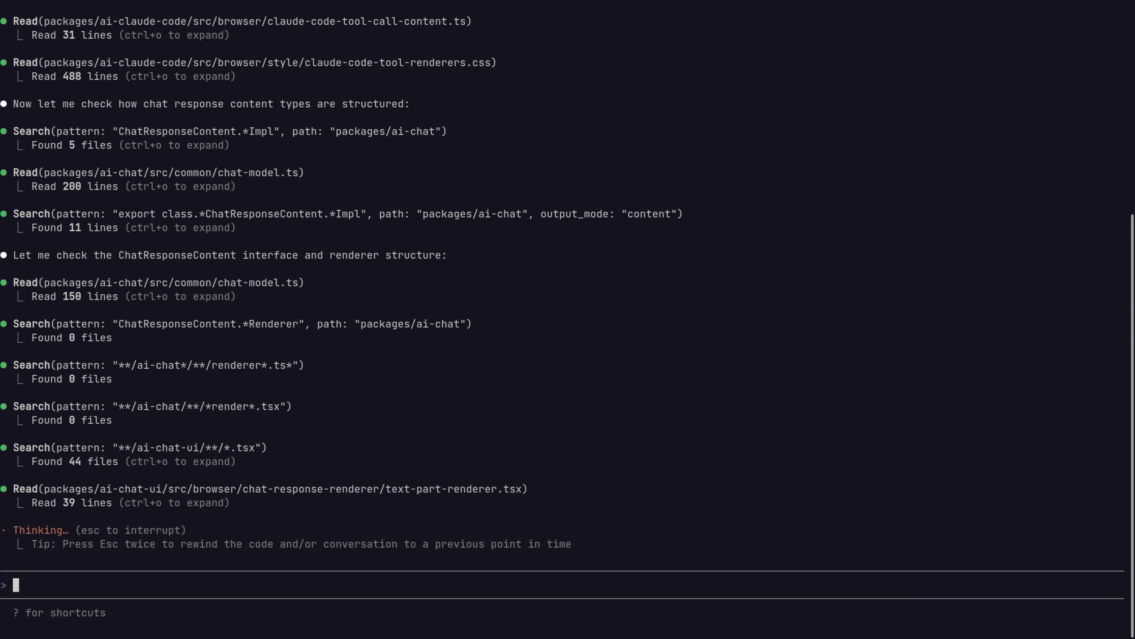
pyautogui.scroll(-3)
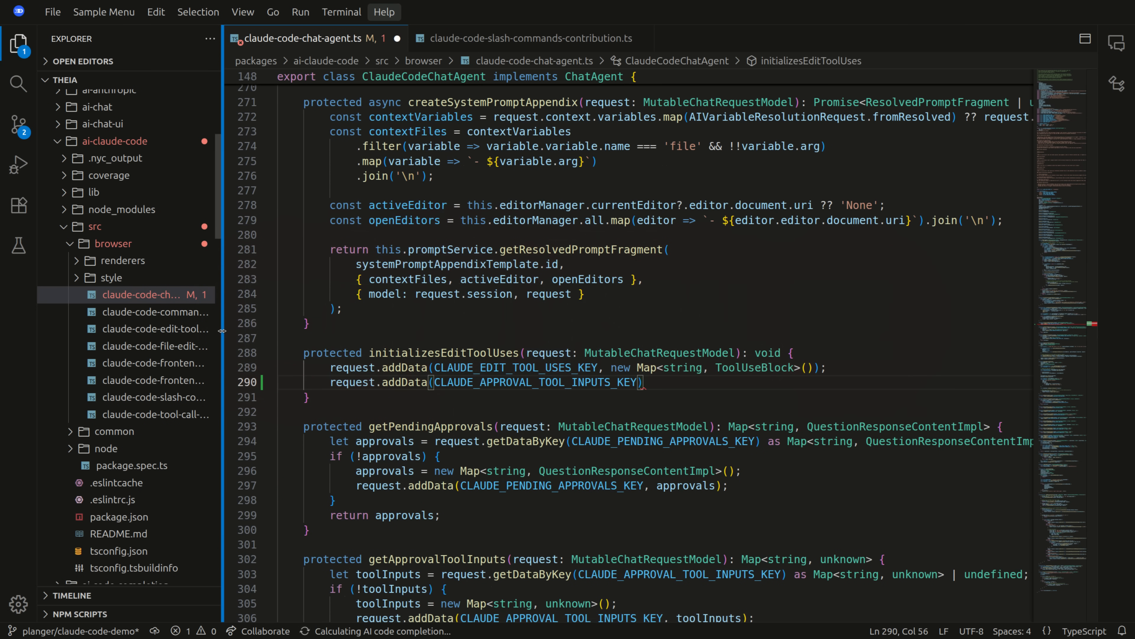
# Finish line 290 with ', new Map<string, string>());' and add a name: 'help' slash command entry
pyautogui.write(', new Map<string, string>());')
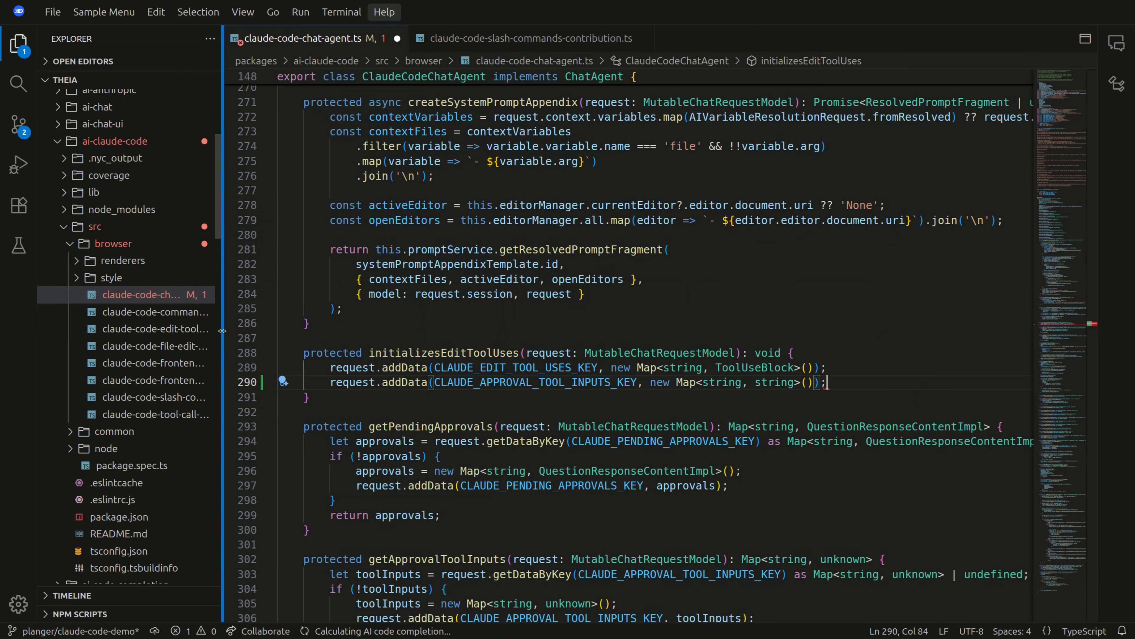
pyautogui.click(523, 38)
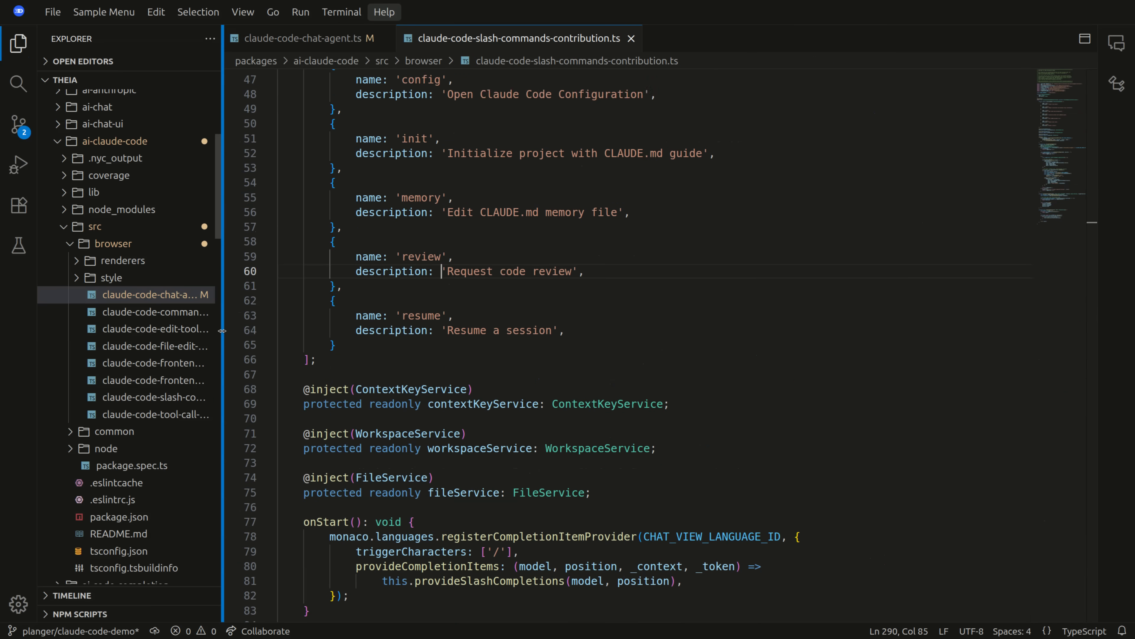
pyautogui.write("name: 'help'")
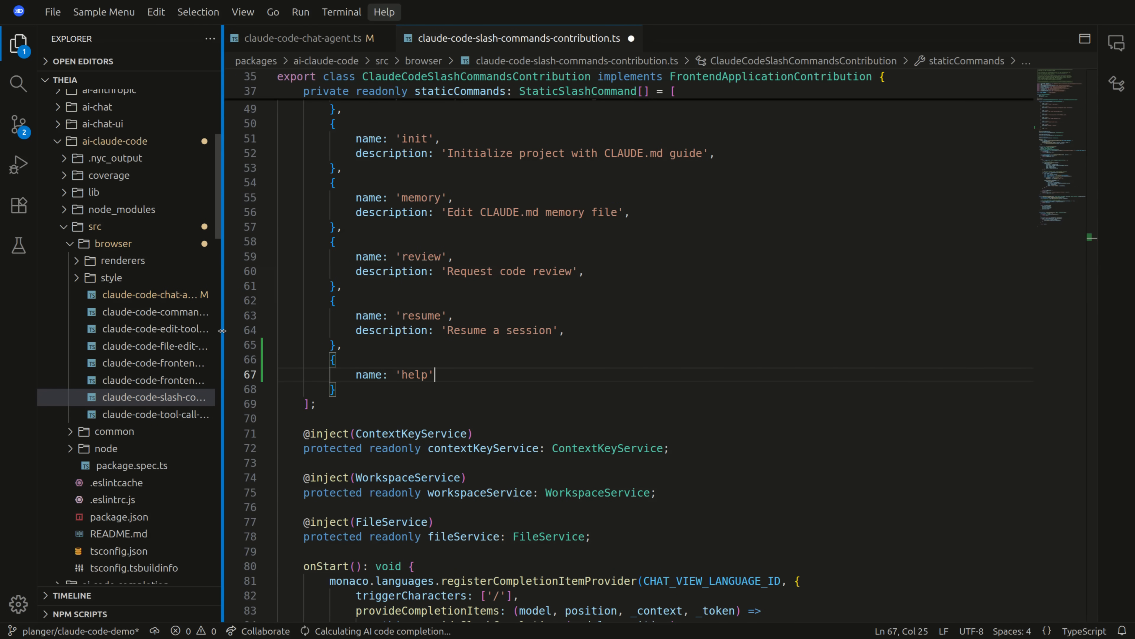
# Show the three pending changes in the Source Control view
pyautogui.click(19, 123)
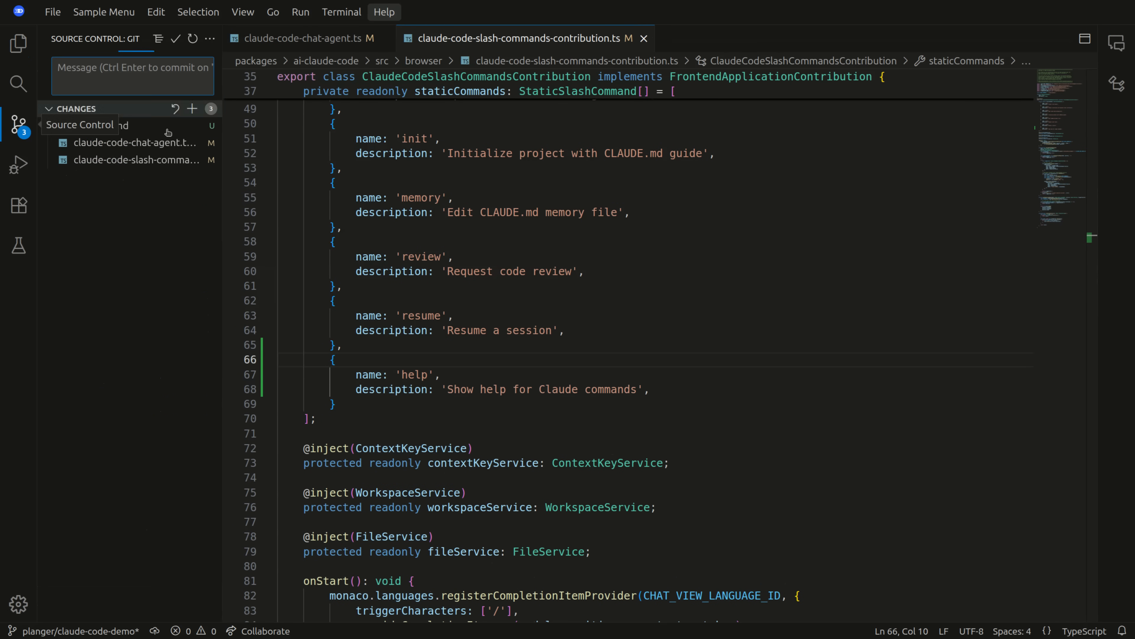
pyautogui.click(133, 160)
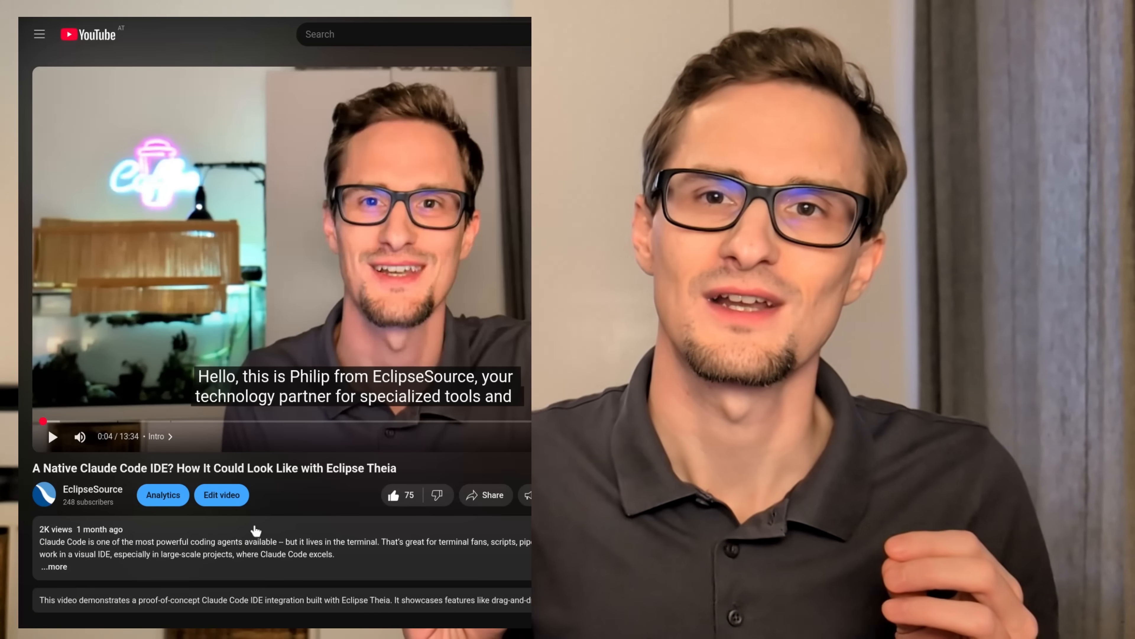
# Scroll the YouTube video page down to its comments section
pyautogui.scroll(-3)
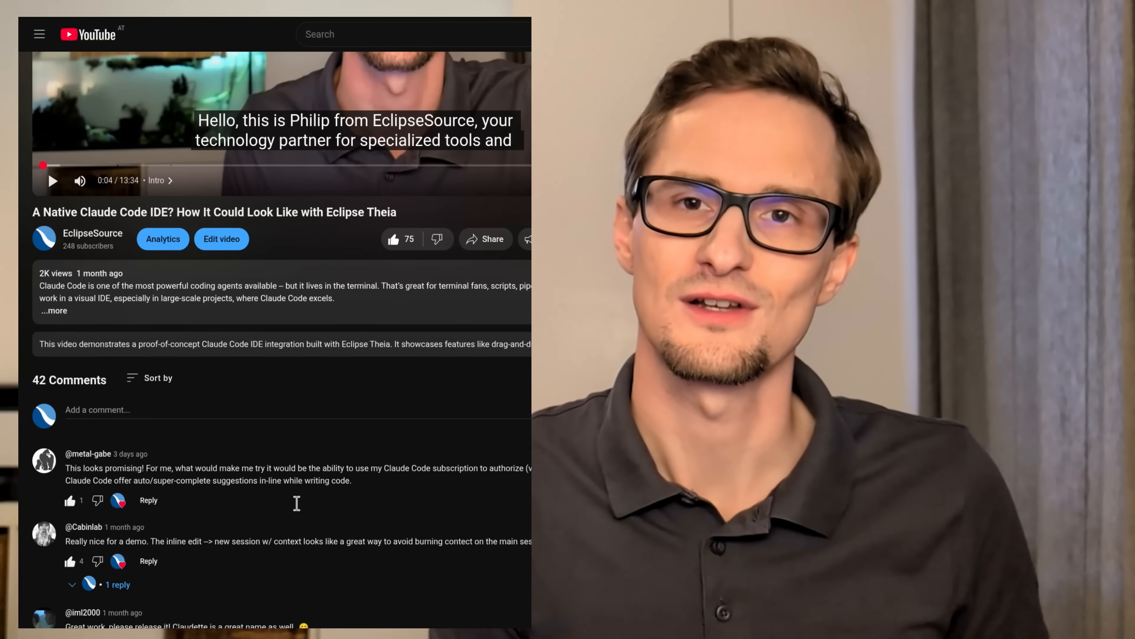
pyautogui.scroll(-3)
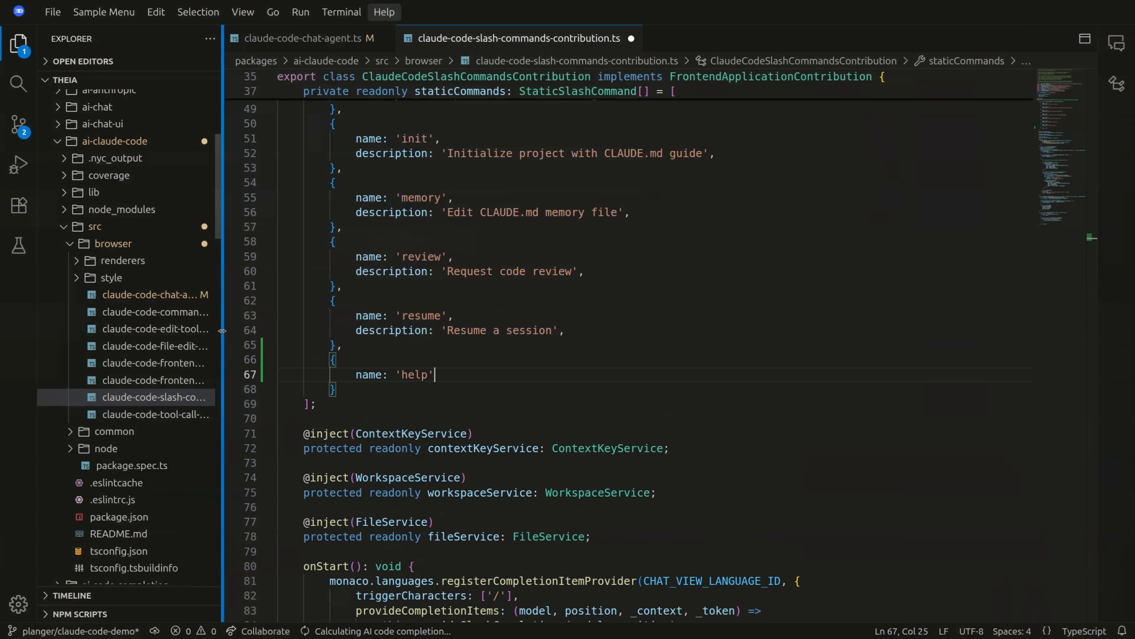
# Pass CLAUDE_APPROVAL_TOOL_INPUTS_KEY and a new Map to addData on line 290, accepting the completion
pyautogui.click(18, 125)
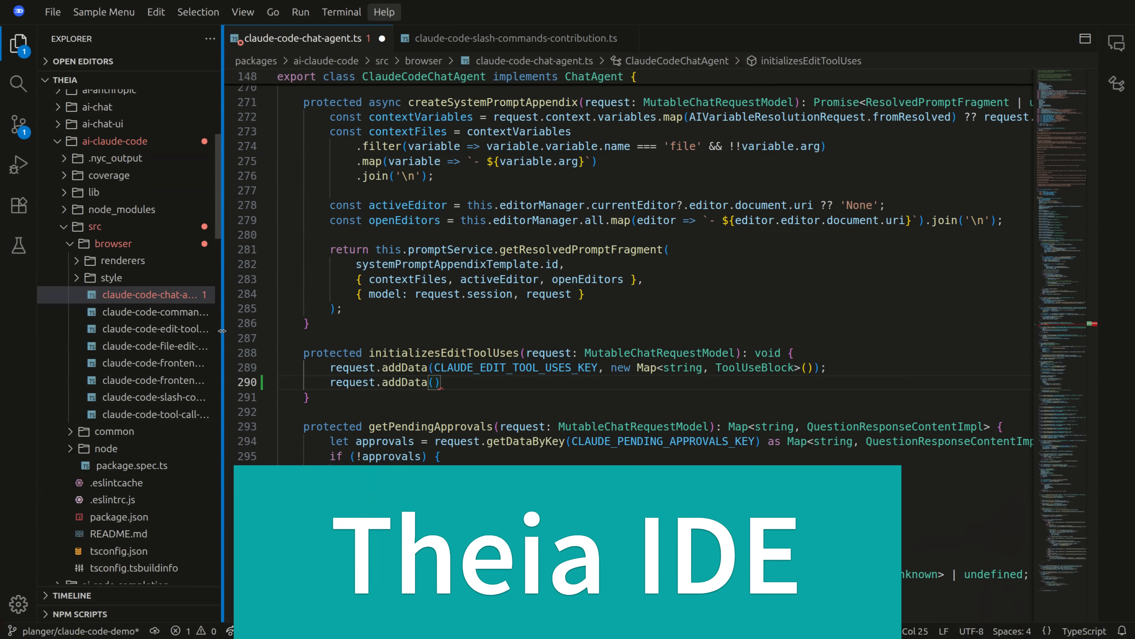
pyautogui.write('CLAUDE_APPROVAL_TOOL_INPUTS_KEY, new Map<string,')
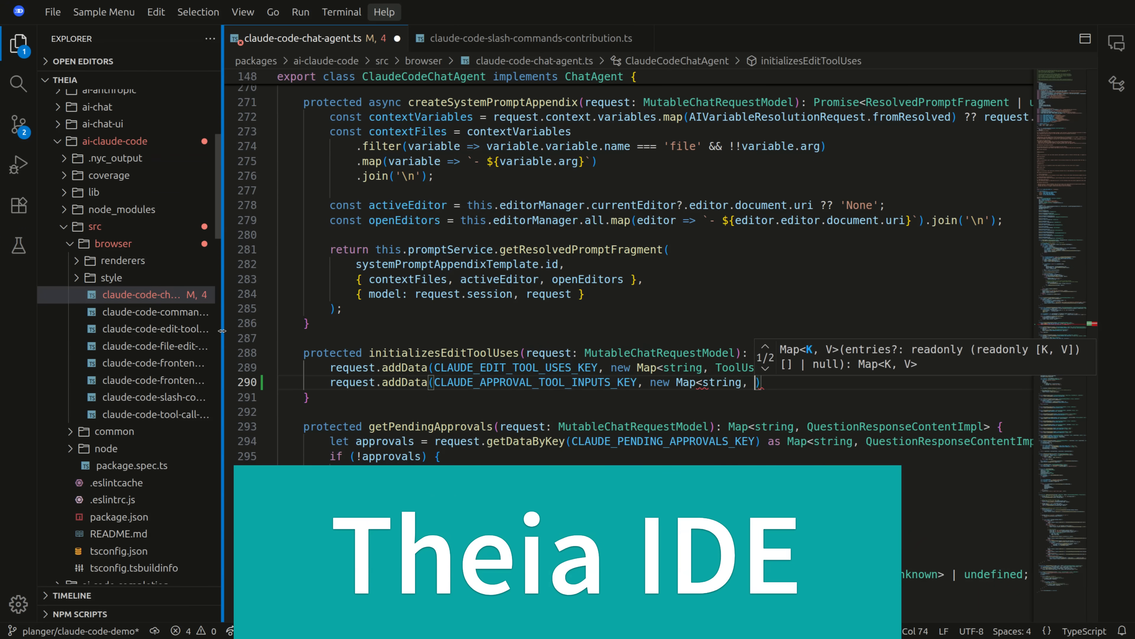
pyautogui.press('ctrl+p')
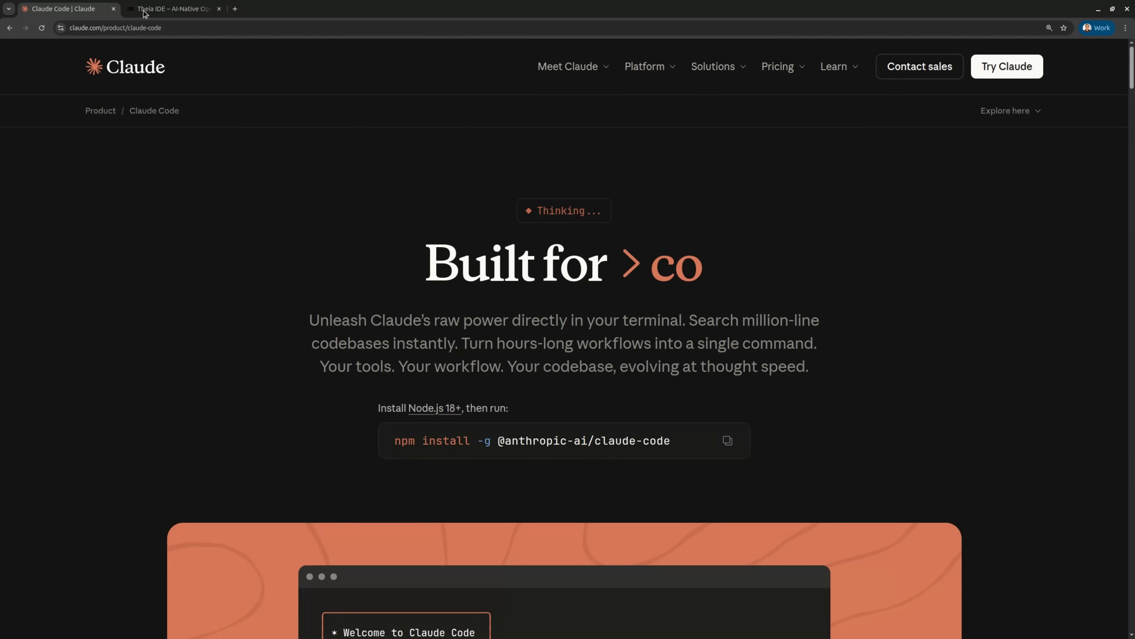
# Browse the Theia IDE website's Download section, then return to the desktop Theia IDE tab
pyautogui.click(174, 8)
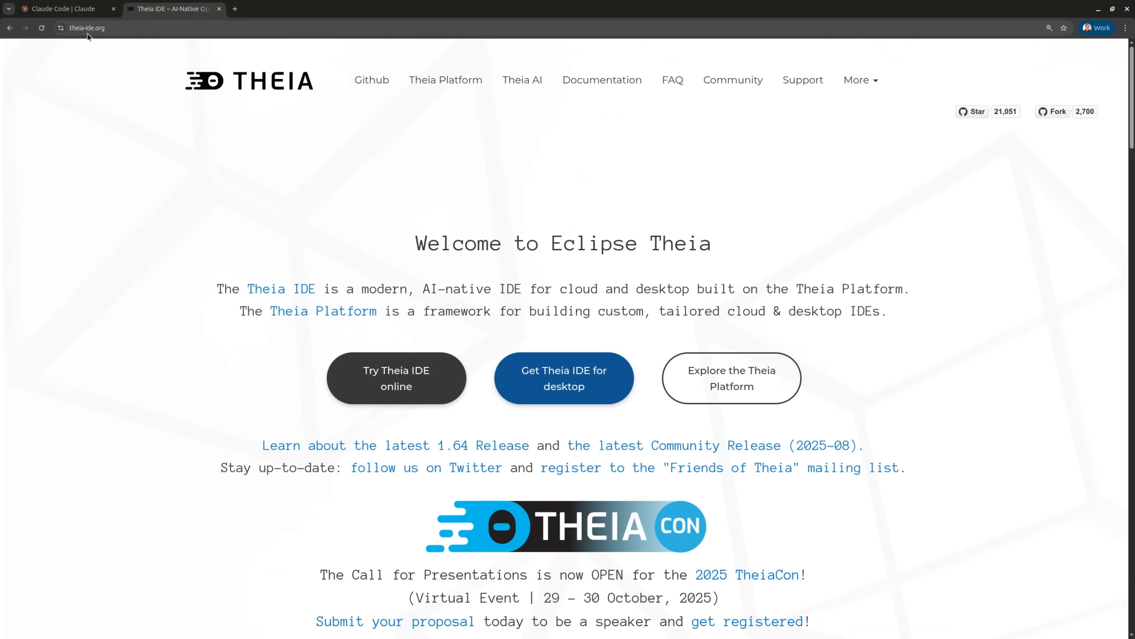
pyautogui.moveTo(500, 387)
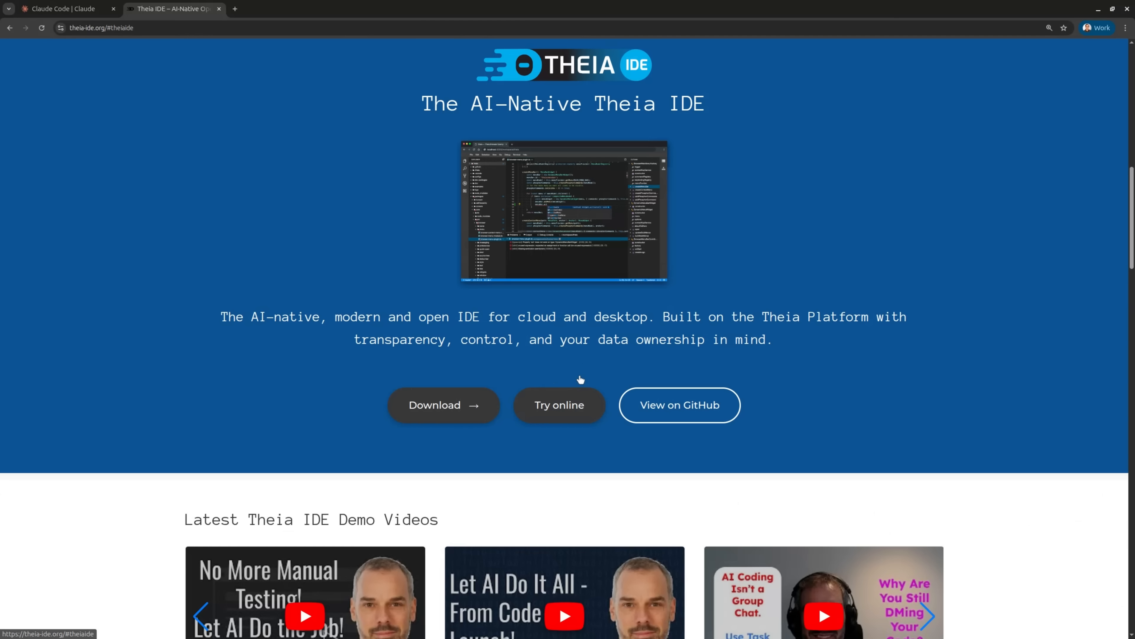
pyautogui.click(442, 405)
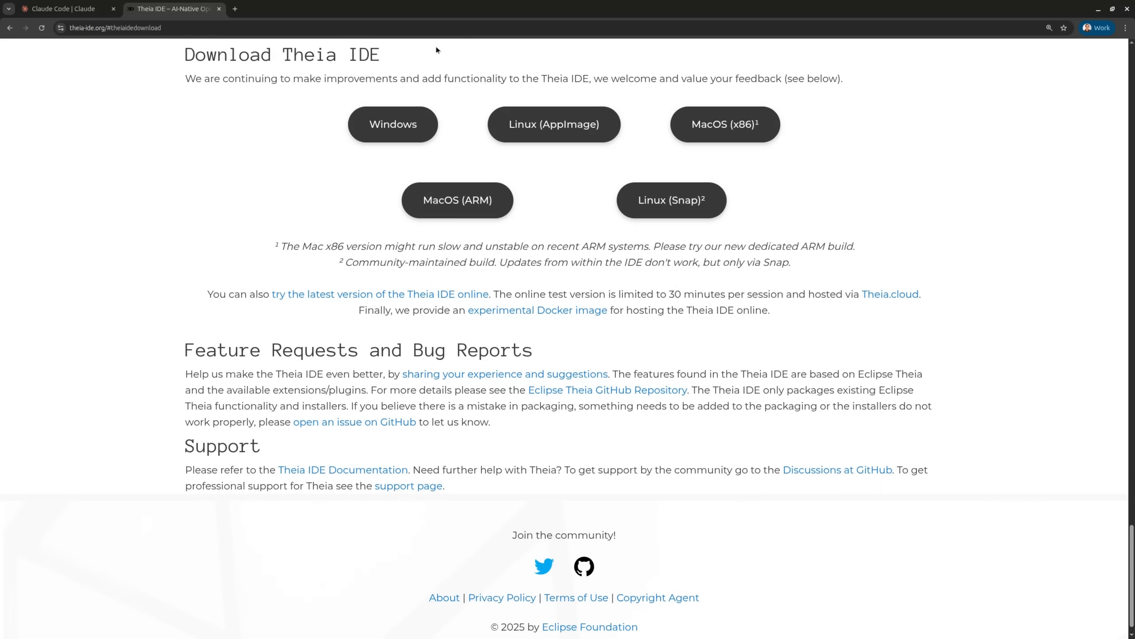
pyautogui.moveTo(554, 49)
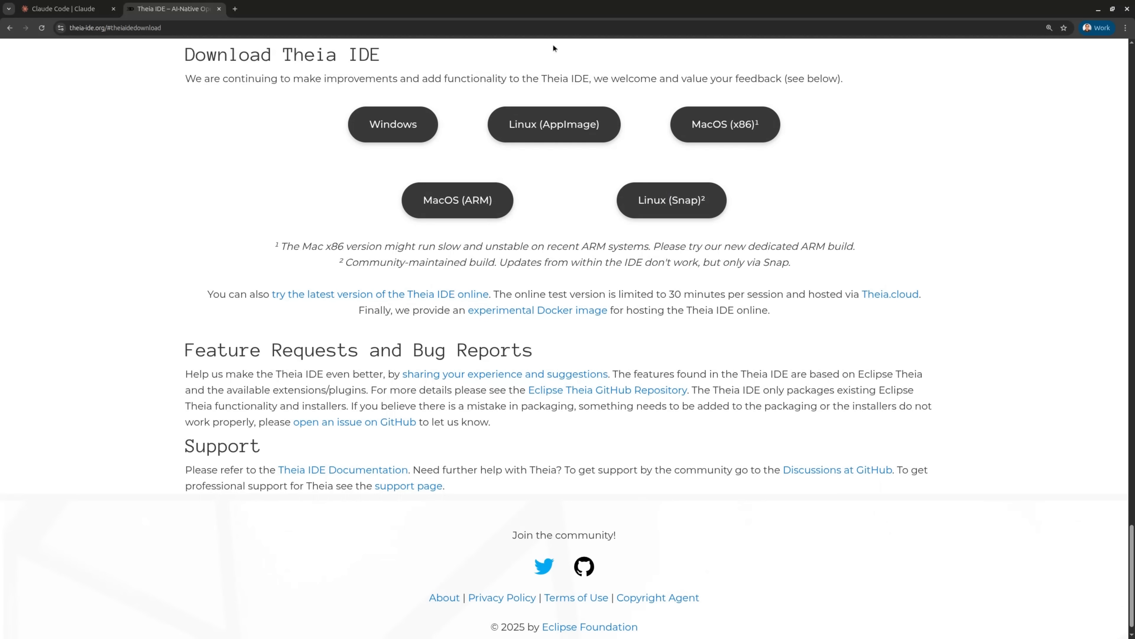
pyautogui.click(65, 9)
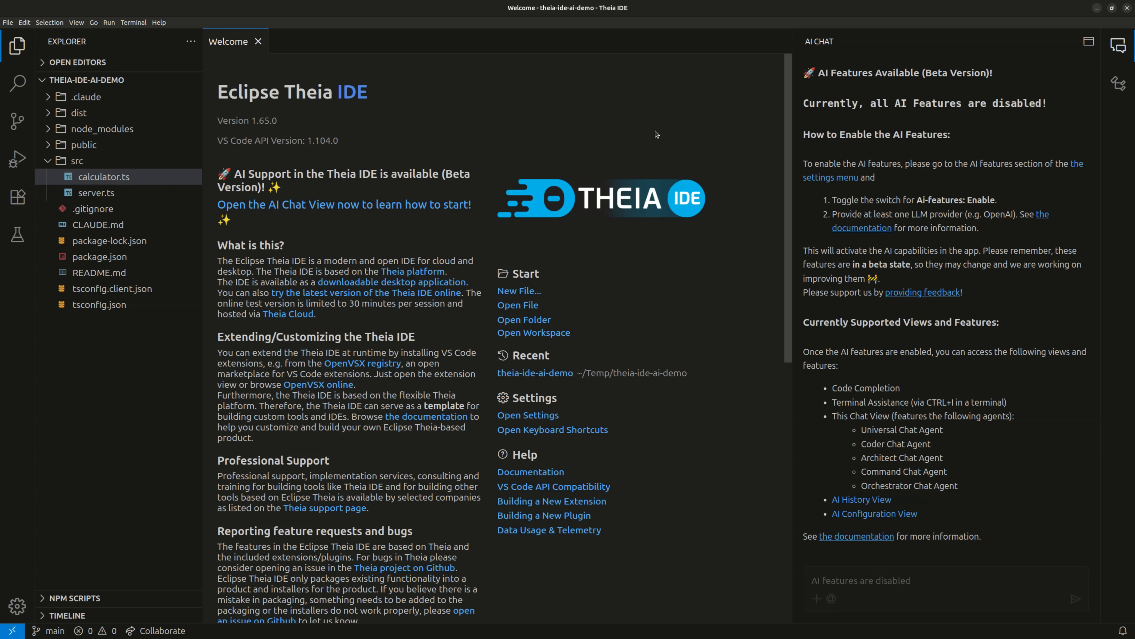
# Turn on the Ai-features › Ai Enable: Enable AI checkbox in Settings
pyautogui.doubleClick(266, 120)
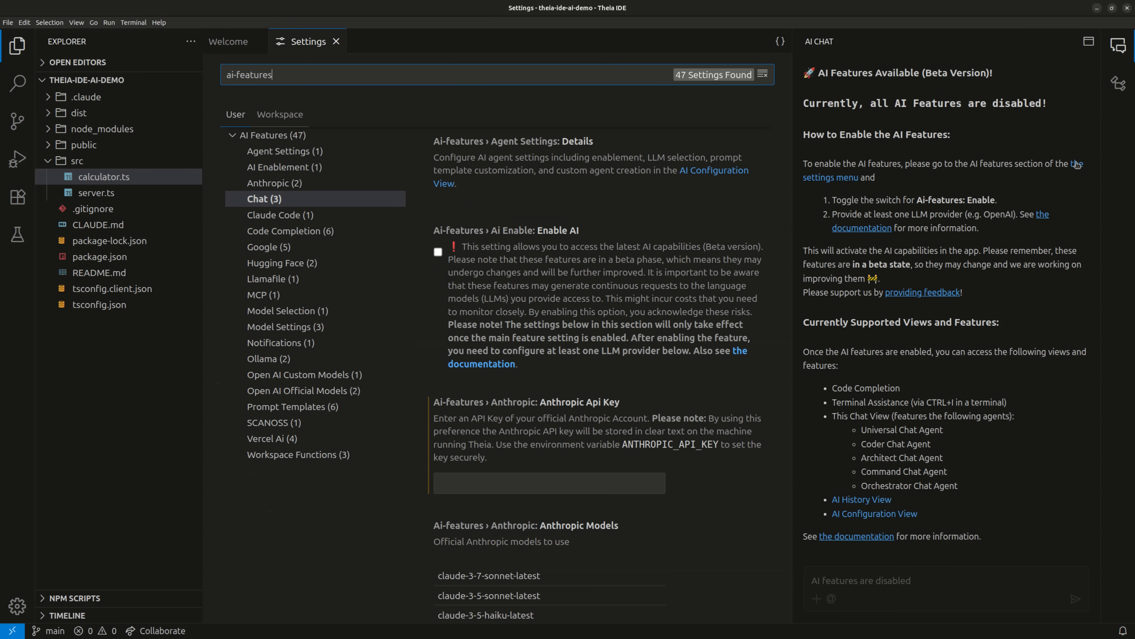
pyautogui.click(438, 251)
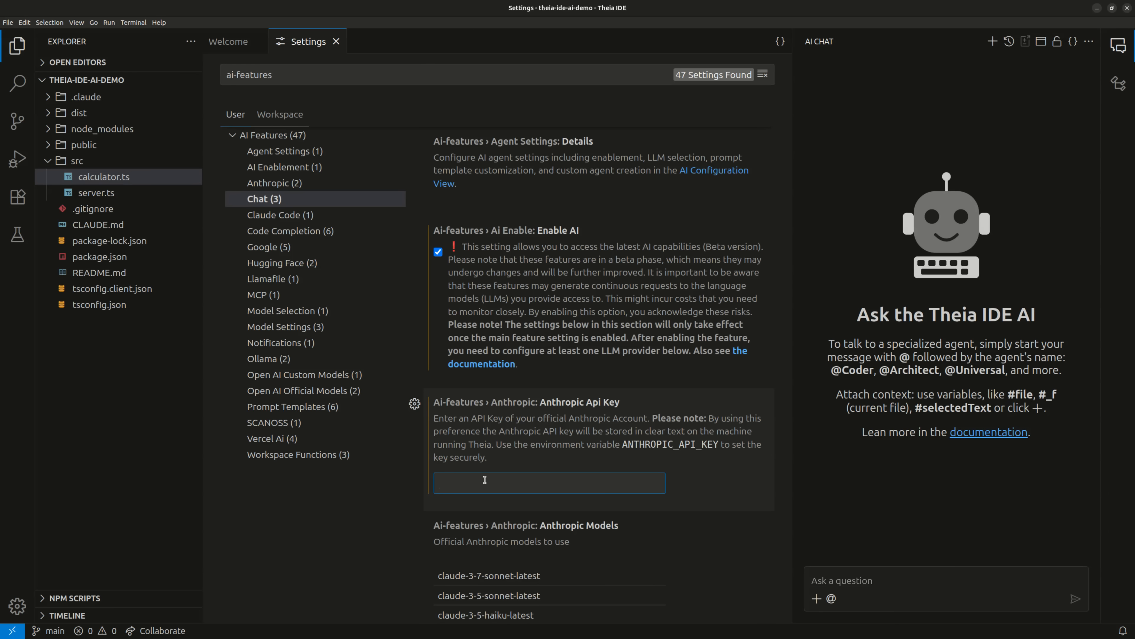
pyautogui.moveTo(615, 445)
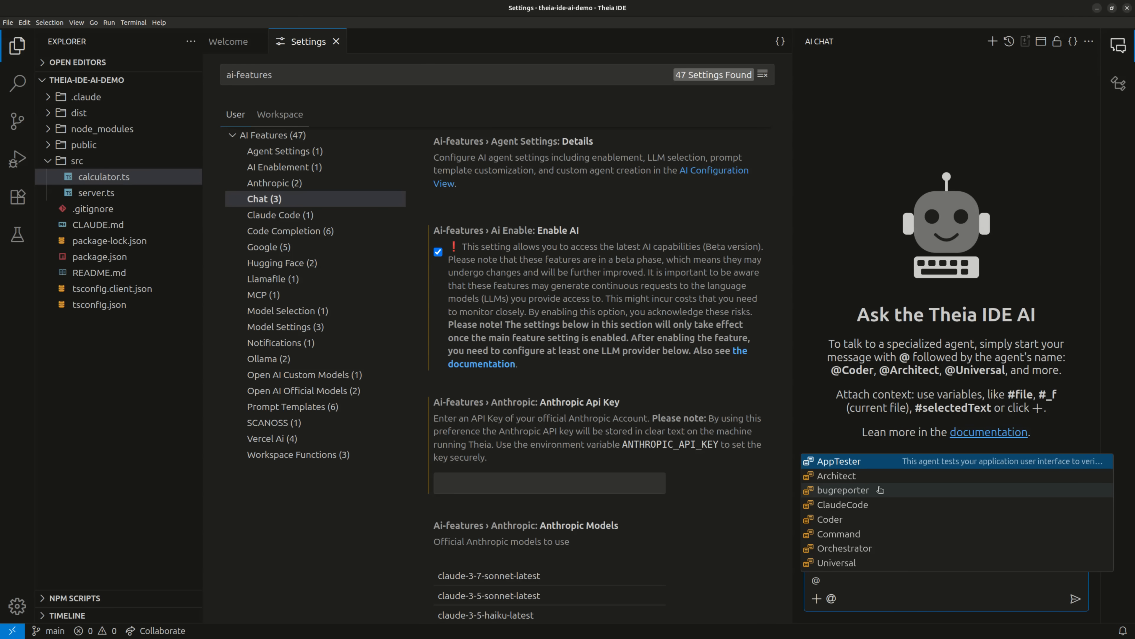
# Address ClaudeCode about calculator.ts so it reports the multiplication bug, then start a new chat
pyautogui.click(842, 504)
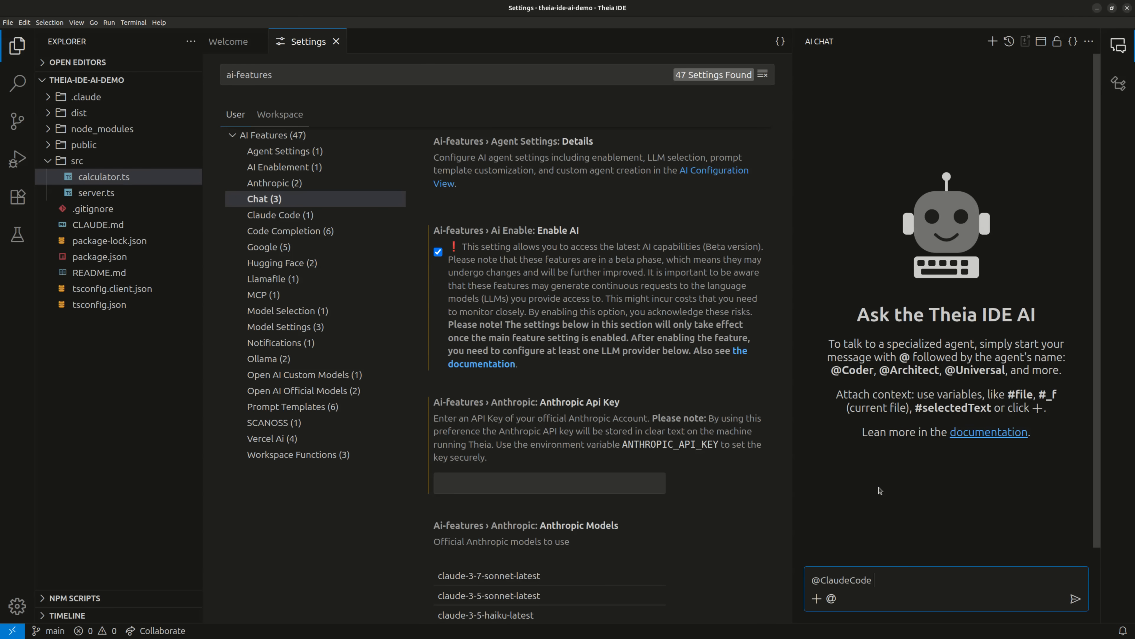
pyautogui.write('H')
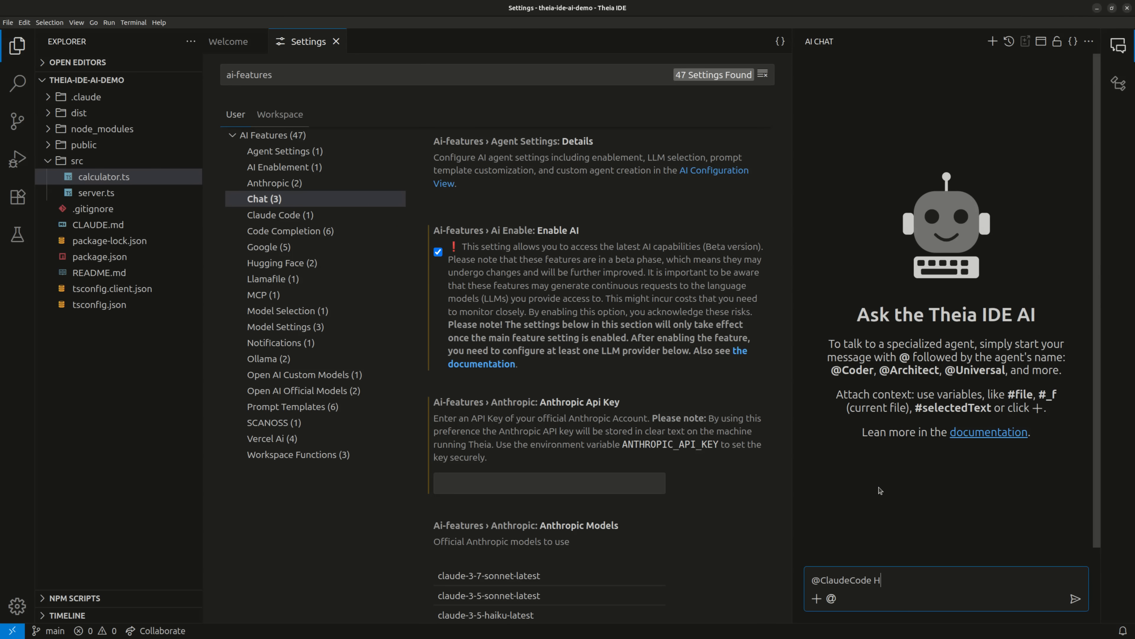
pyautogui.write('ey w')
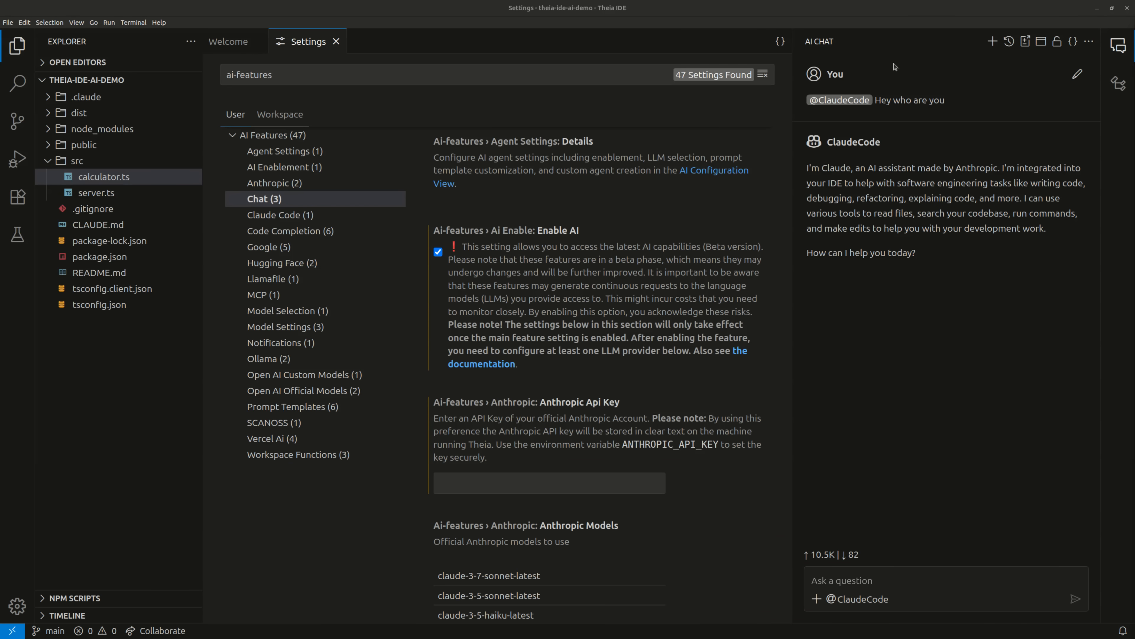
pyautogui.moveTo(980, 157)
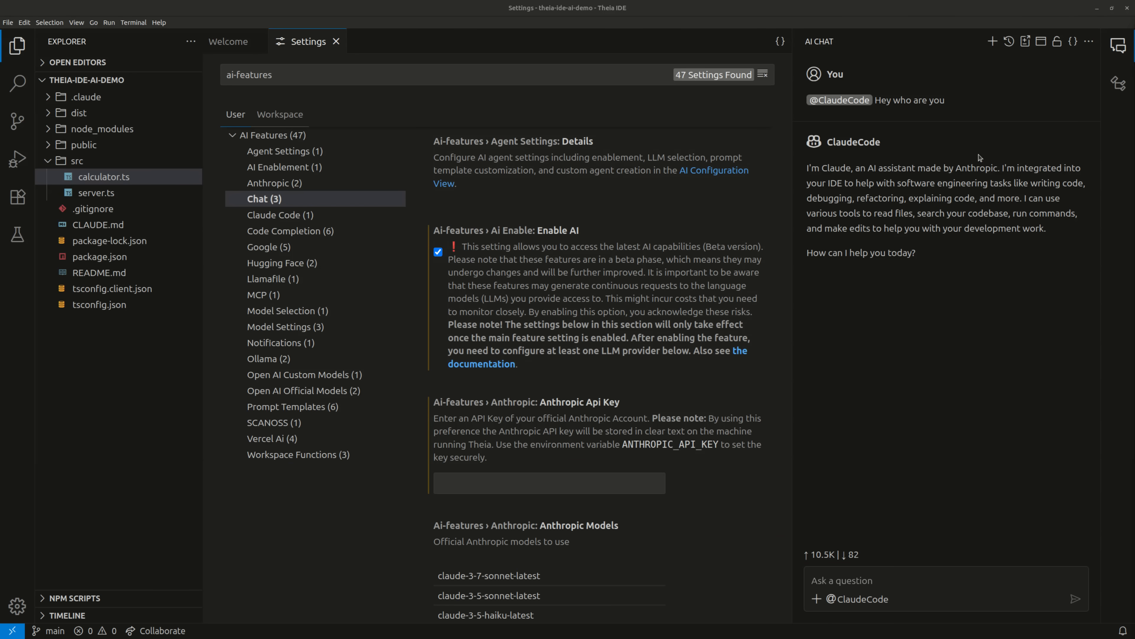
pyautogui.click(993, 41)
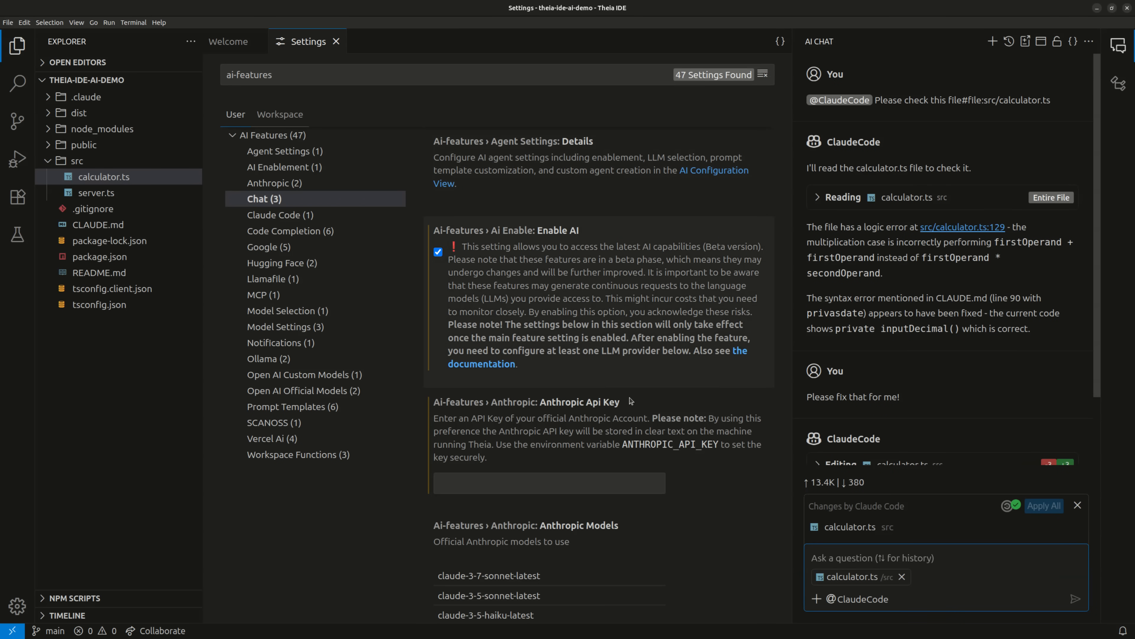
pyautogui.moveTo(910, 347)
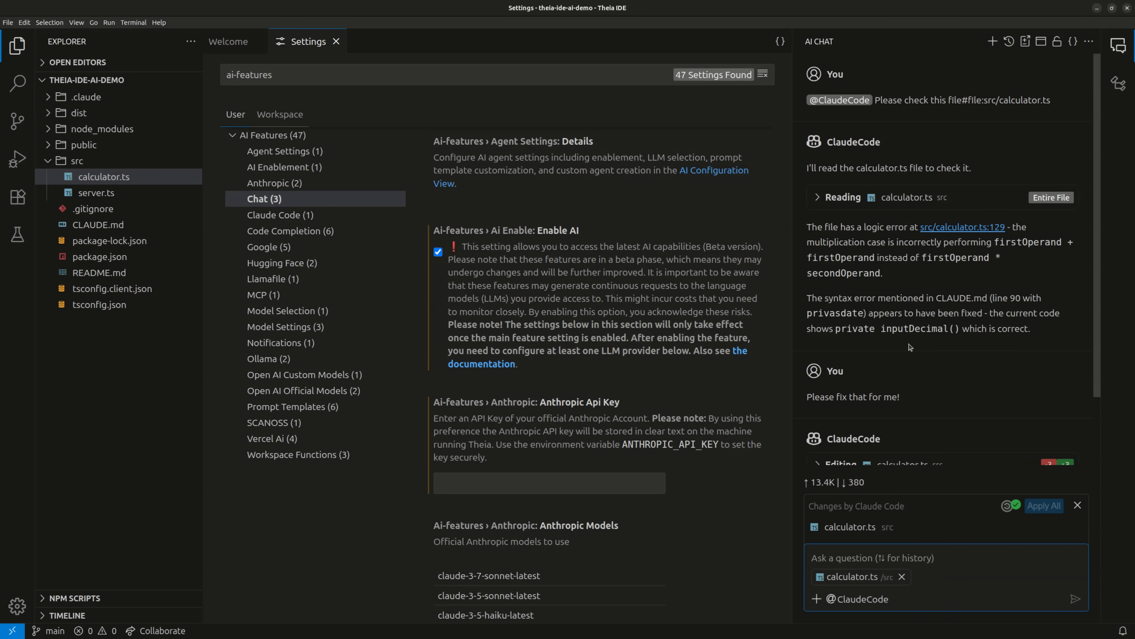
pyautogui.moveTo(896, 271)
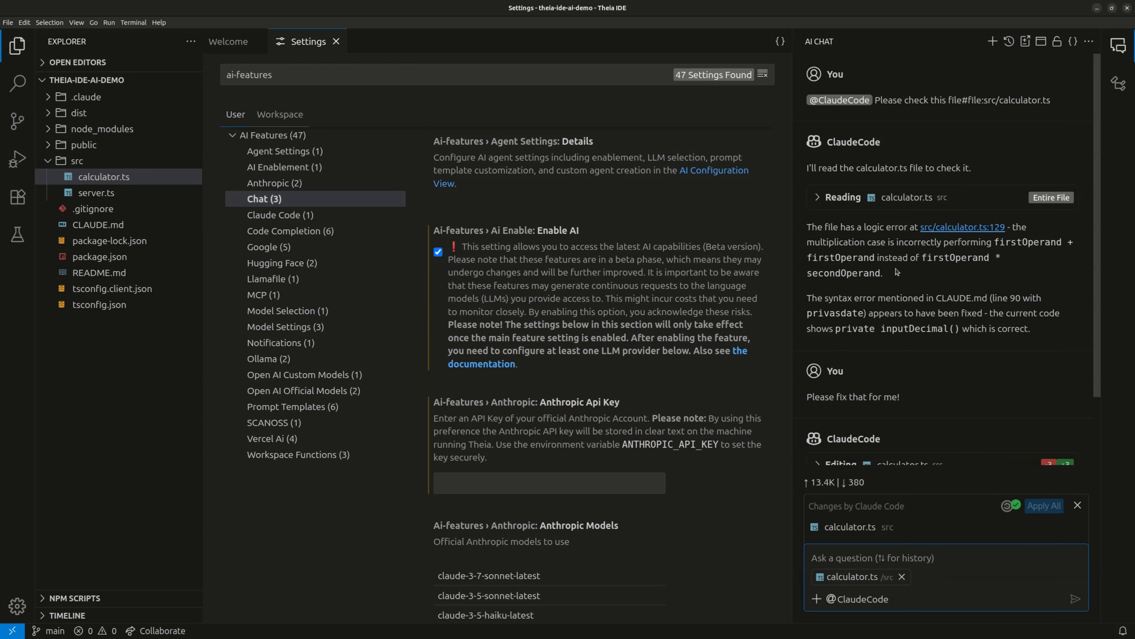
pyautogui.moveTo(956, 165)
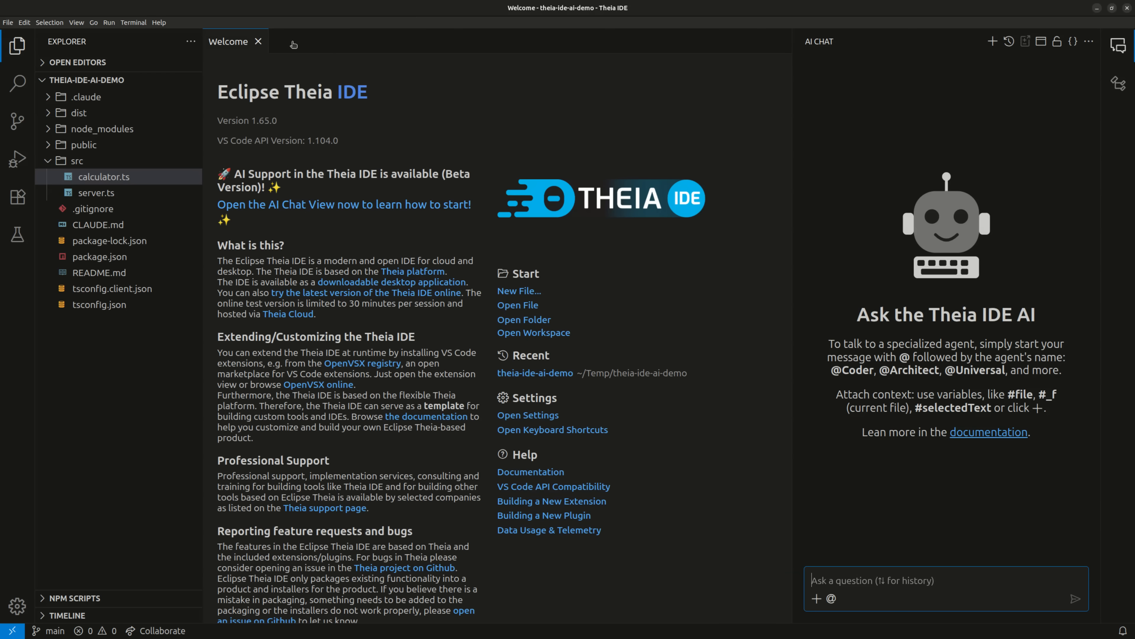
pyautogui.click(250, 41)
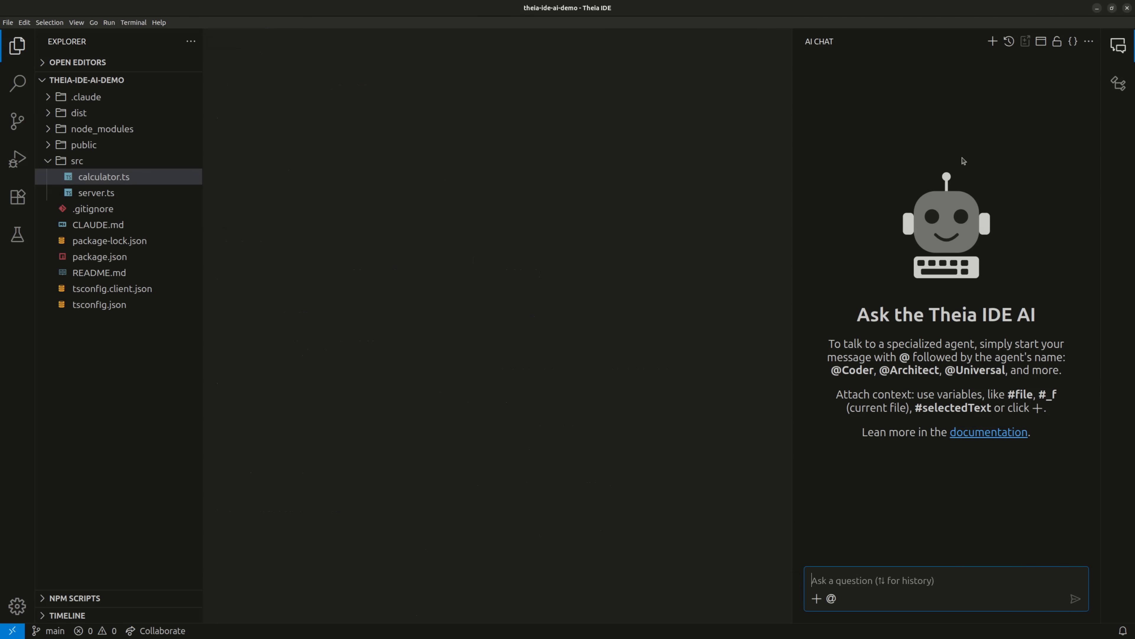
pyautogui.doubleClick(104, 176)
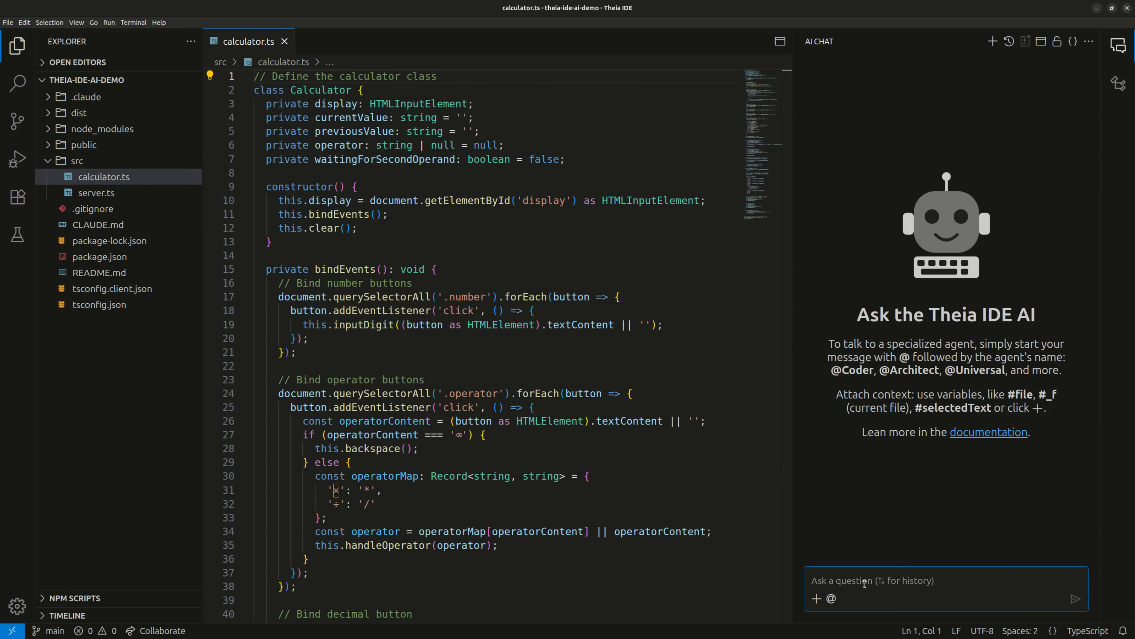
pyautogui.write('@ClaudeCode')
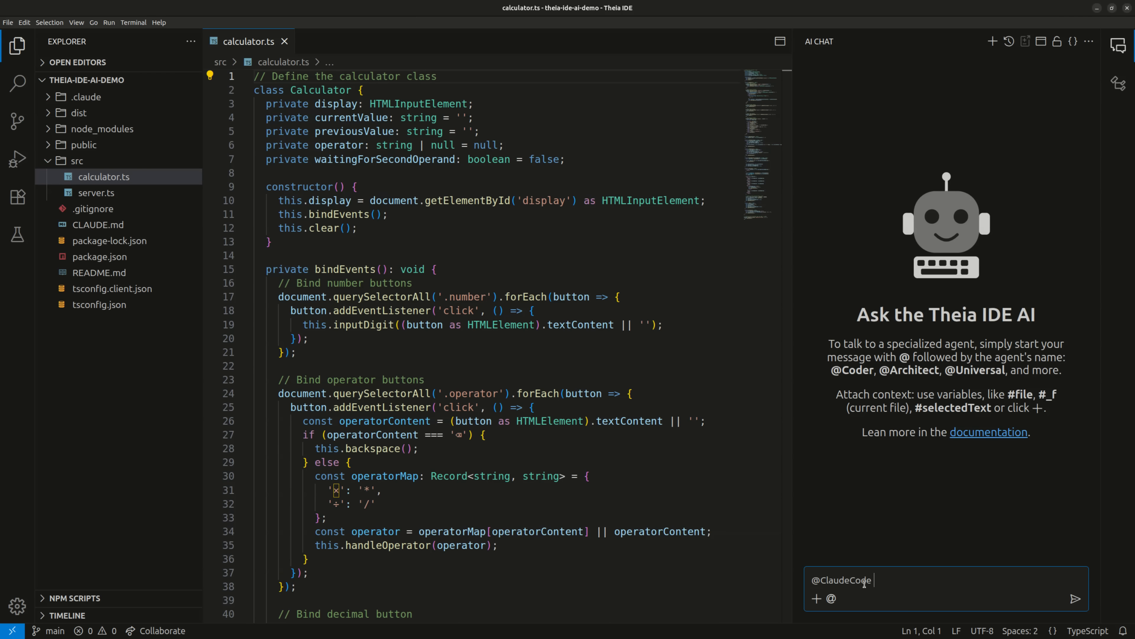
pyautogui.write('what file is o')
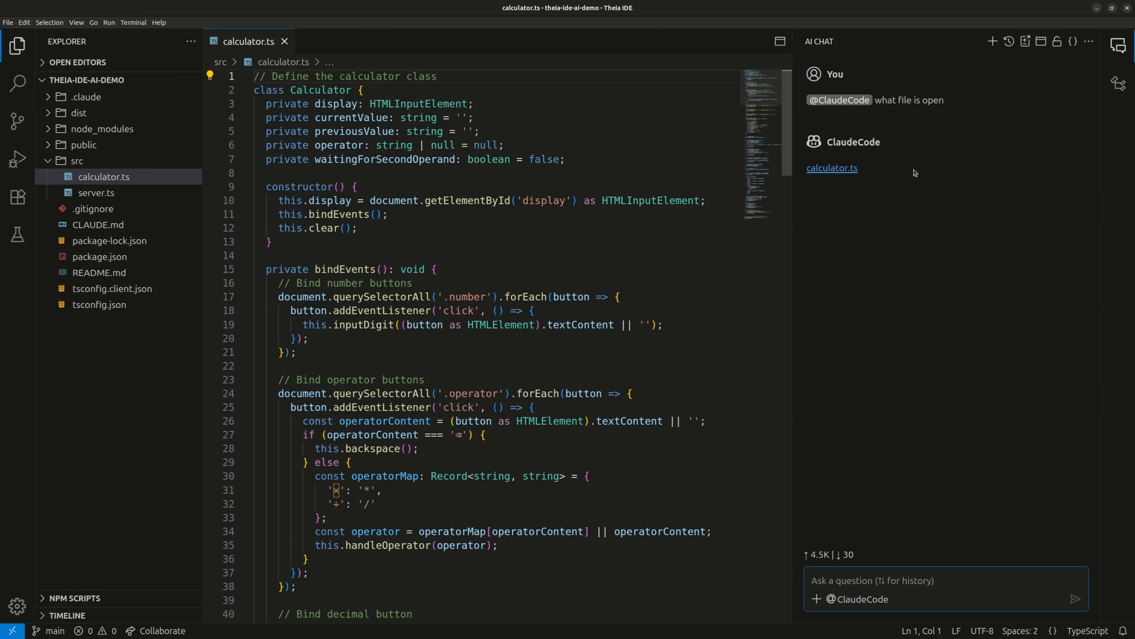
# Close the calculator.ts editor and reopen it from ClaudeCode's chat answer
pyautogui.click(285, 42)
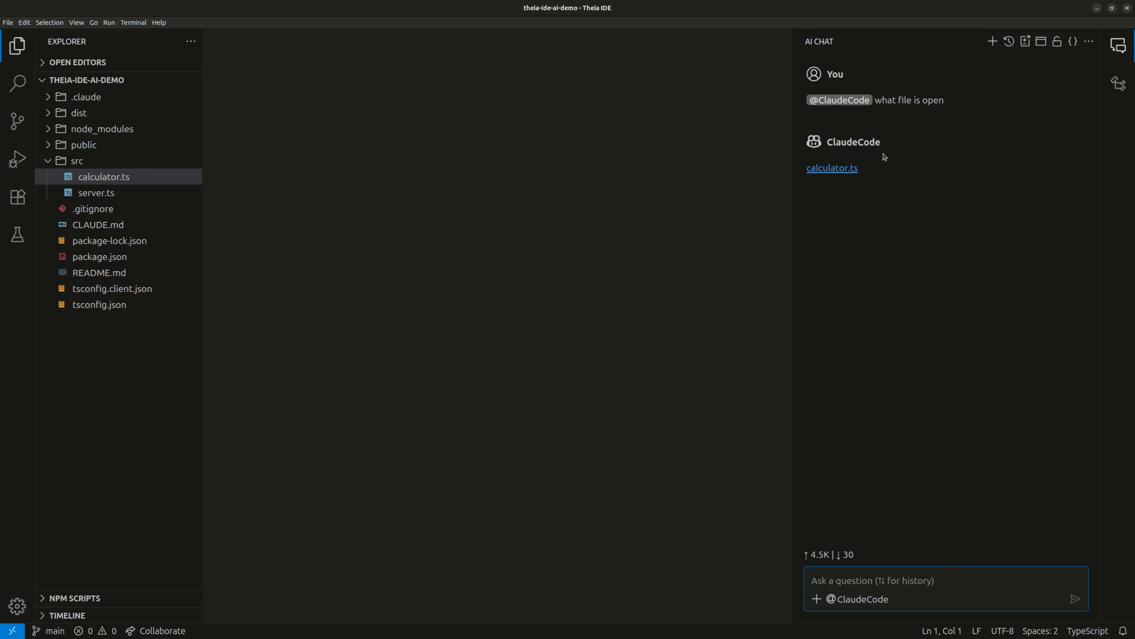
pyautogui.click(831, 168)
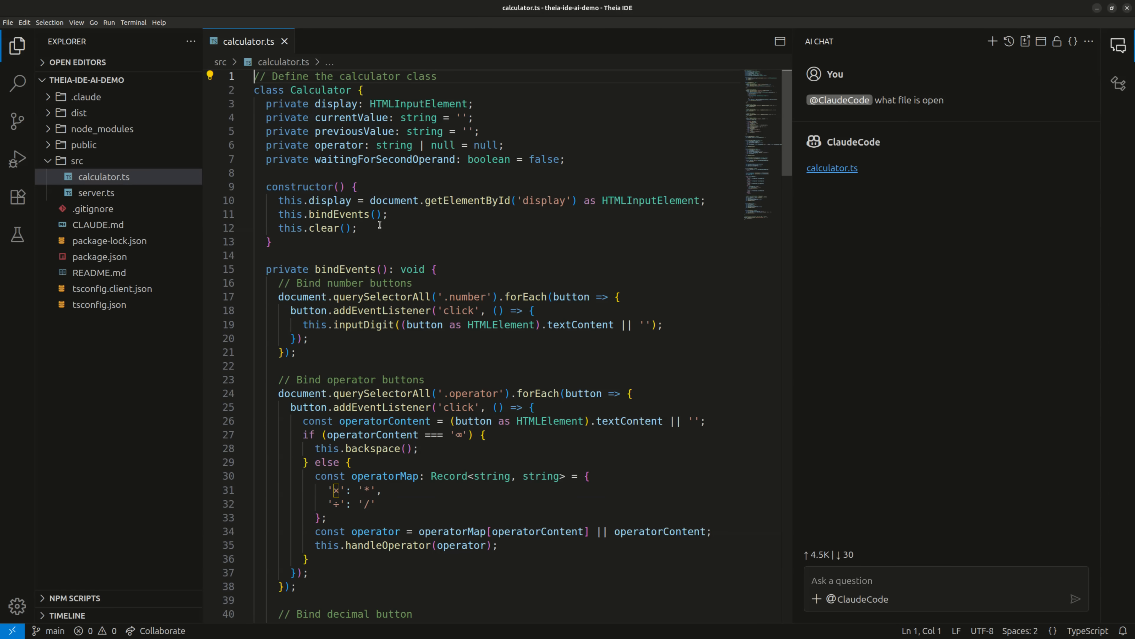
pyautogui.moveTo(332, 117)
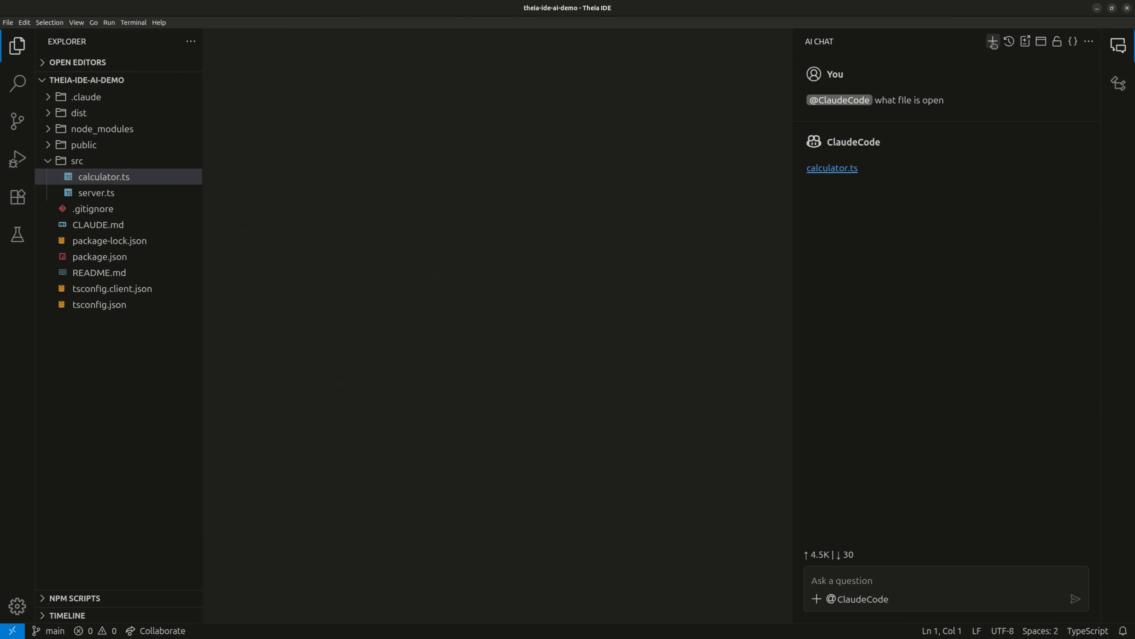
pyautogui.click(992, 42)
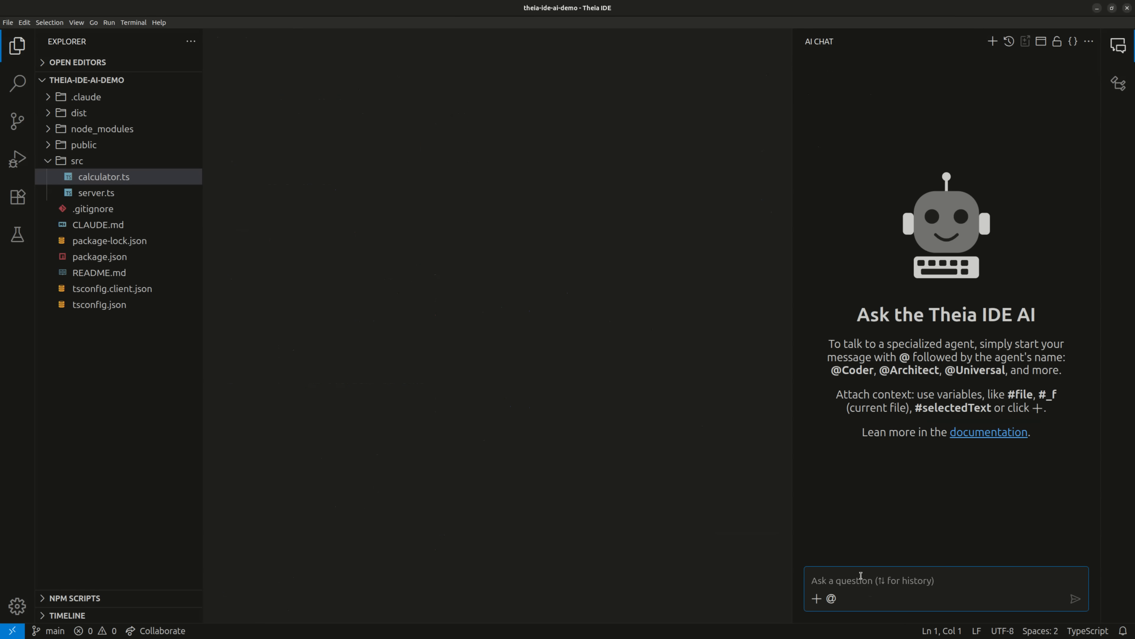
pyautogui.write('@ClaudeCode')
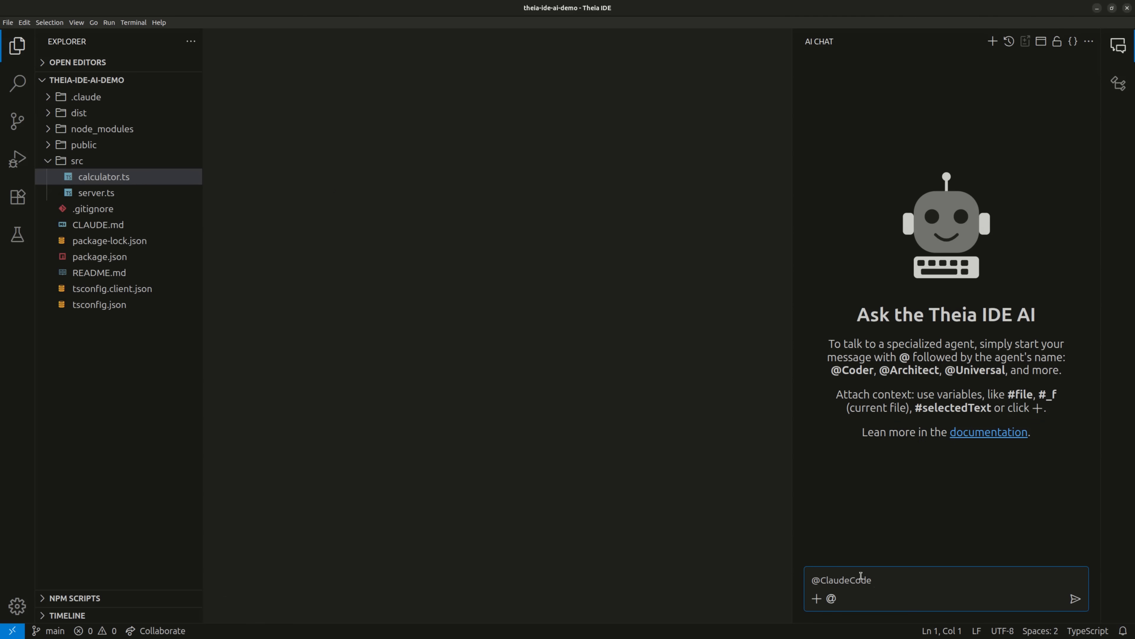
pyautogui.write('please fix all issu')
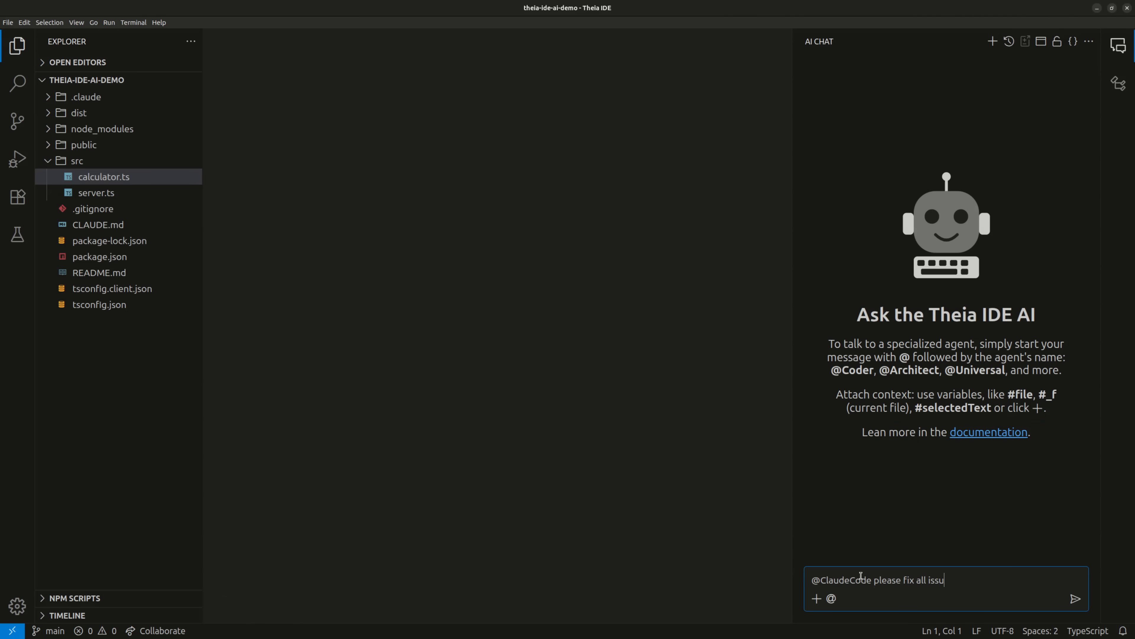
pyautogui.write('es found in')
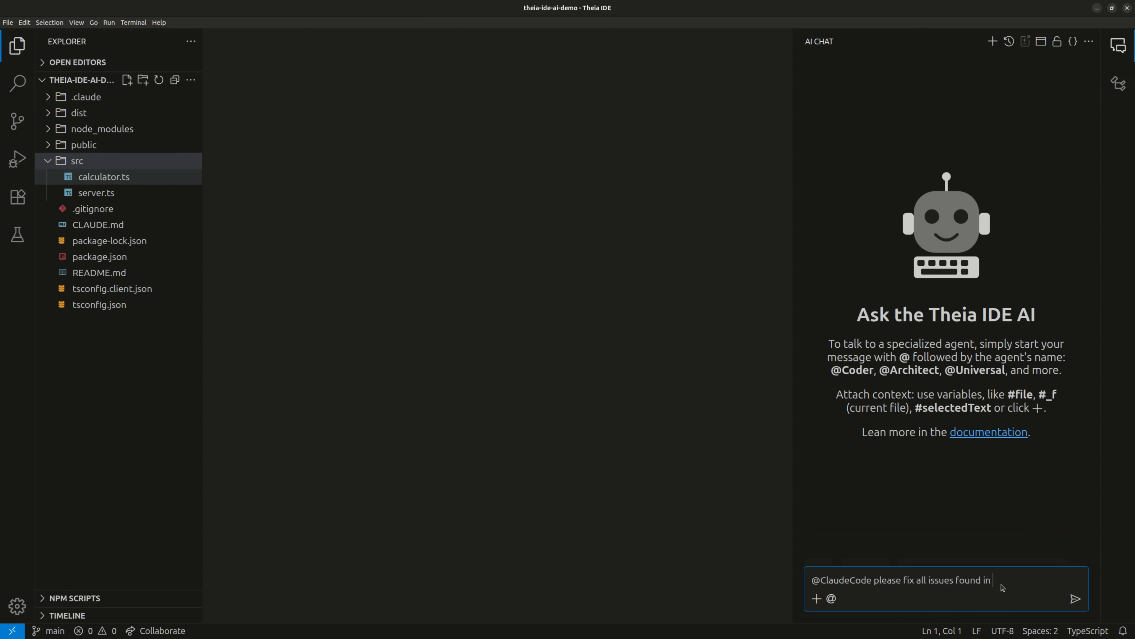
pyautogui.write('#file:src/calculator.ts')
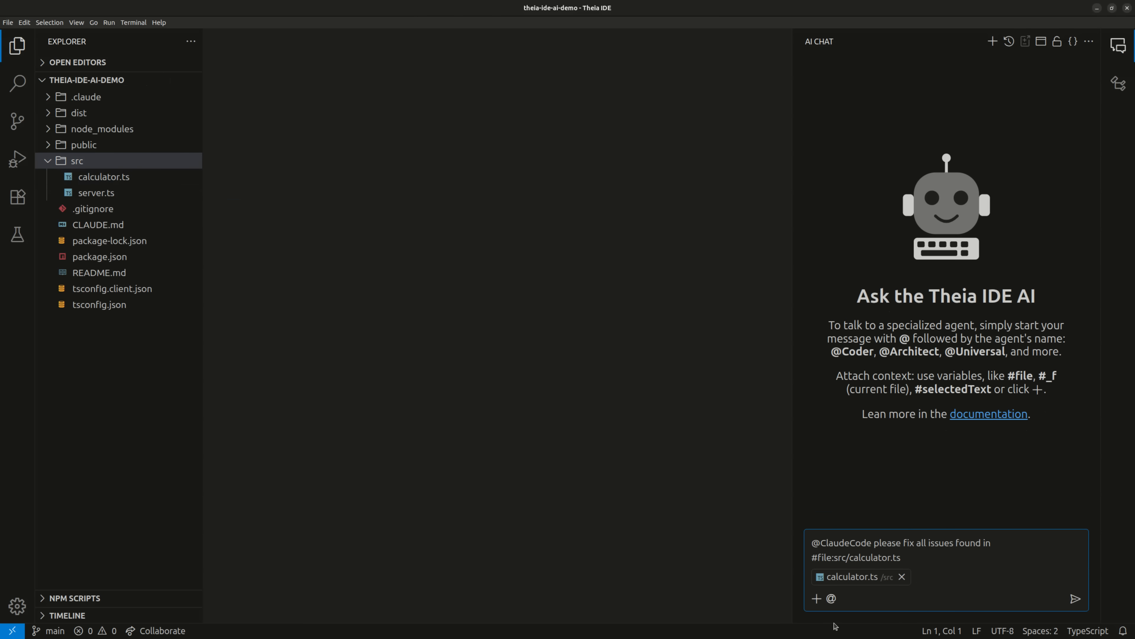
pyautogui.click(1075, 598)
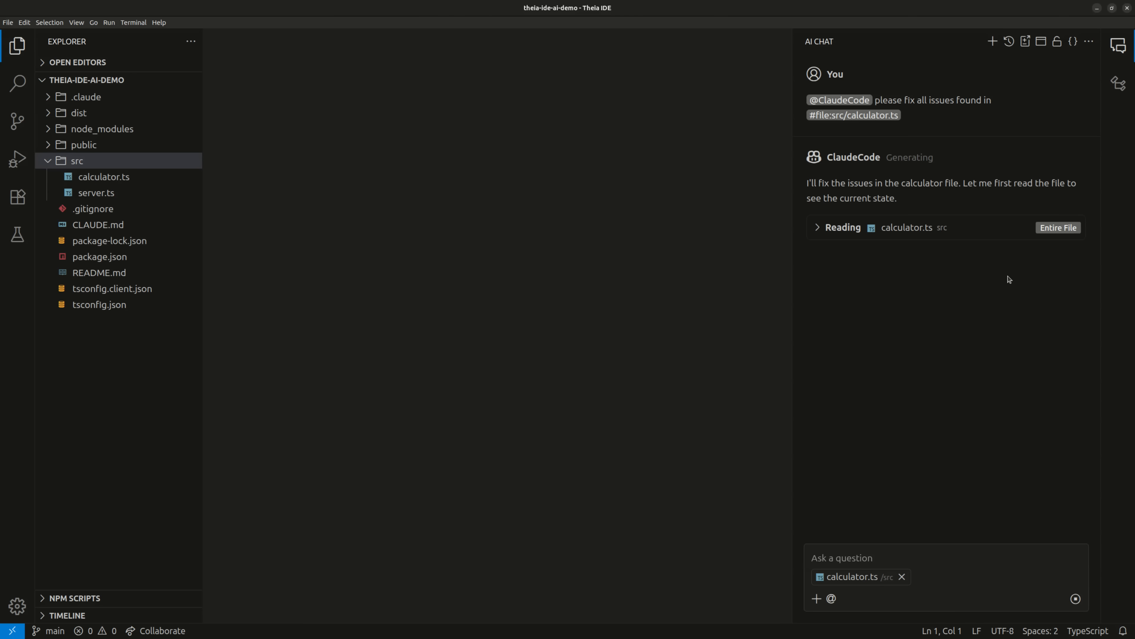
pyautogui.moveTo(900, 282)
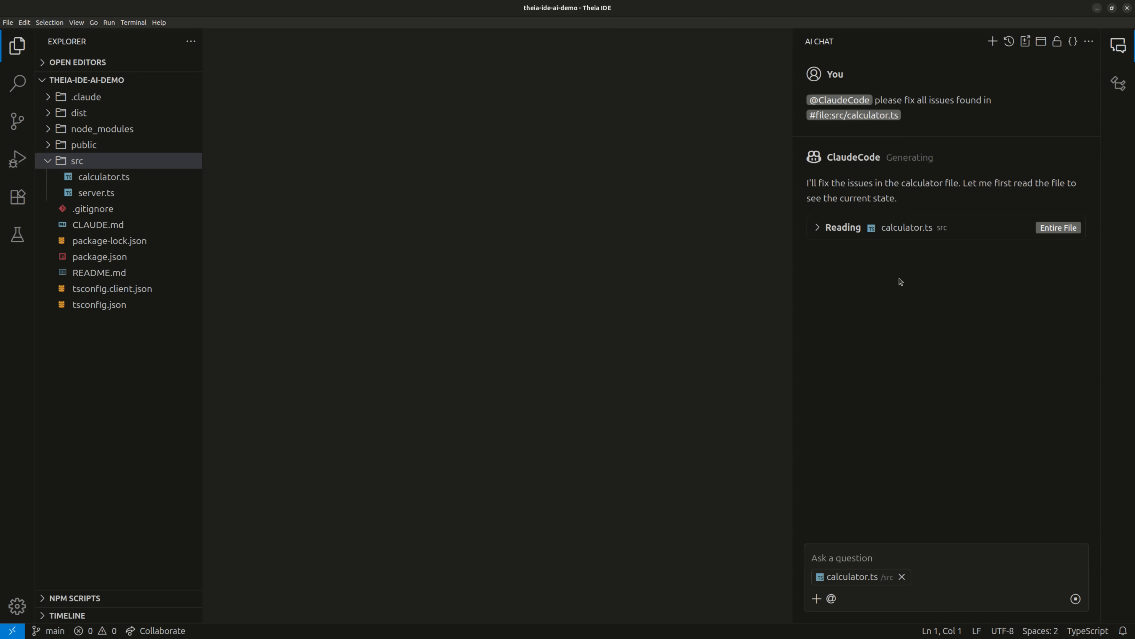
pyautogui.moveTo(855, 315)
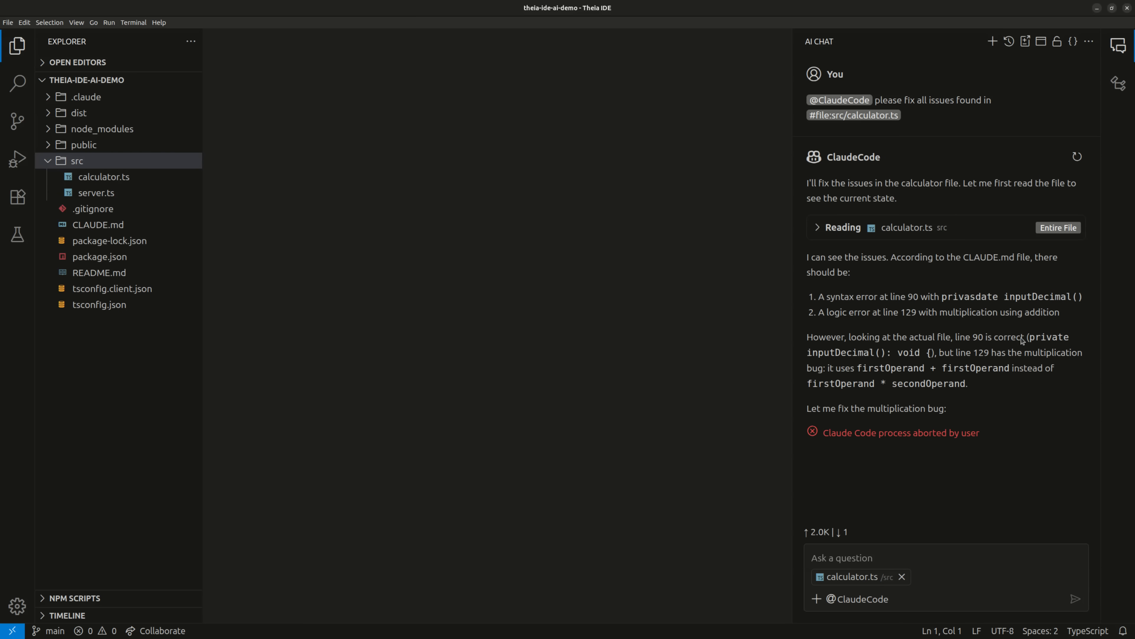
pyautogui.click(993, 42)
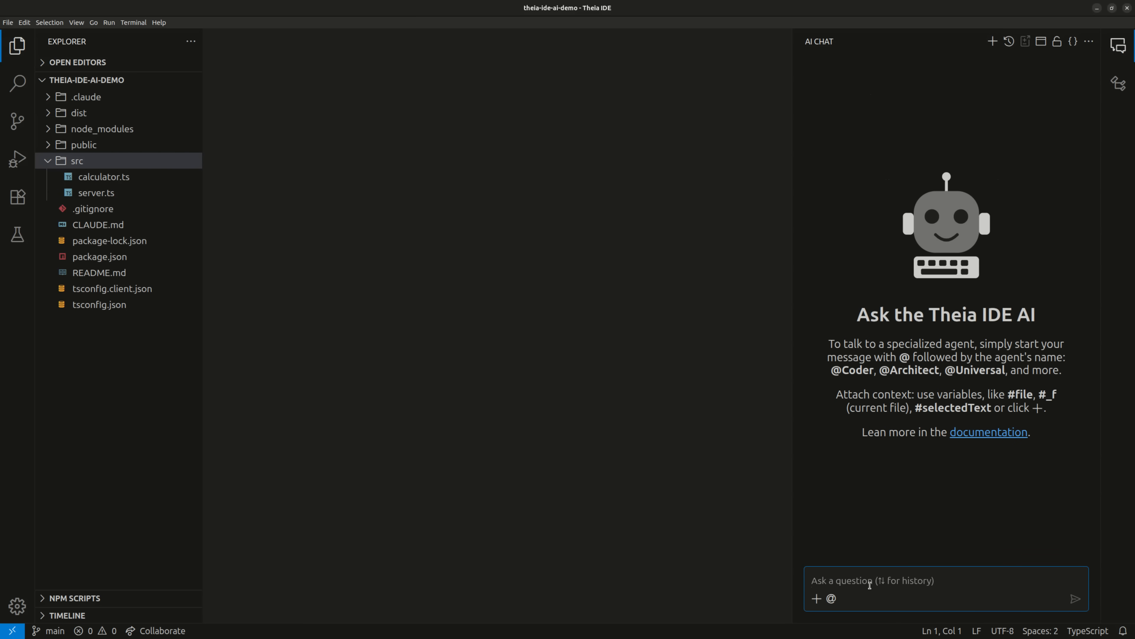
pyautogui.write('@clau')
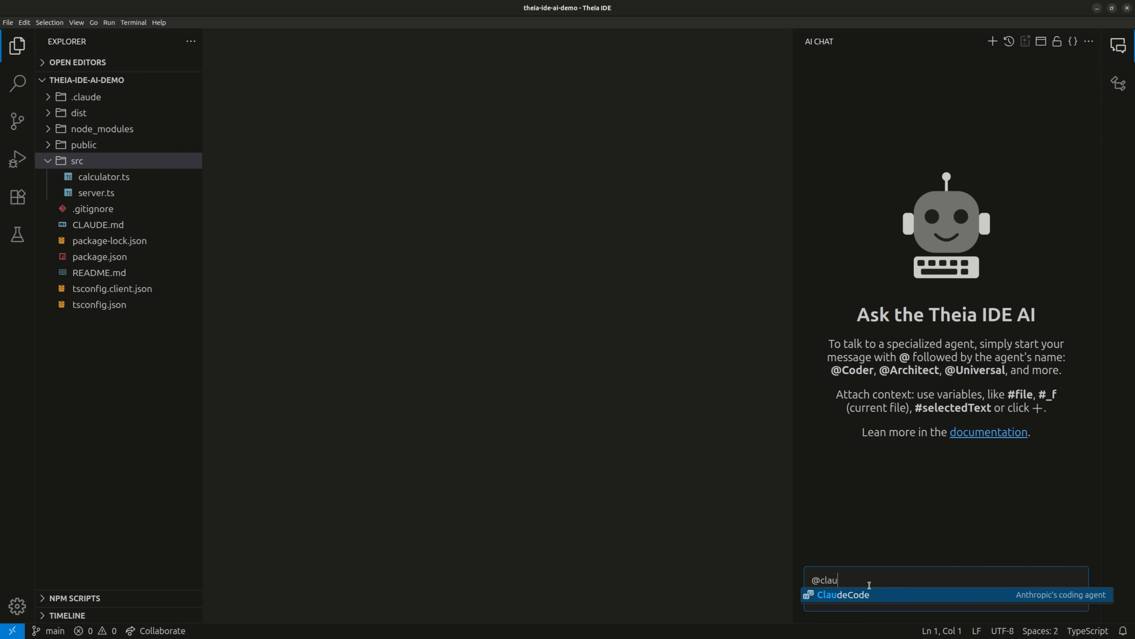
pyautogui.click(842, 594)
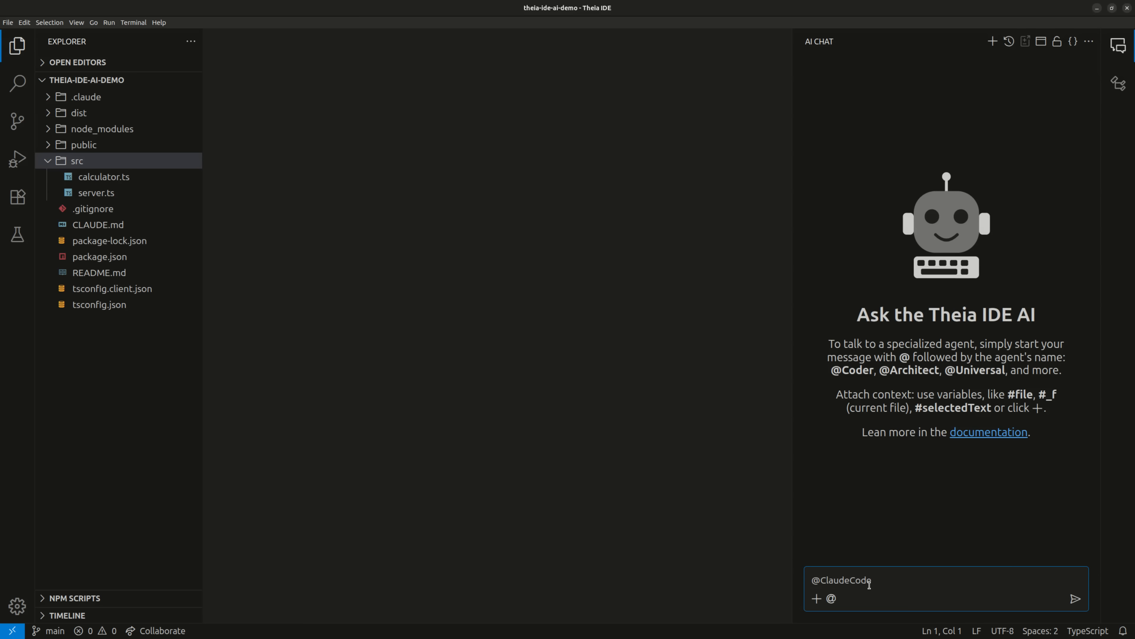
pyautogui.write('fix')
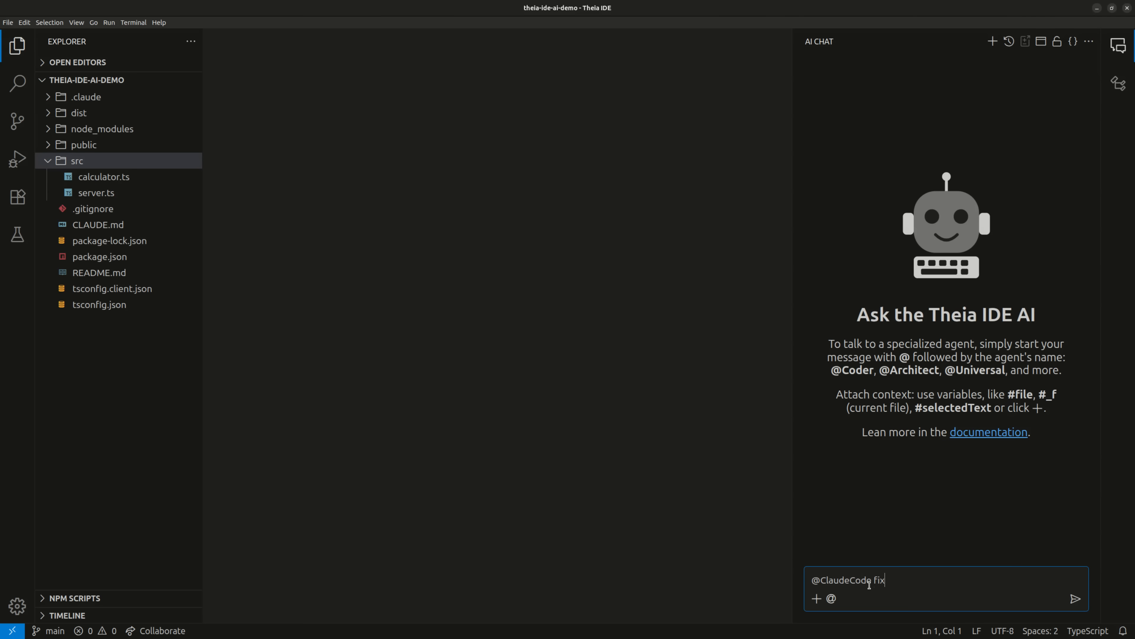
pyautogui.write('#')
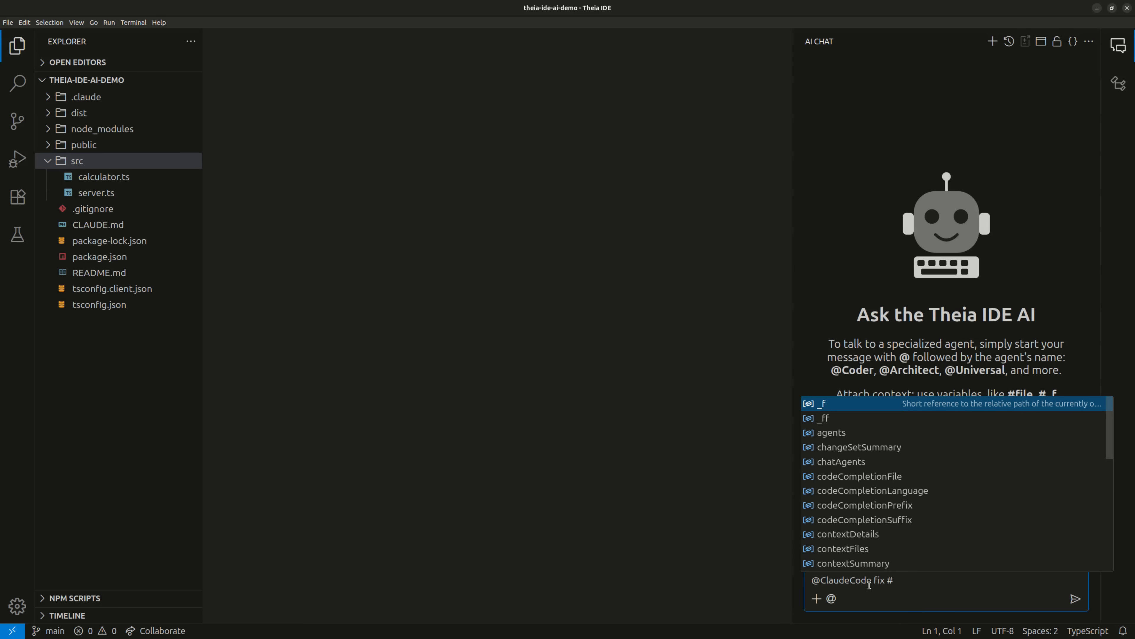
pyautogui.write('fi')
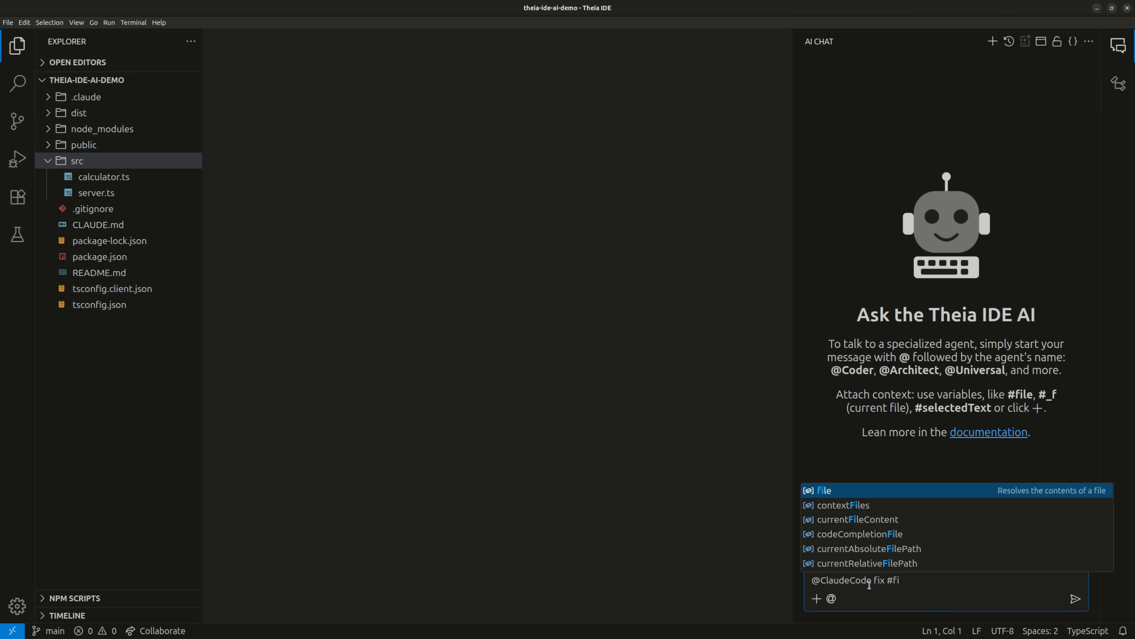
pyautogui.click(823, 490)
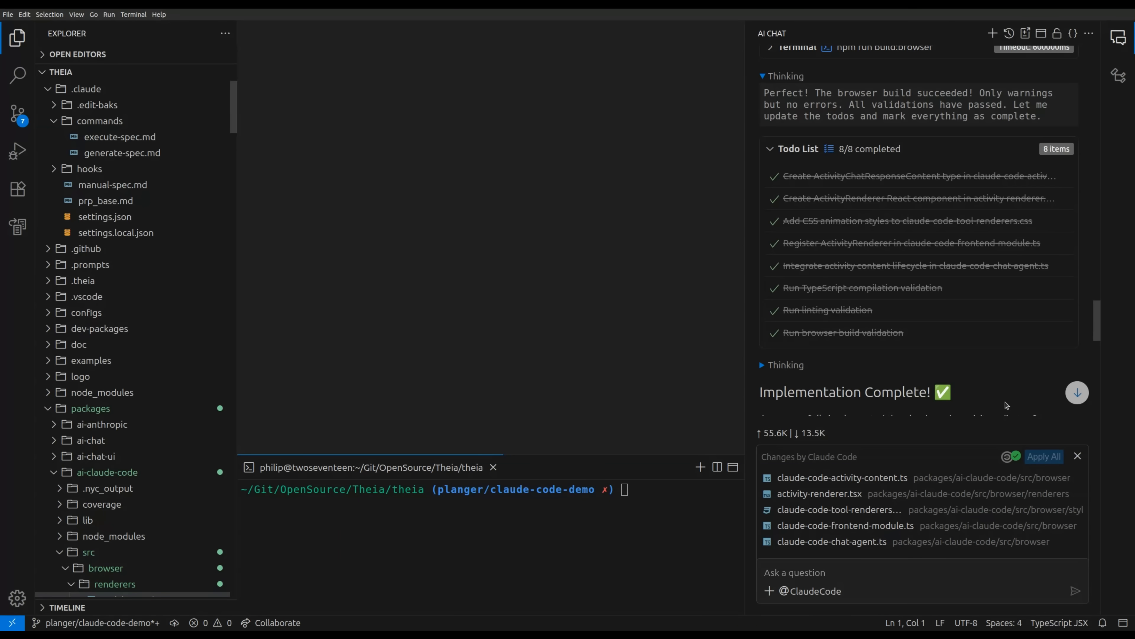
pyautogui.moveTo(838, 571)
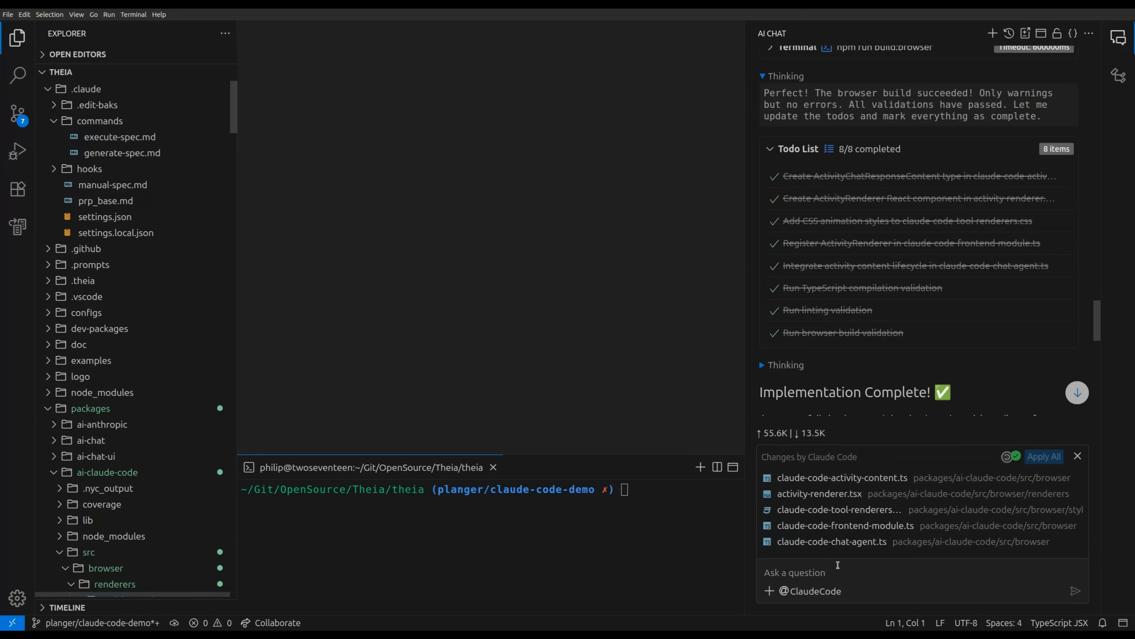
pyautogui.moveTo(858, 445)
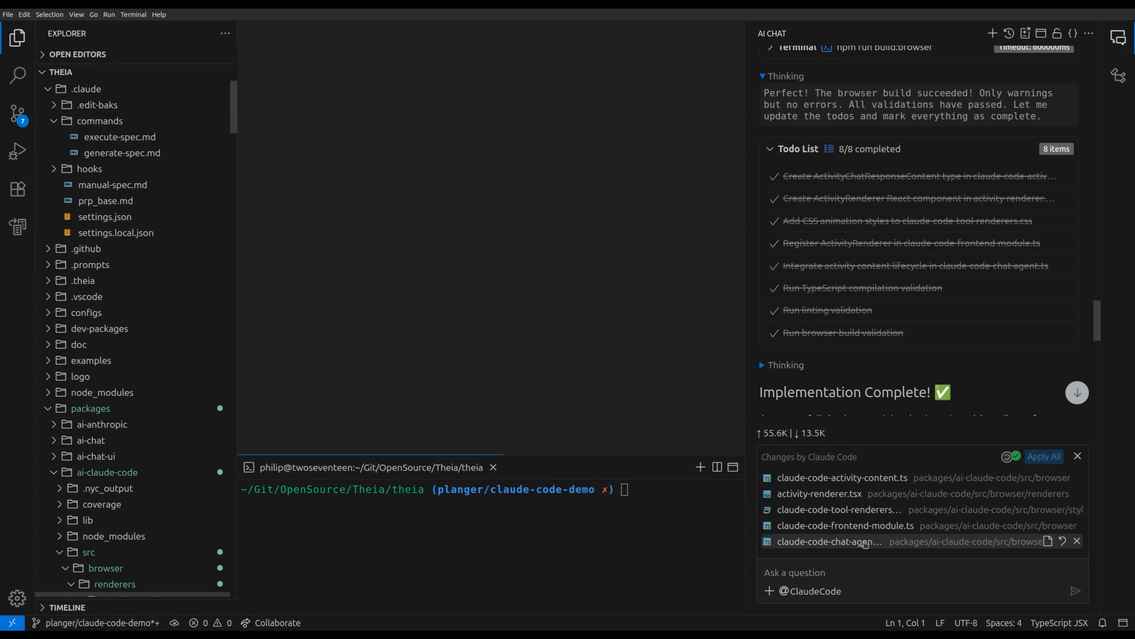
# View Claude Code's diff of claude-code-chat-agent.ts showing the added activity indicator code
pyautogui.click(830, 542)
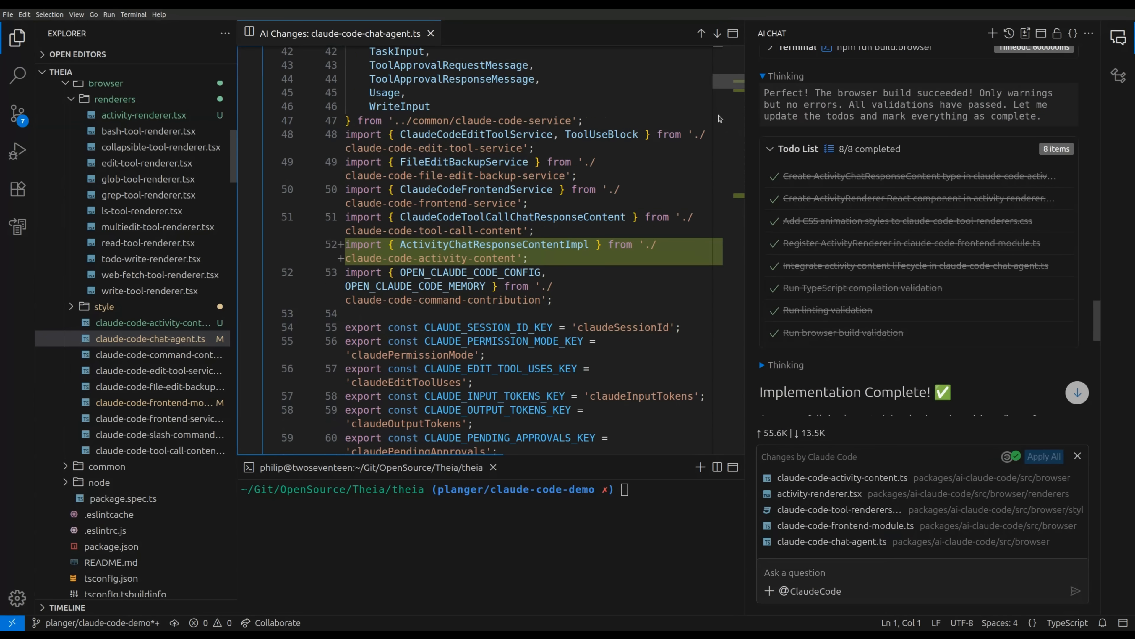
pyautogui.scroll(-3)
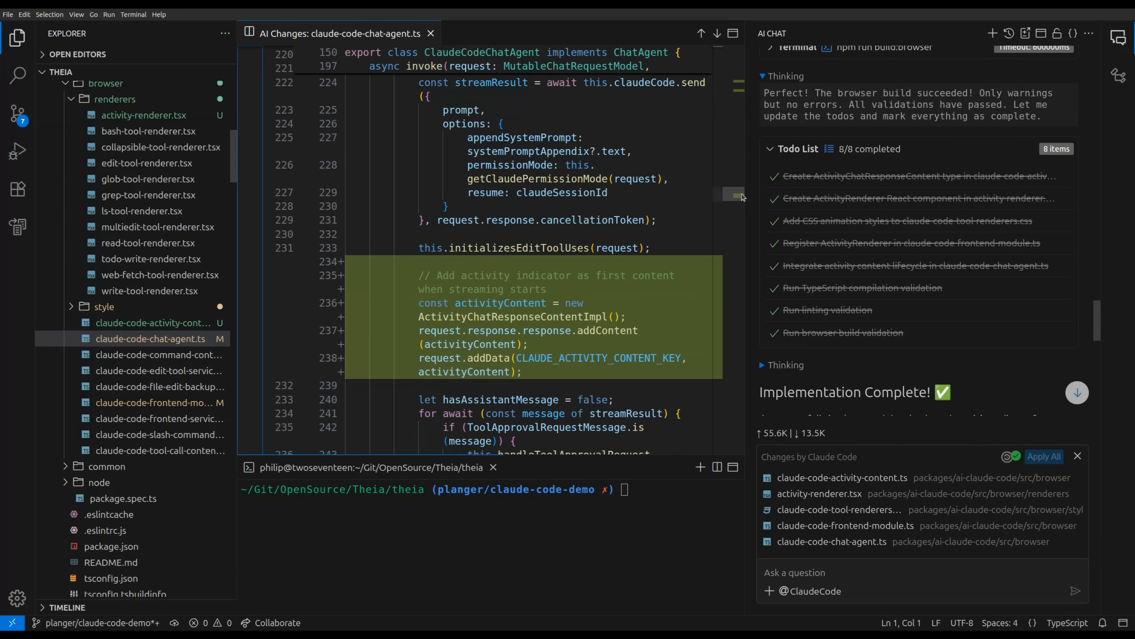
pyautogui.moveTo(833, 477)
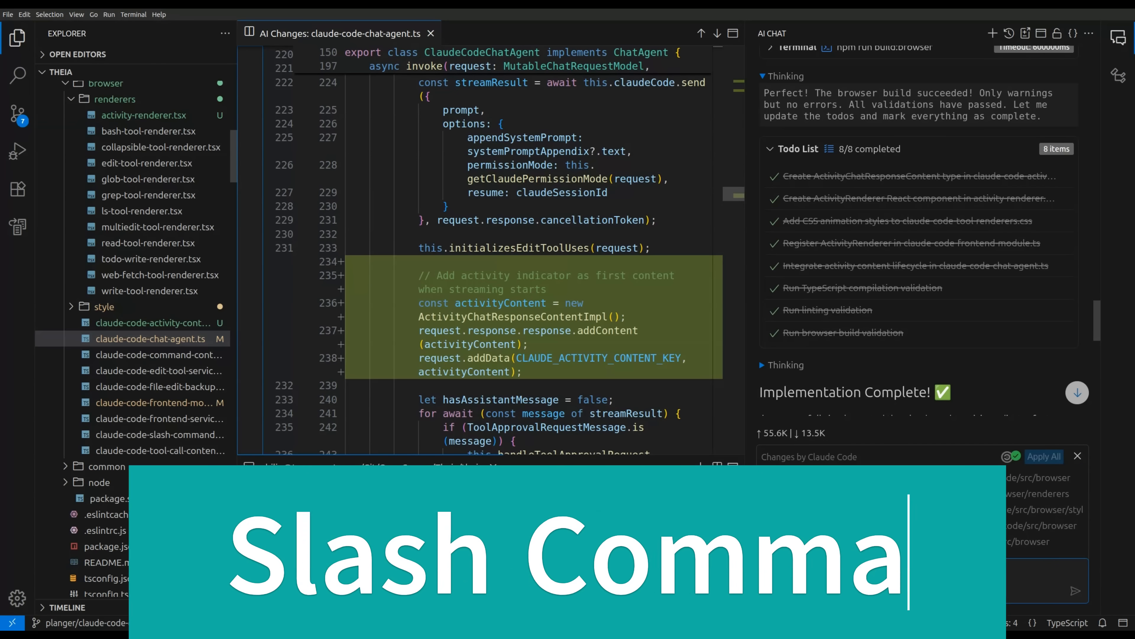
pyautogui.write('/')
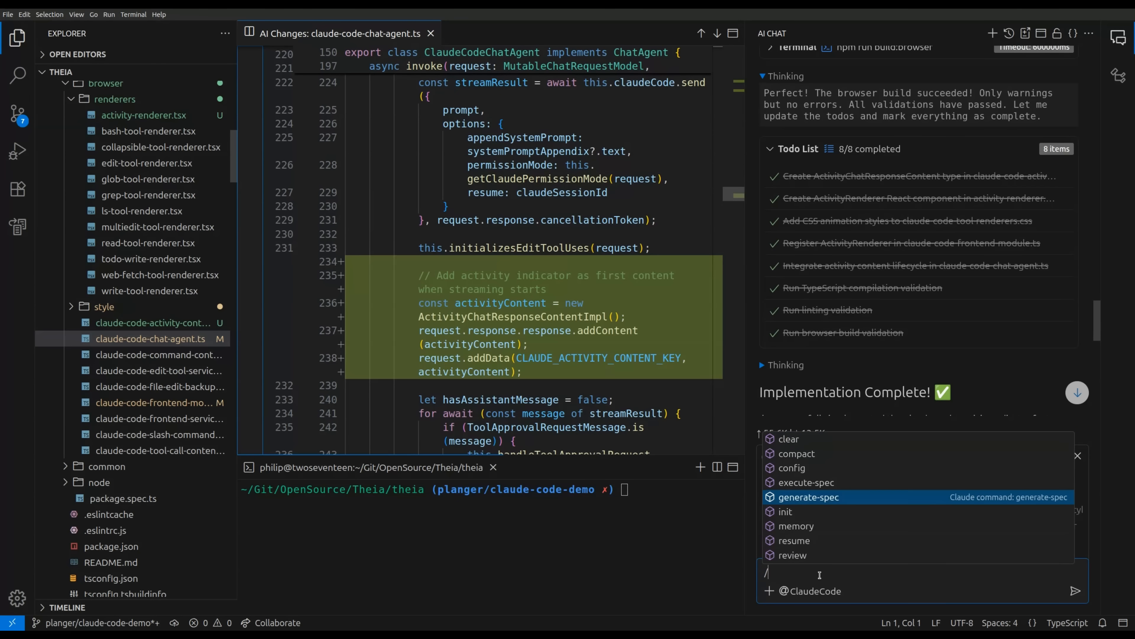
pyautogui.moveTo(788, 438)
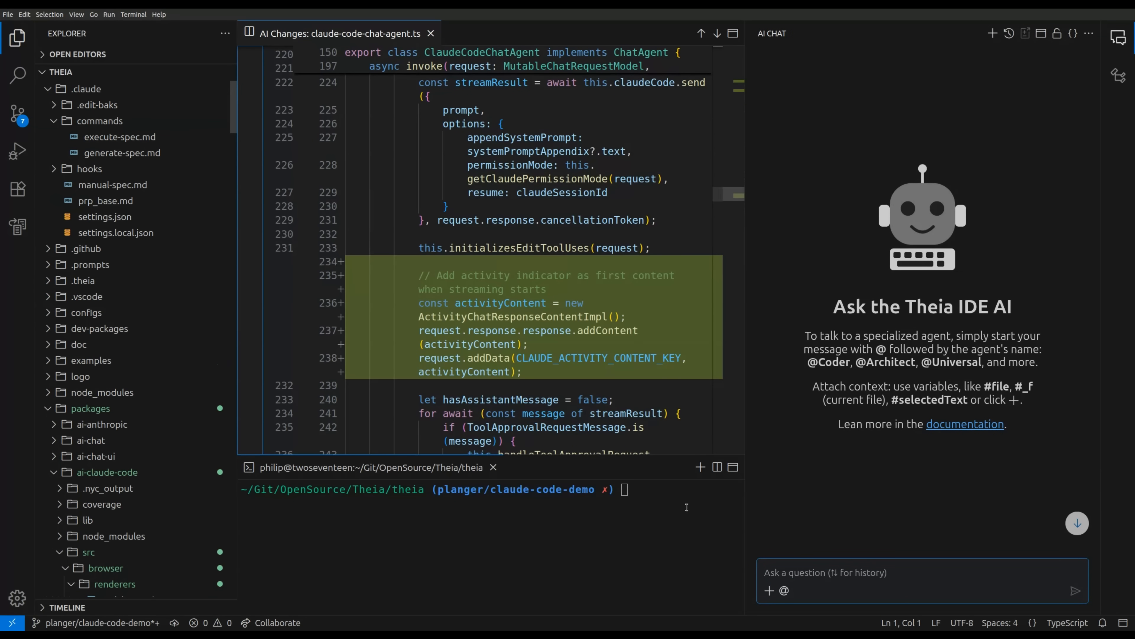
pyautogui.moveTo(815, 572)
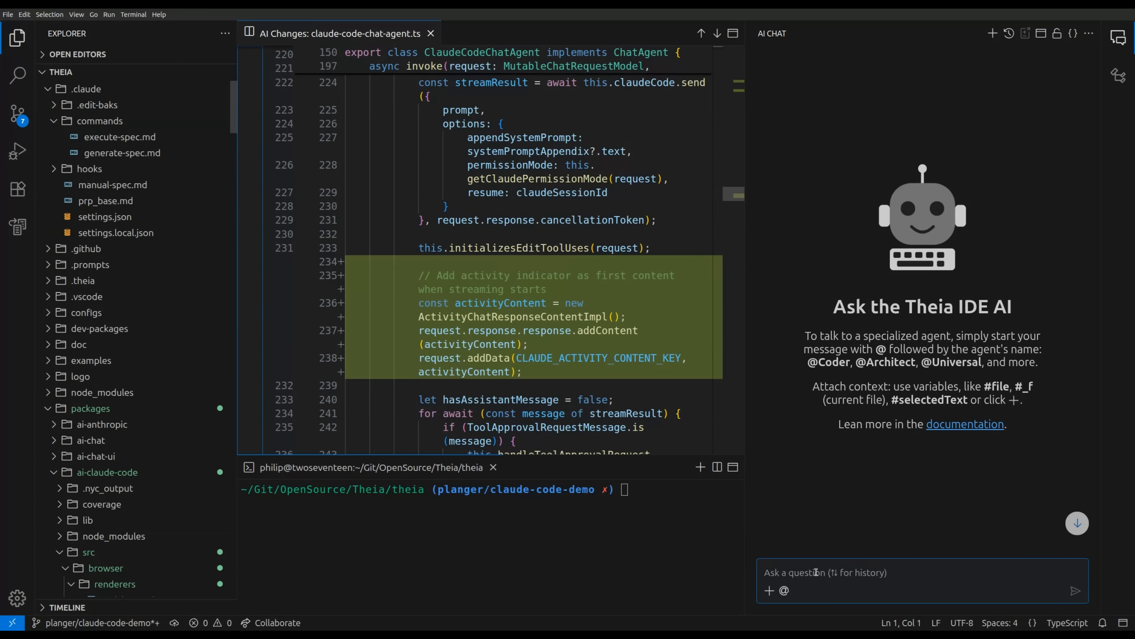
pyautogui.write('@ClaudeCode')
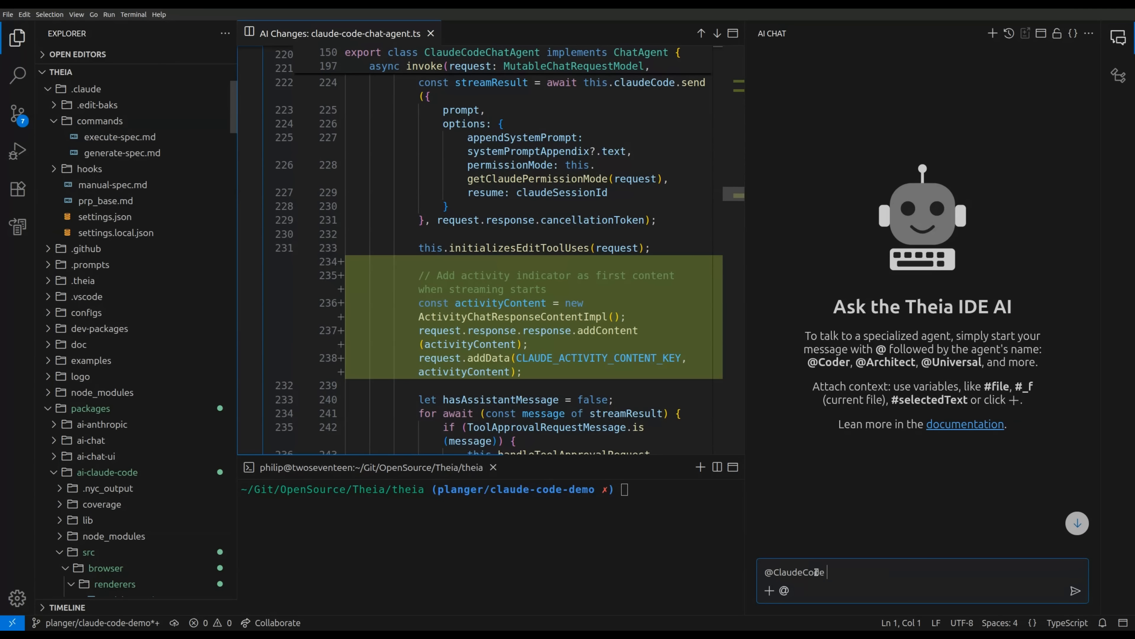
pyautogui.write('/')
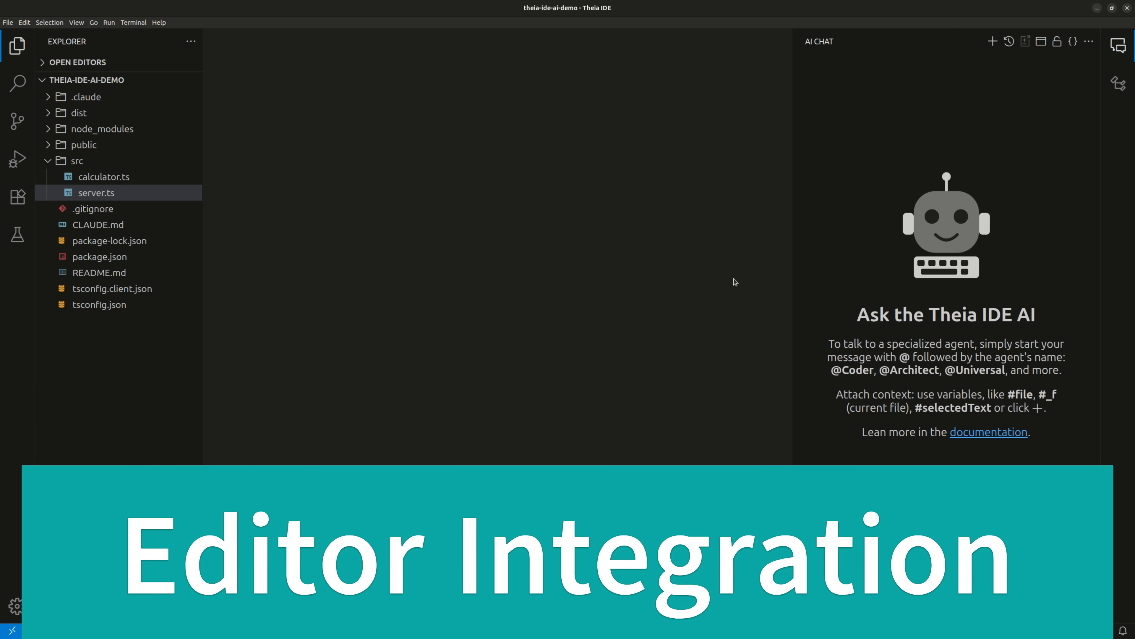
pyautogui.moveTo(948, 192)
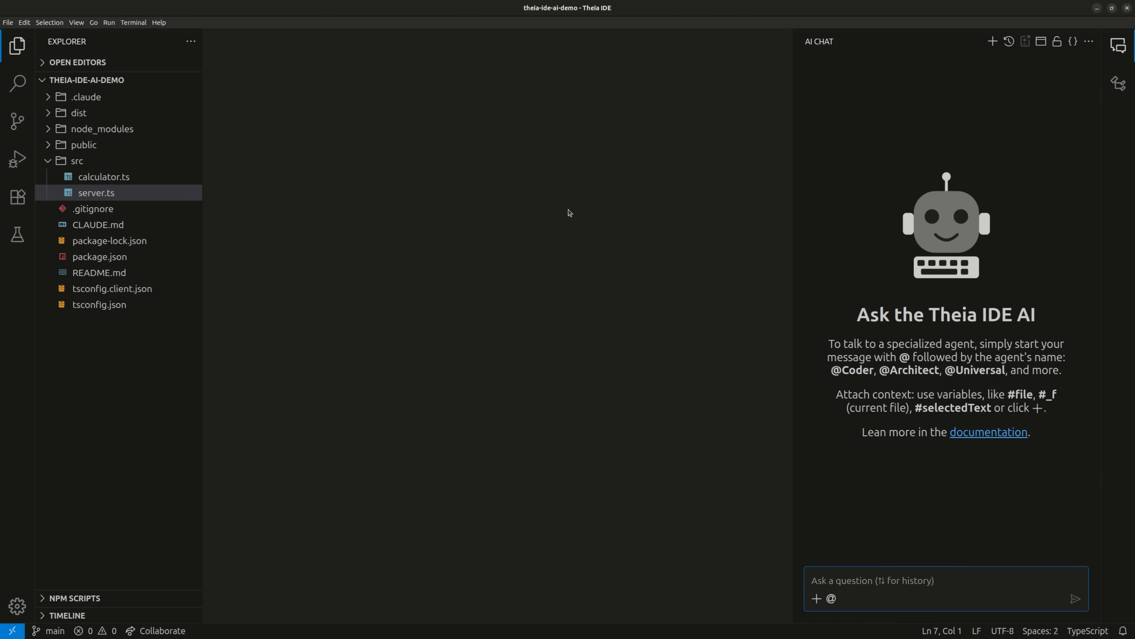
pyautogui.moveTo(292, 238)
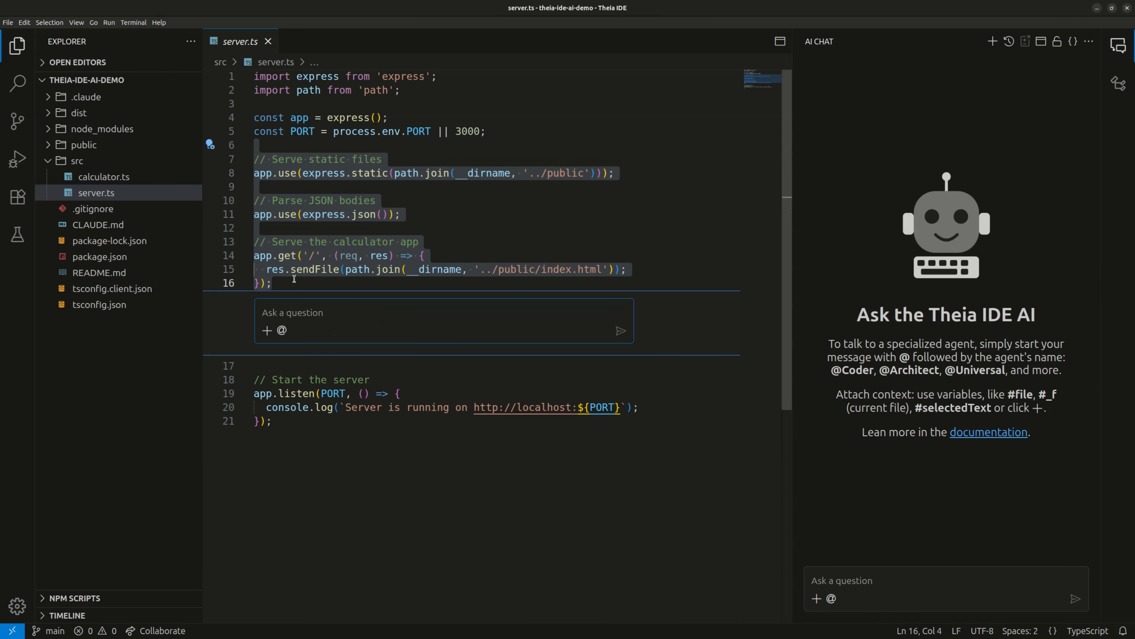
# Ask ClaudeCode to explain #editorContext for the selected server.ts lines
pyautogui.write('@cla')
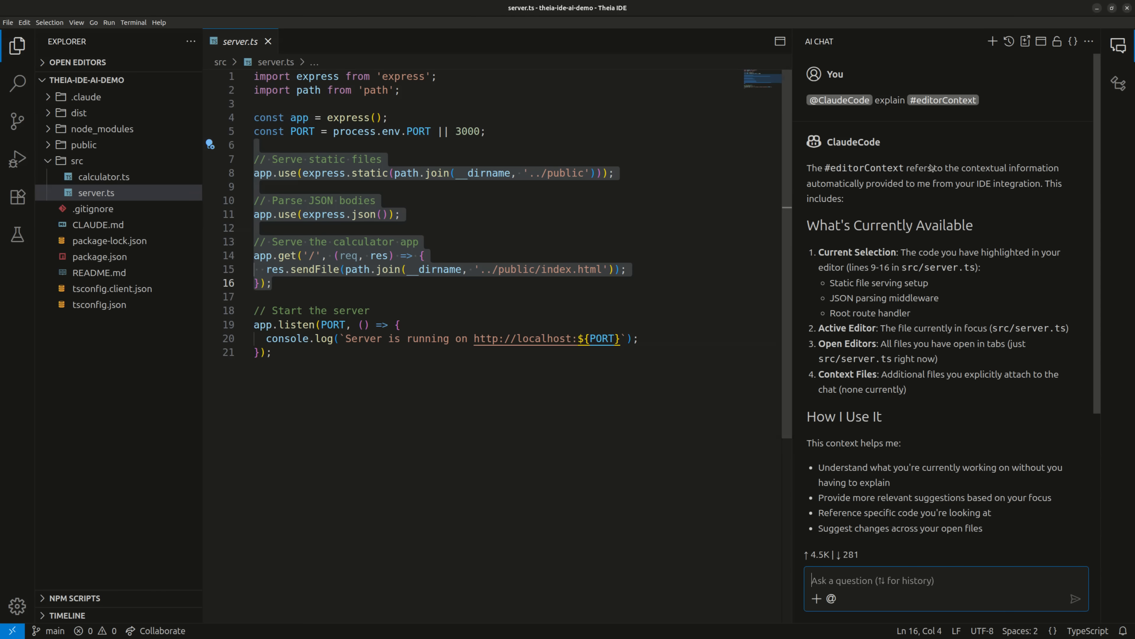
# Corrupt 'app' on line 8 of server.ts with 'apsdfs' to raise a 'Cannot find name' error
pyautogui.click(265, 172)
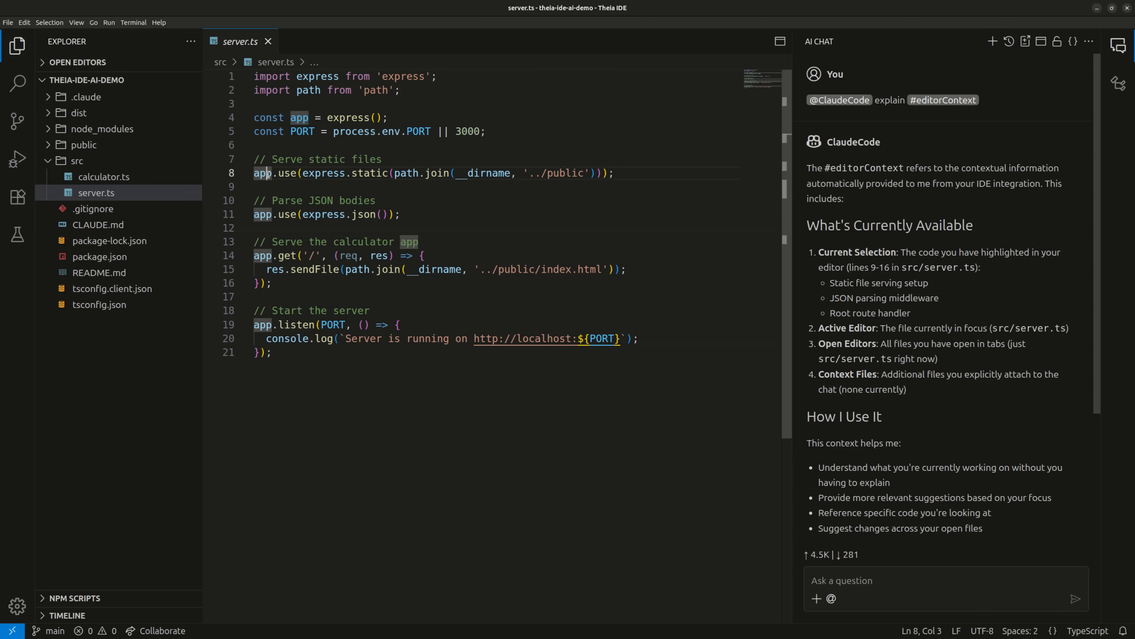
pyautogui.write('apsdfs')
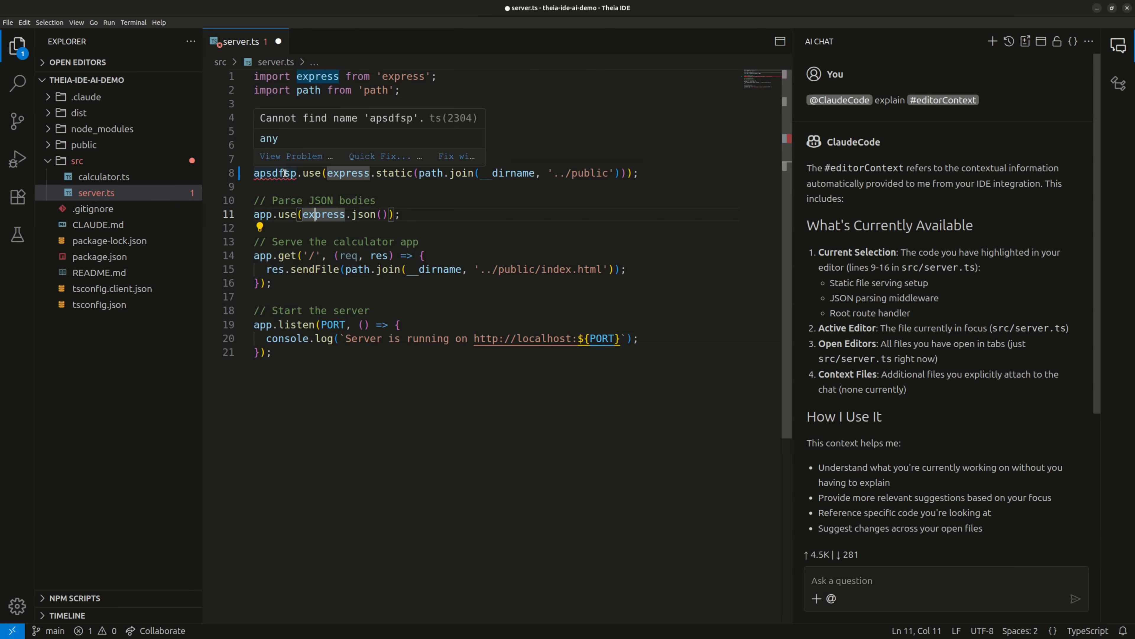
pyautogui.moveTo(454, 156)
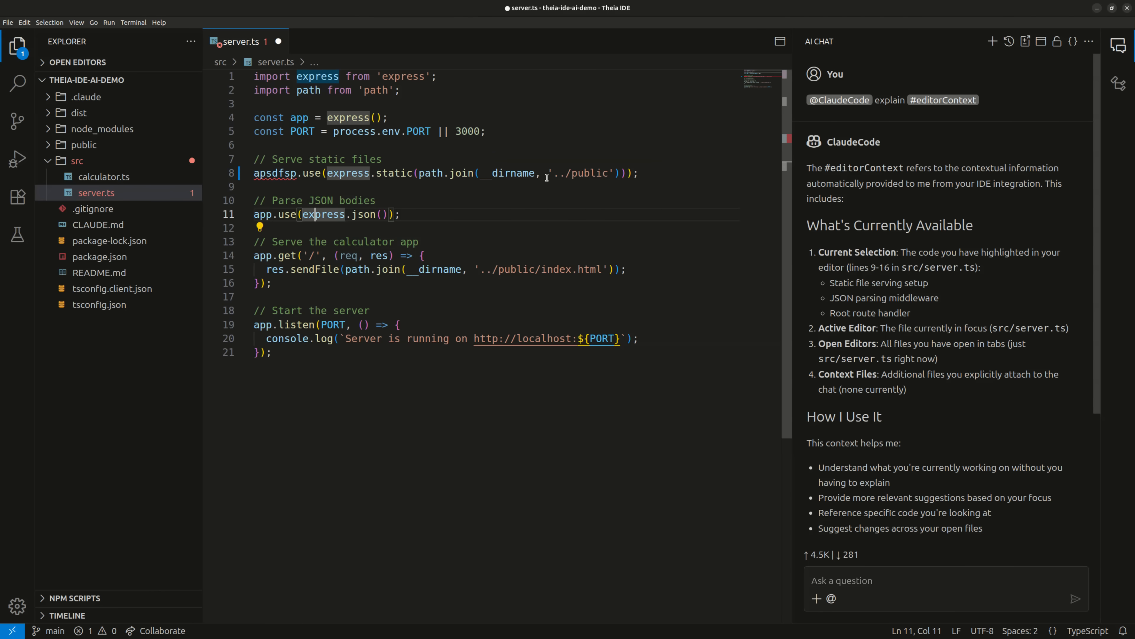
pyautogui.moveTo(421, 116)
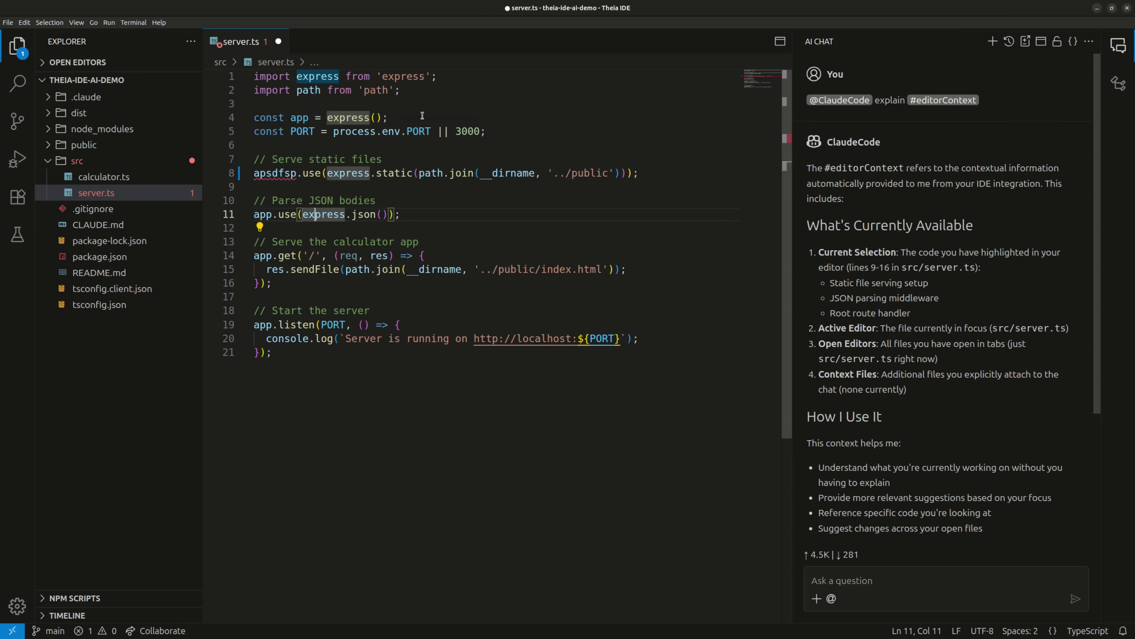
pyautogui.moveTo(346, 65)
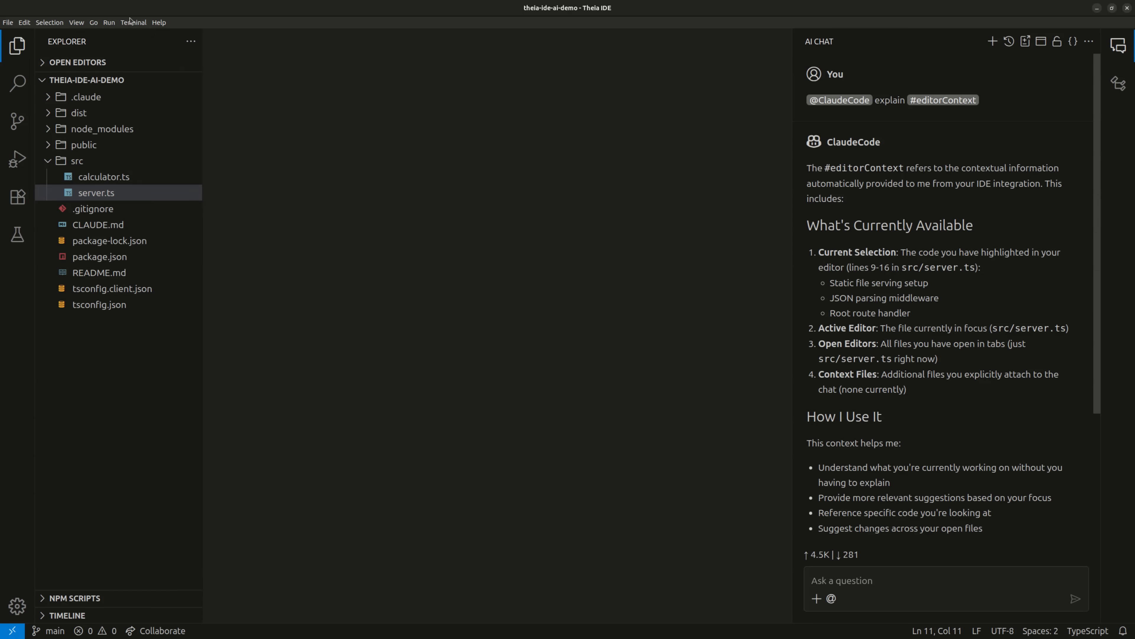
# Ask the terminal AI to sum the size of all ts files in this folder and print it
pyautogui.click(134, 22)
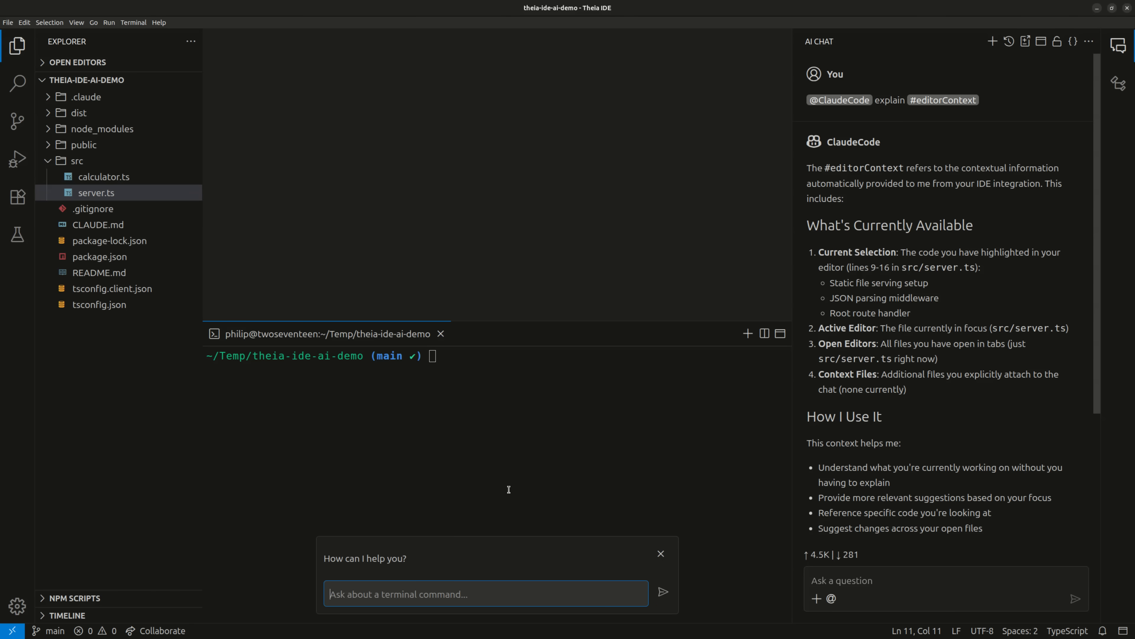
pyautogui.moveTo(368, 594)
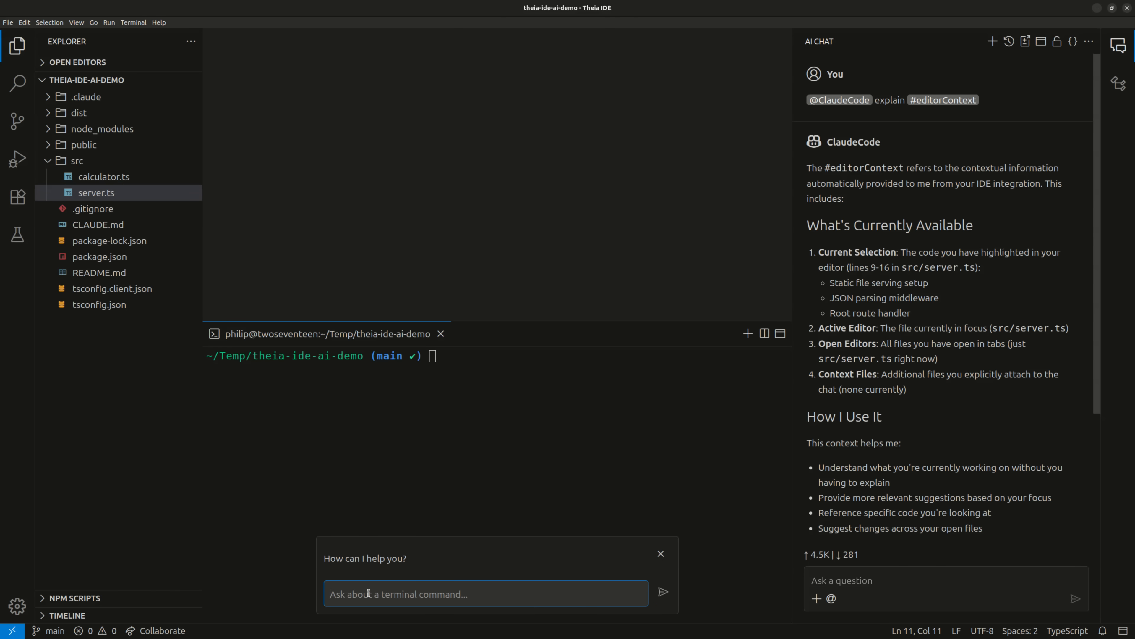
pyautogui.write('sum the size')
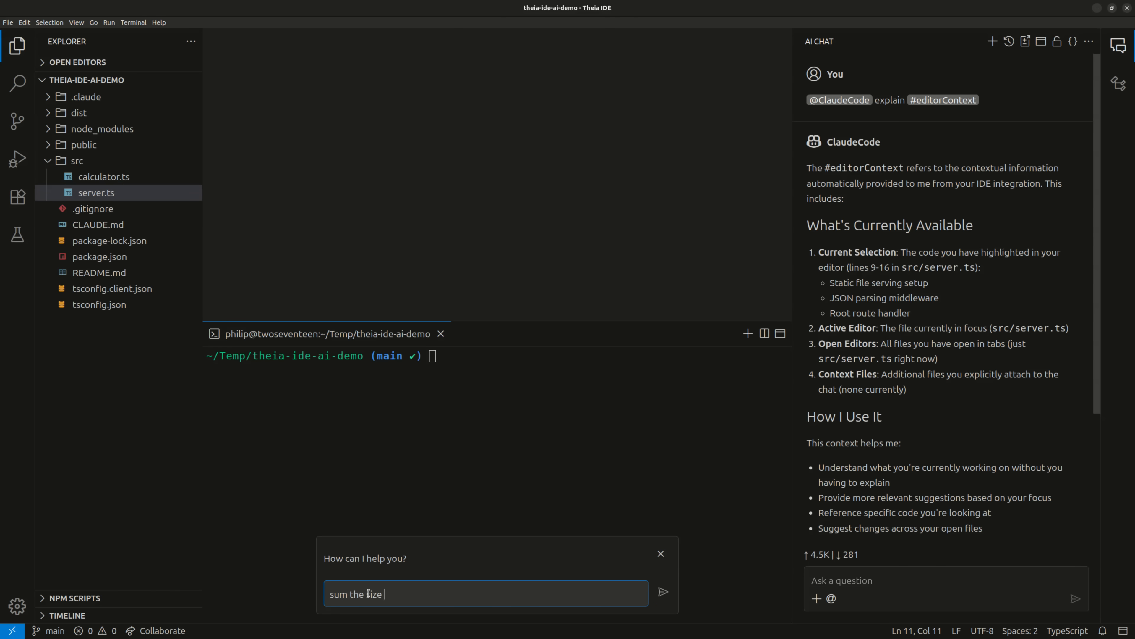
pyautogui.write('of all ts fi')
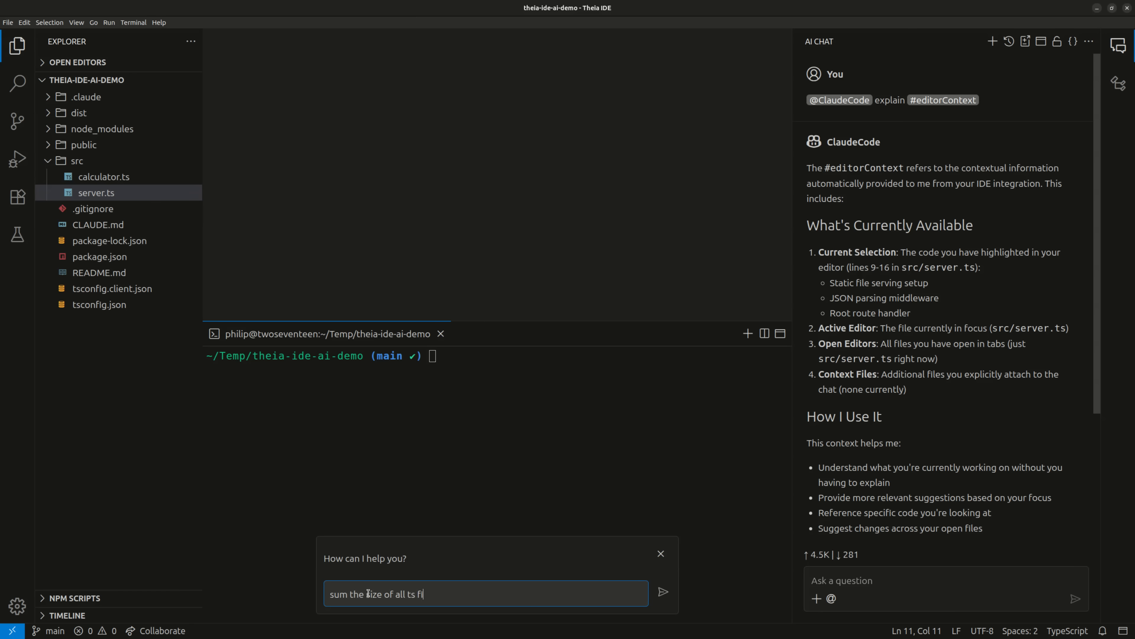
pyautogui.write('les in this folder an')
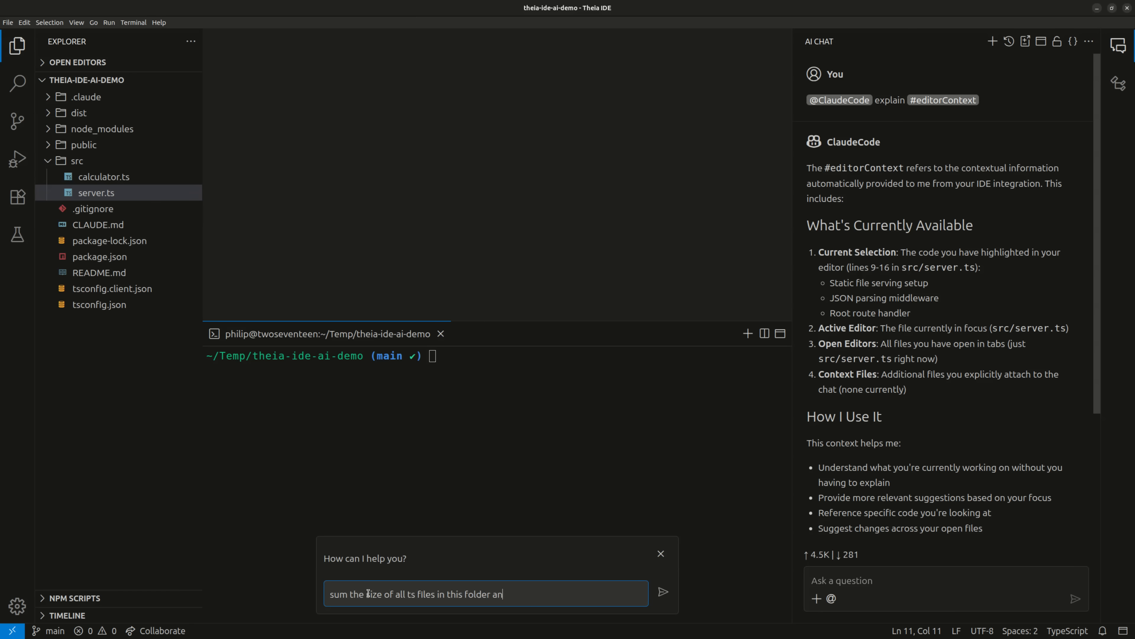
pyautogui.write('d print it in')
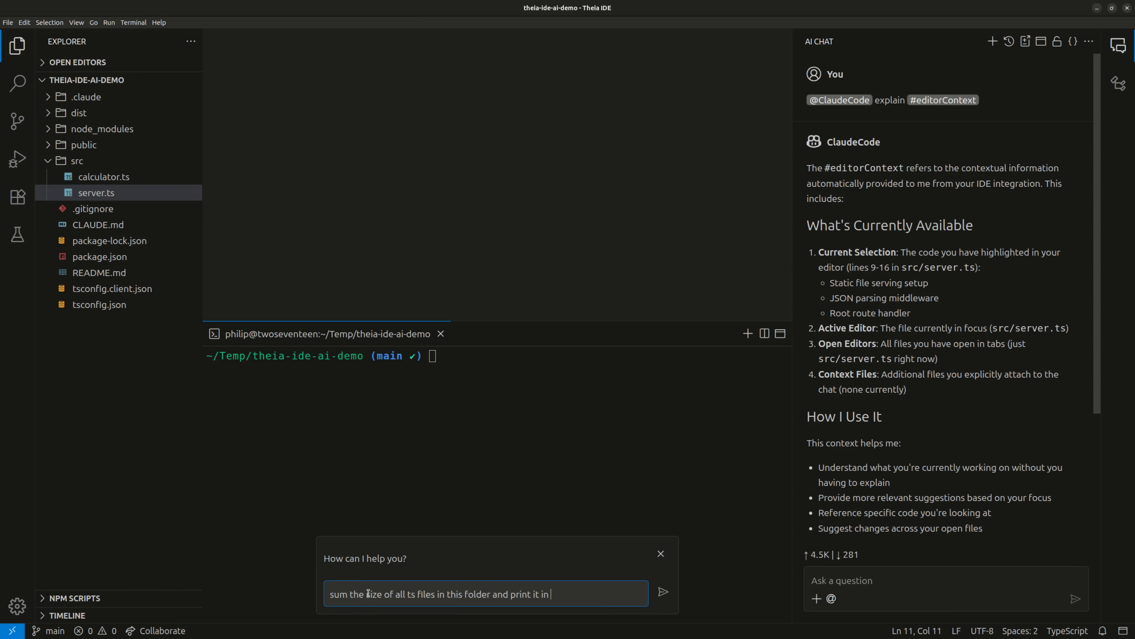
pyautogui.click(661, 592)
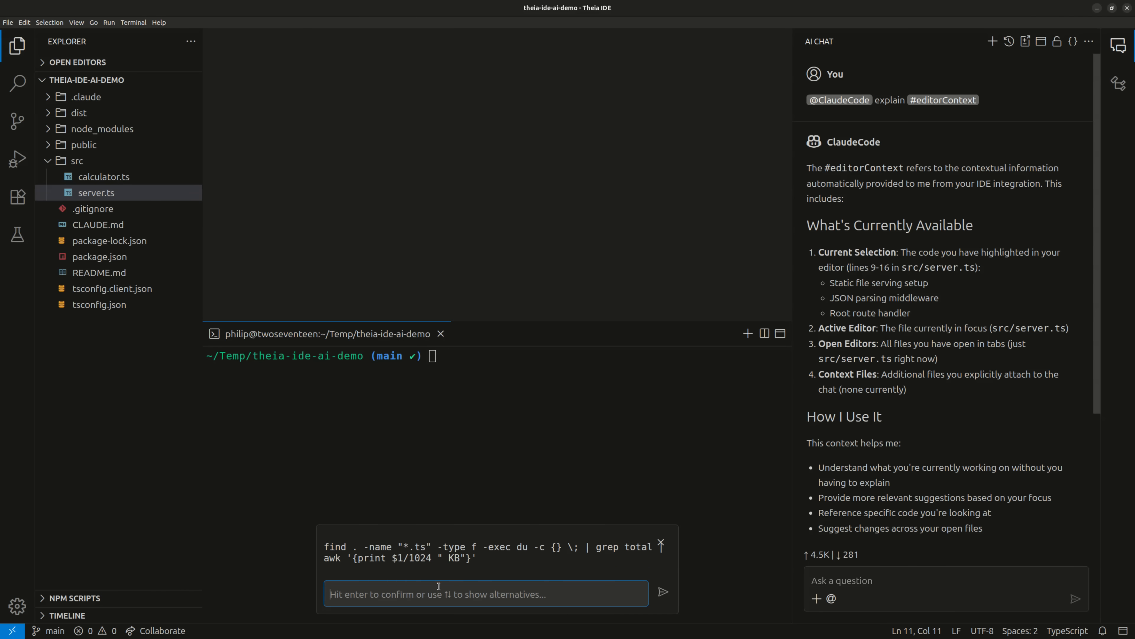
# Accept the suggested find/du command and run it, printing per-file KB sizes
pyautogui.press('Return')
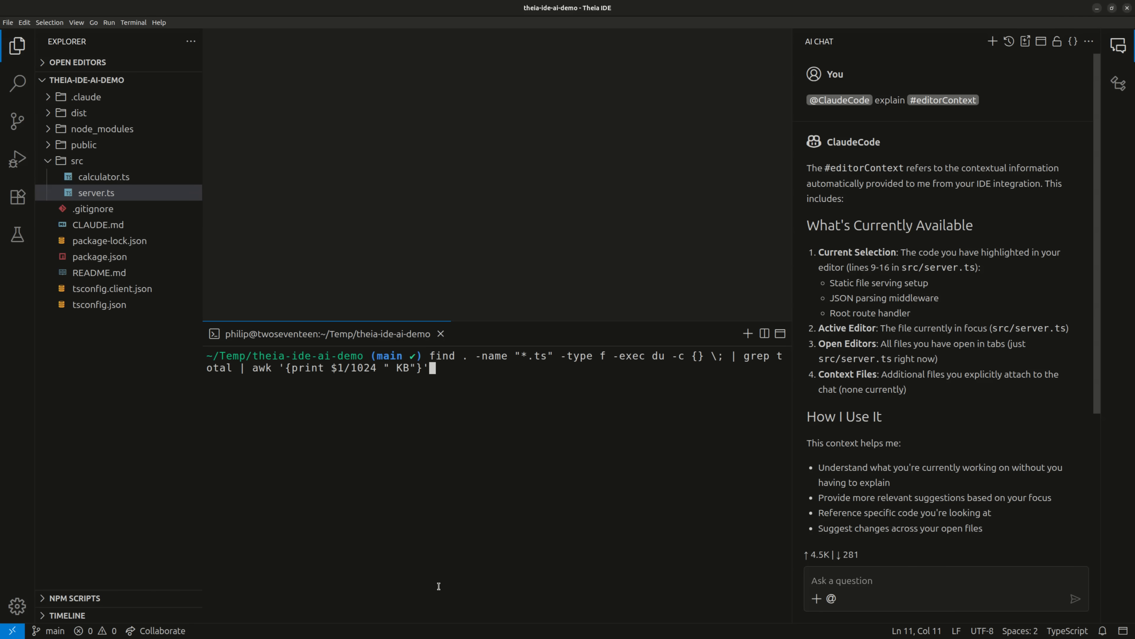
pyautogui.press('Return')
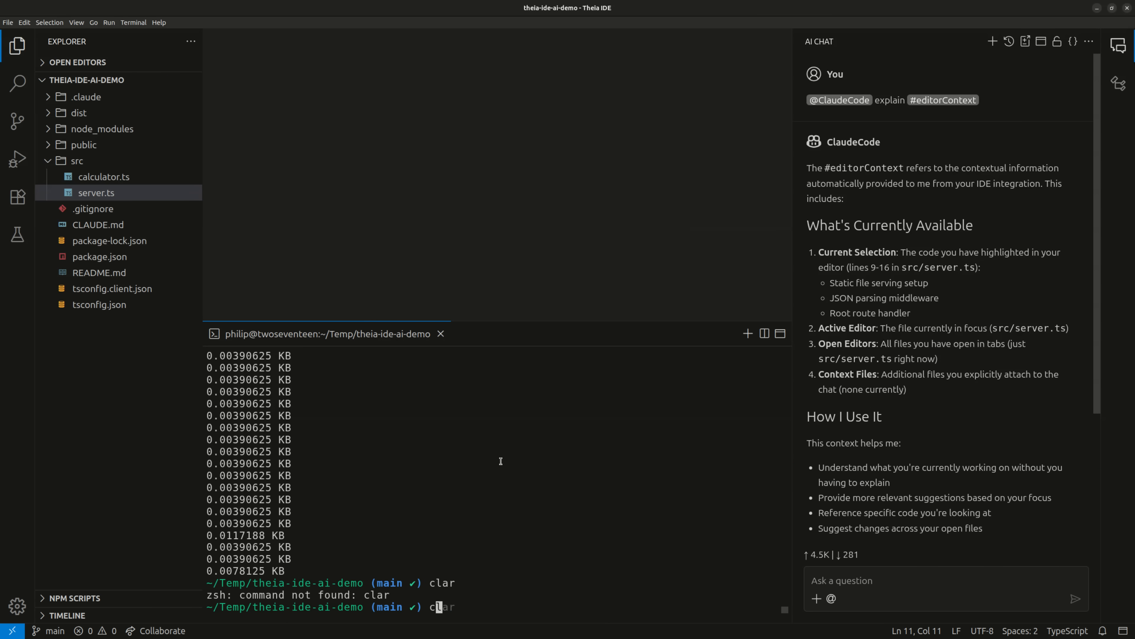
# Clear the terminal and review calculator.ts's buggy '*' case using firstOperand
pyautogui.press('Return')
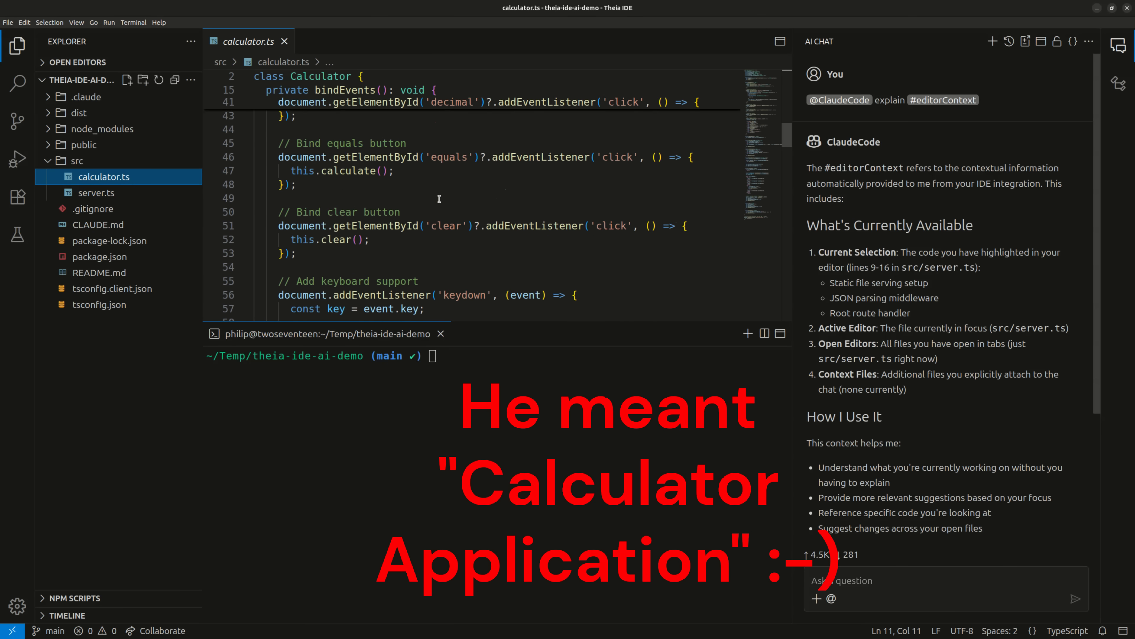
pyautogui.scroll(-3)
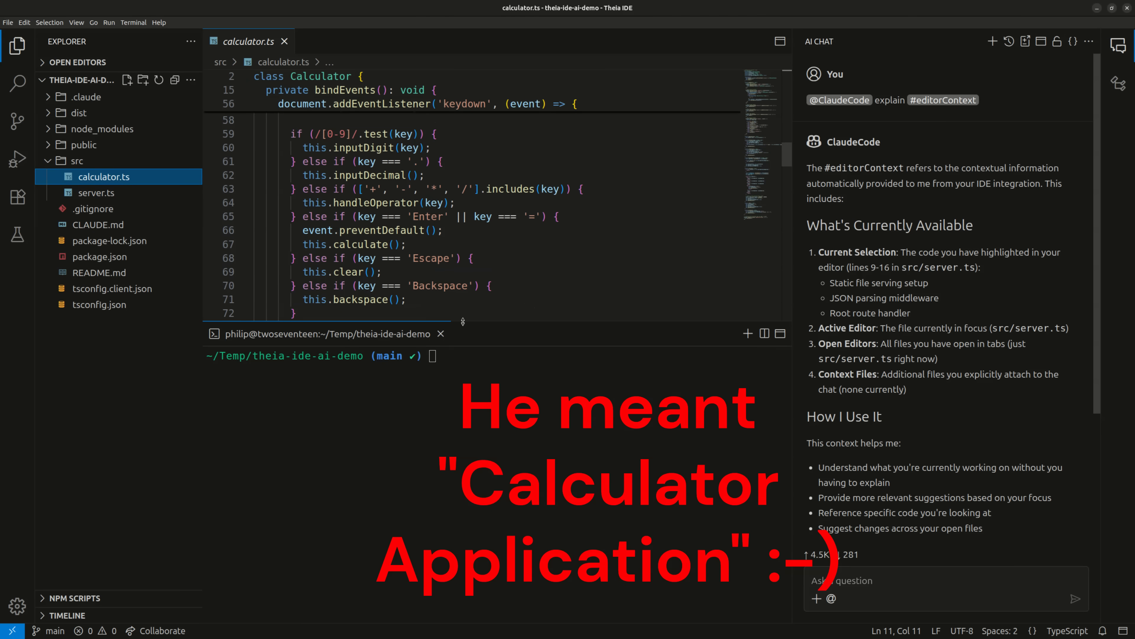
pyautogui.scroll(-3)
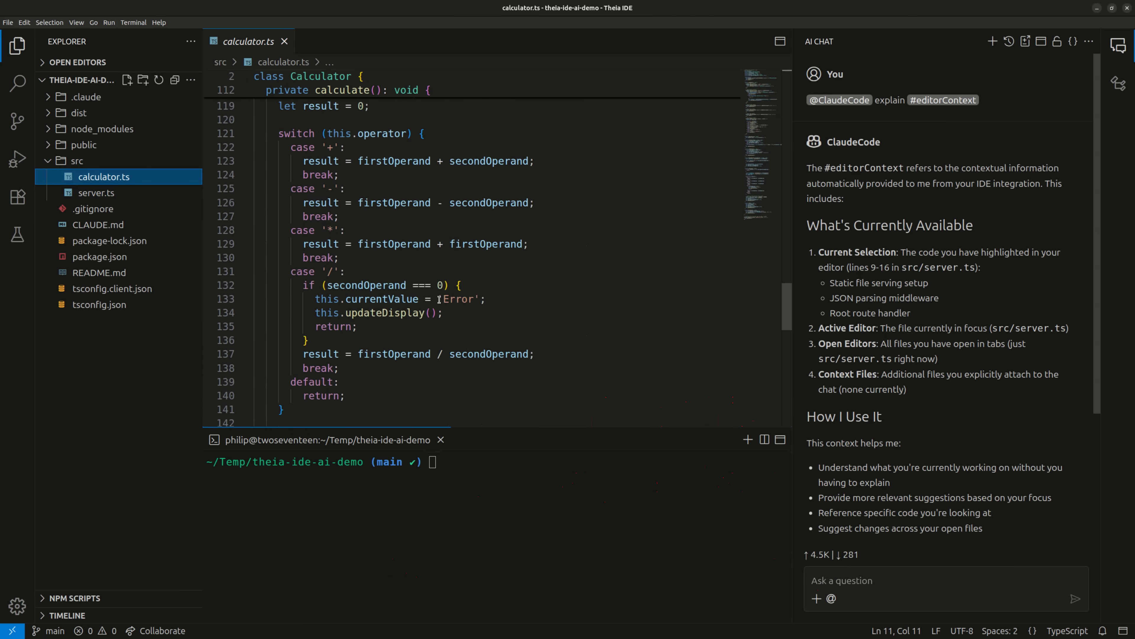
pyautogui.scroll(3)
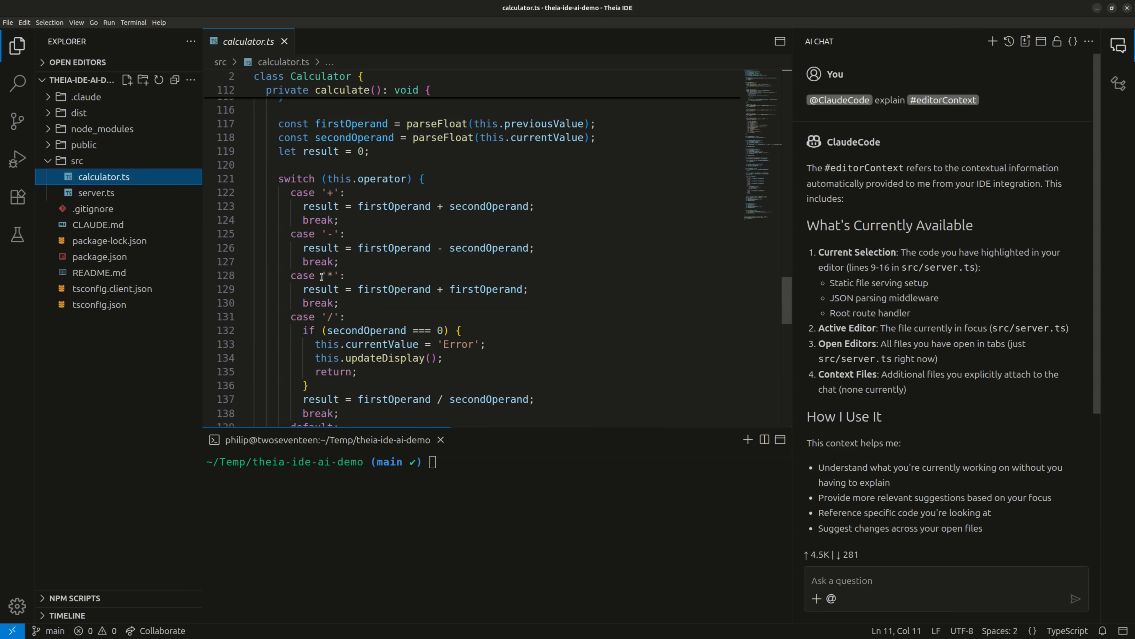
pyautogui.doubleClick(329, 275)
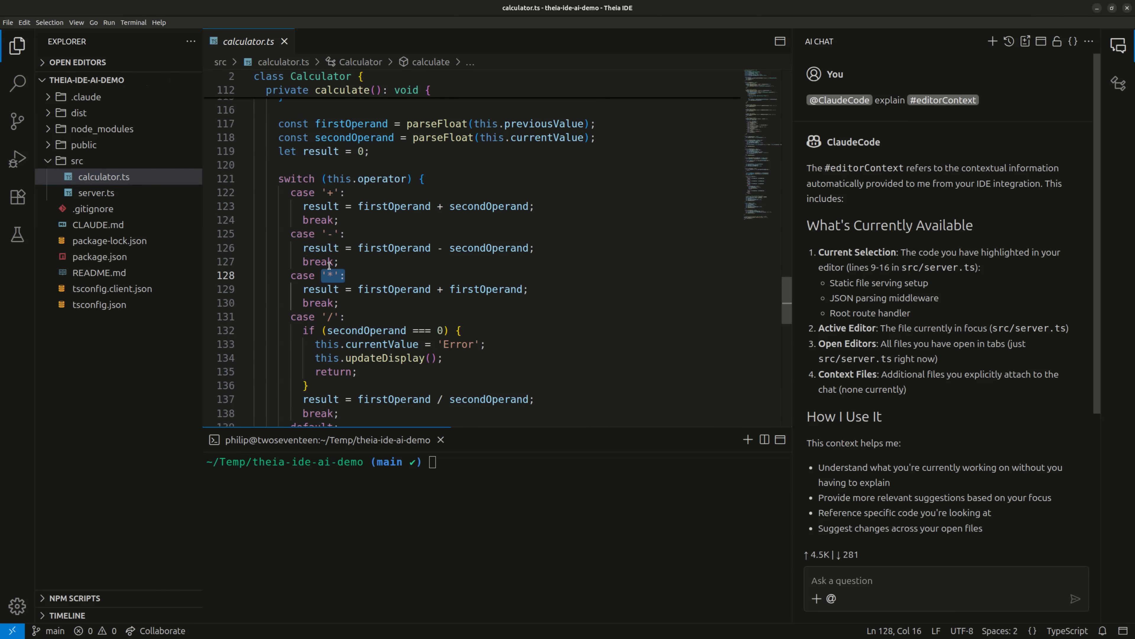
pyautogui.doubleClick(394, 289)
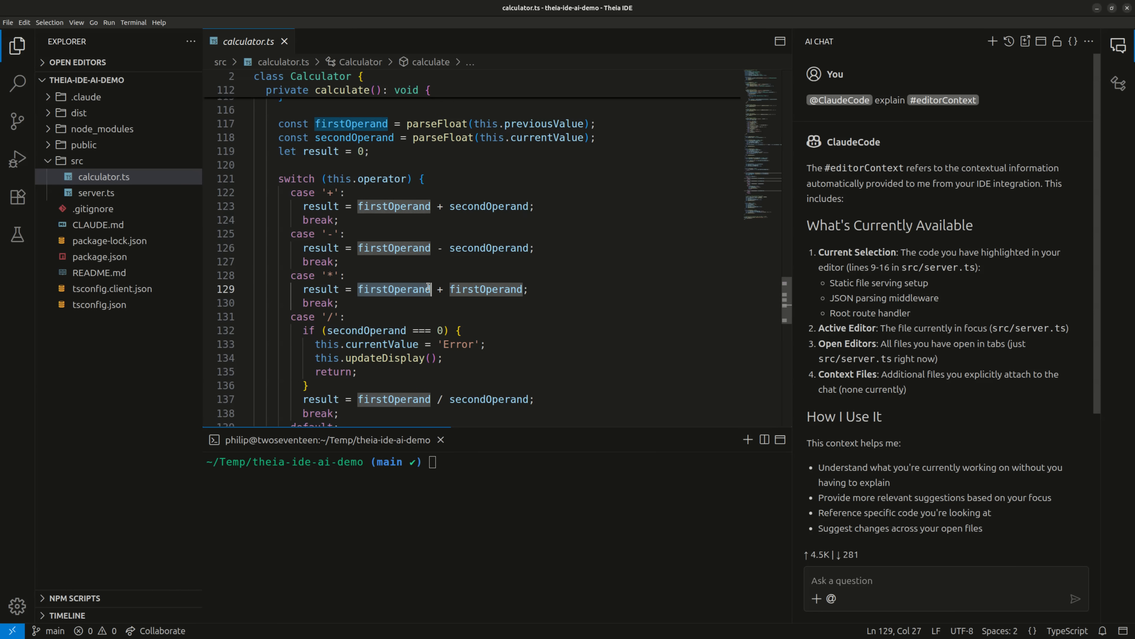
pyautogui.moveTo(443, 289)
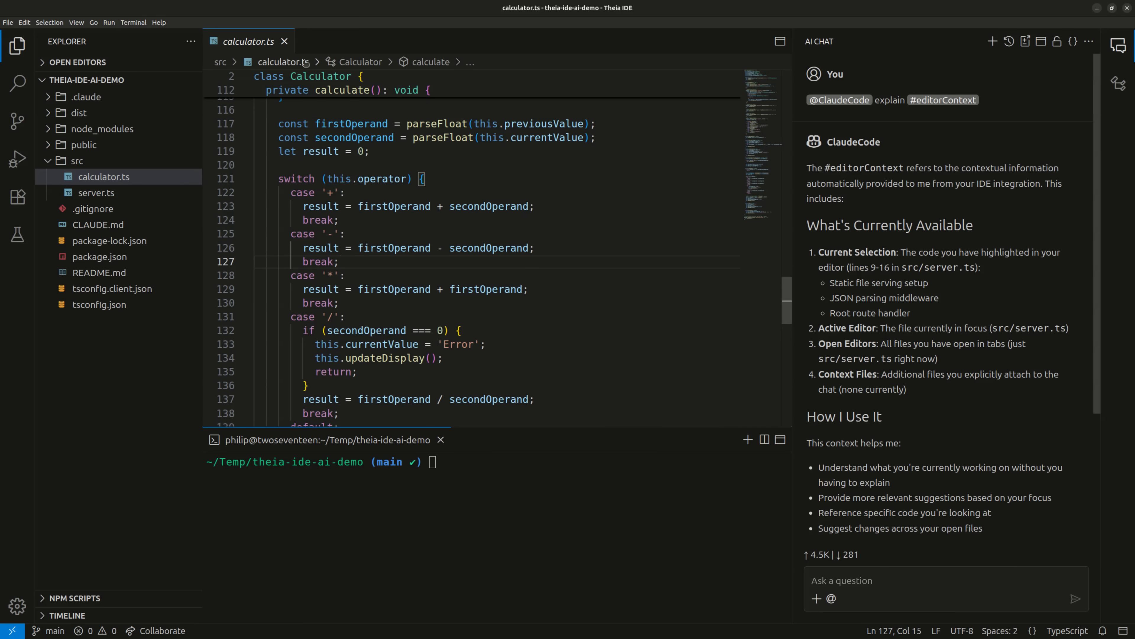
# Close calculator.ts and show the AI chat's additional options
pyautogui.click(285, 42)
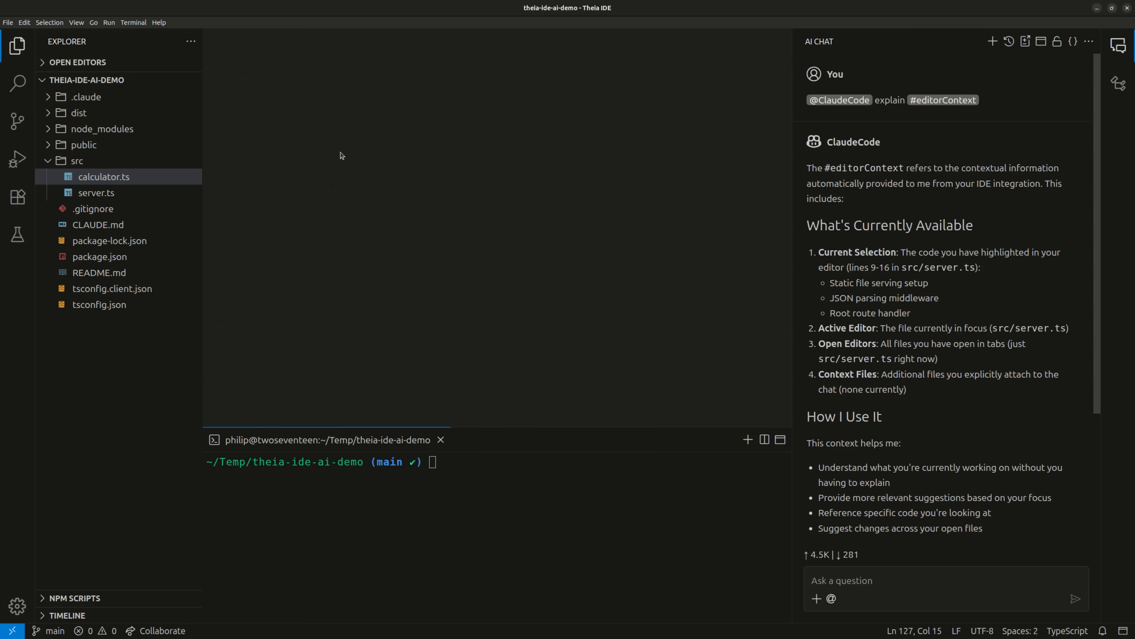
pyautogui.moveTo(1061, 45)
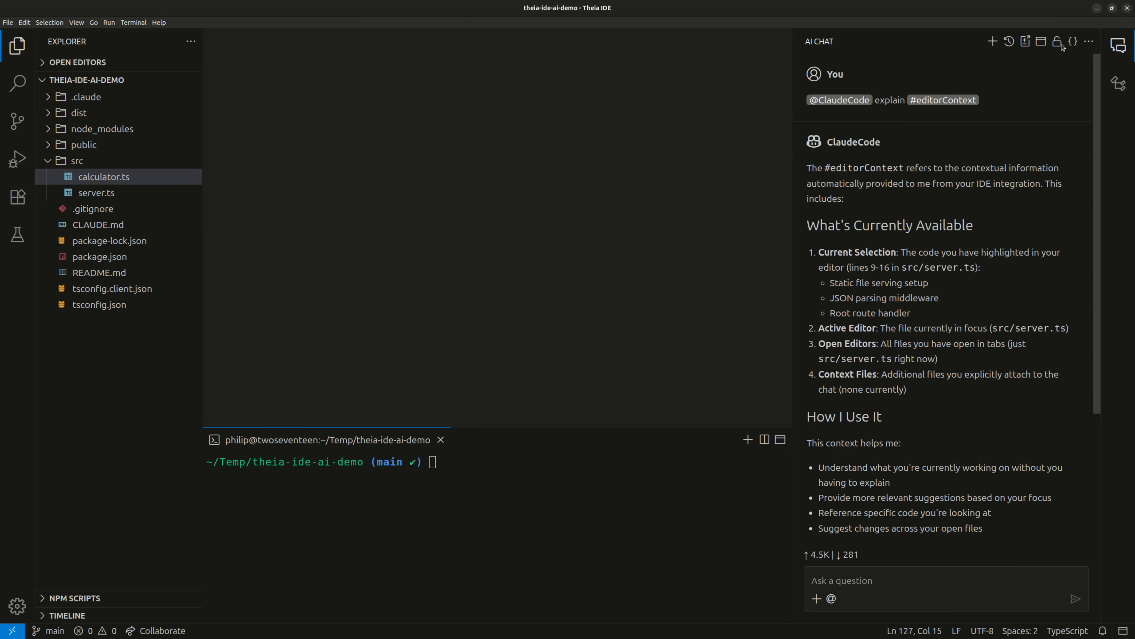
pyautogui.click(1088, 41)
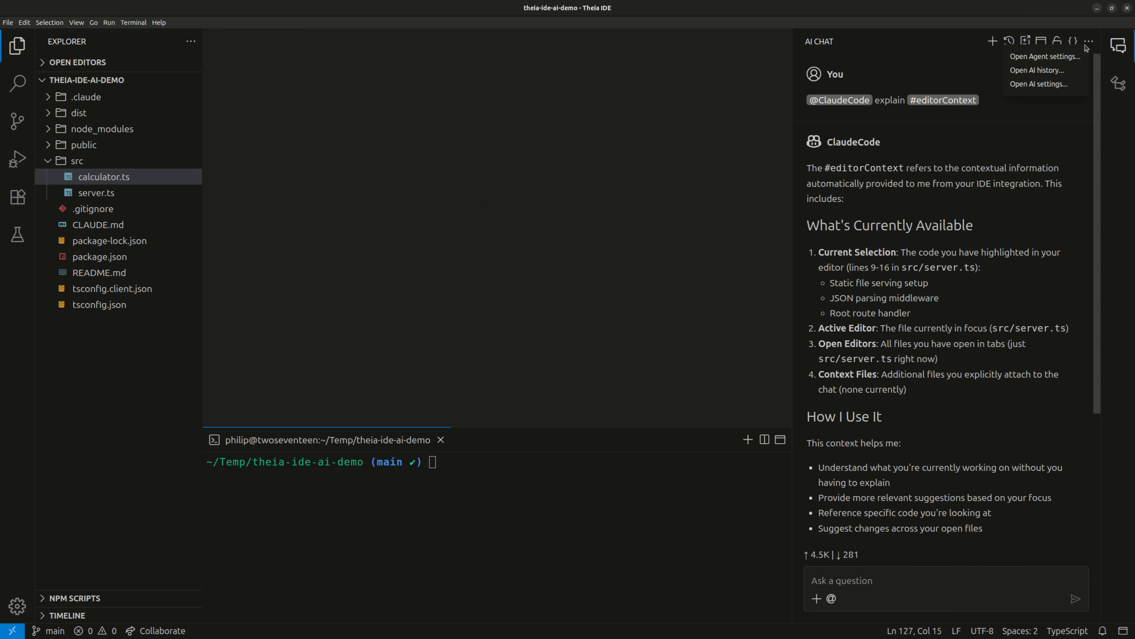
pyautogui.moveTo(1045, 57)
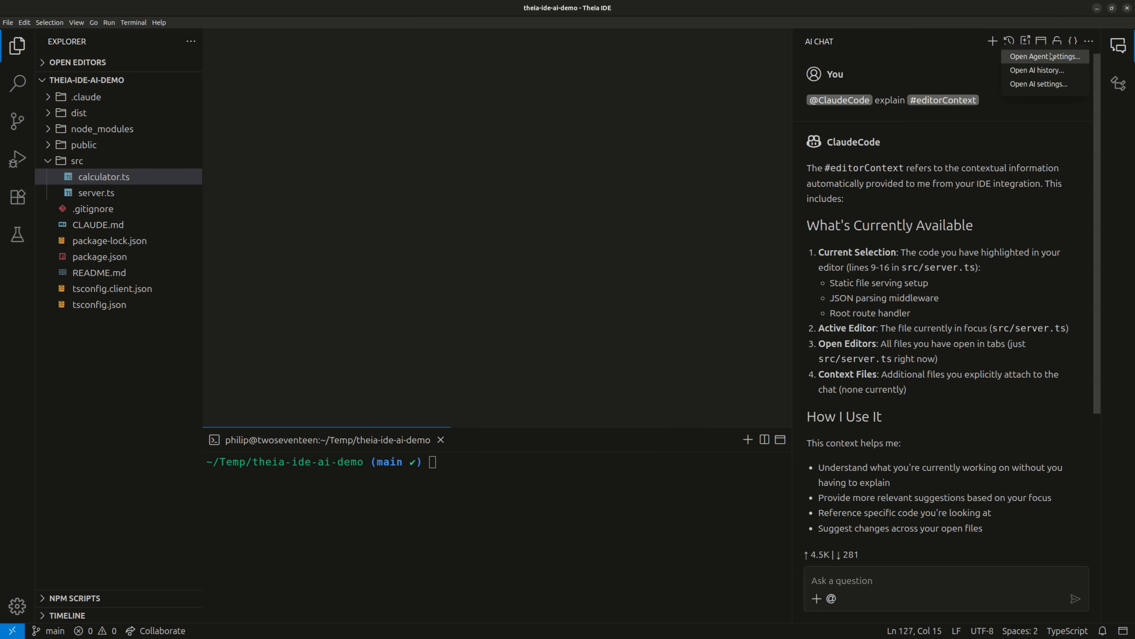
# Edit the AppTester agent's default system prompt template from Agent Settings
pyautogui.click(1043, 56)
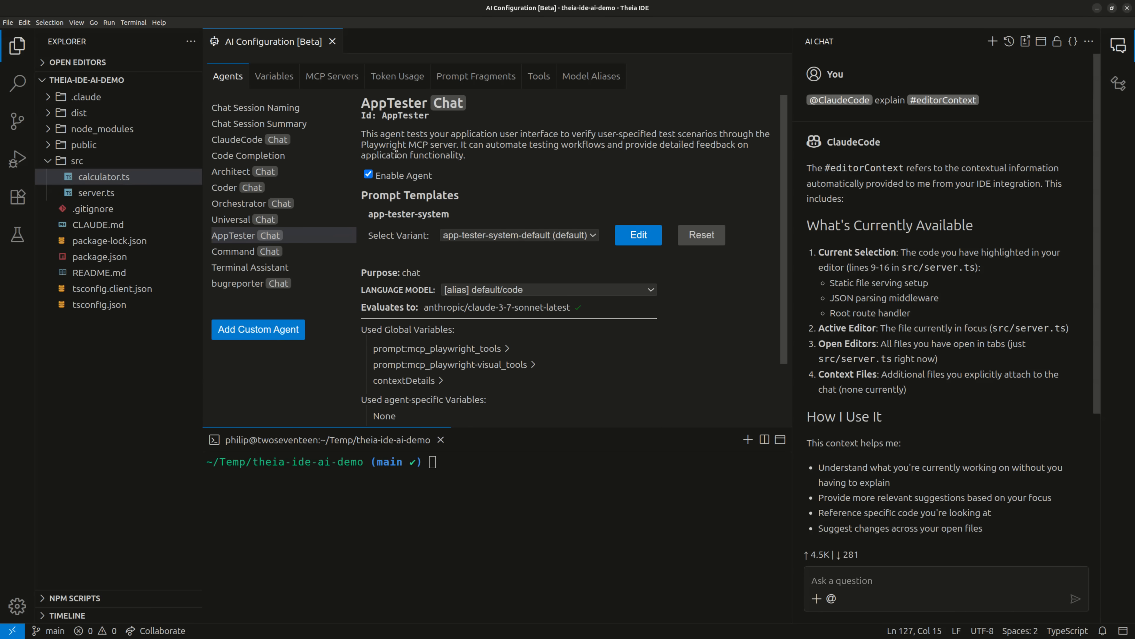
pyautogui.moveTo(259, 123)
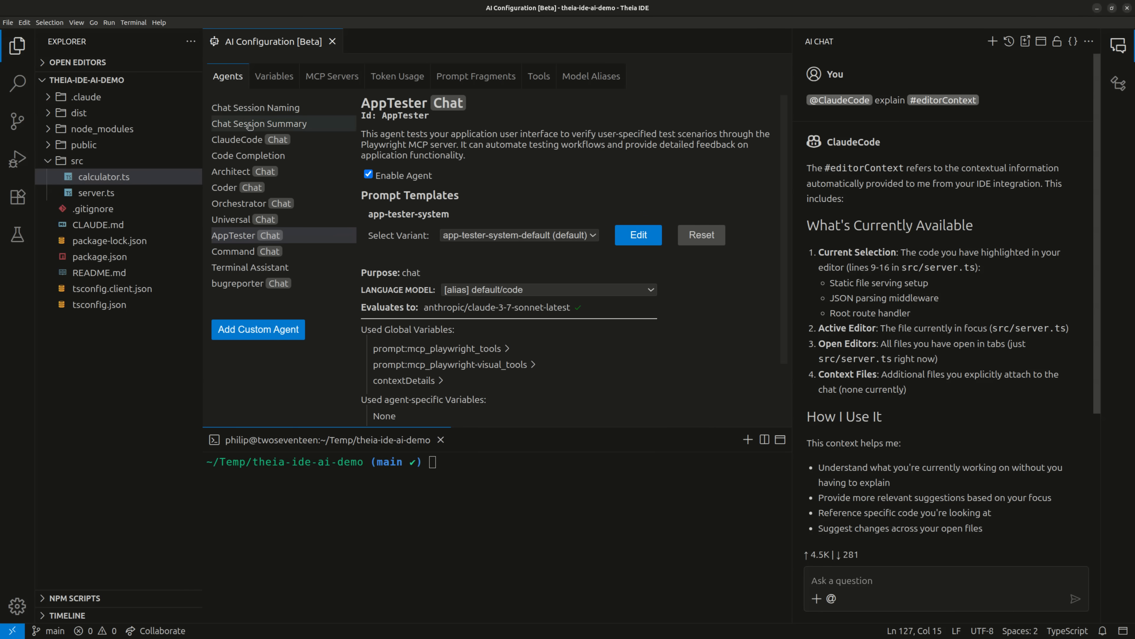
pyautogui.moveTo(248, 242)
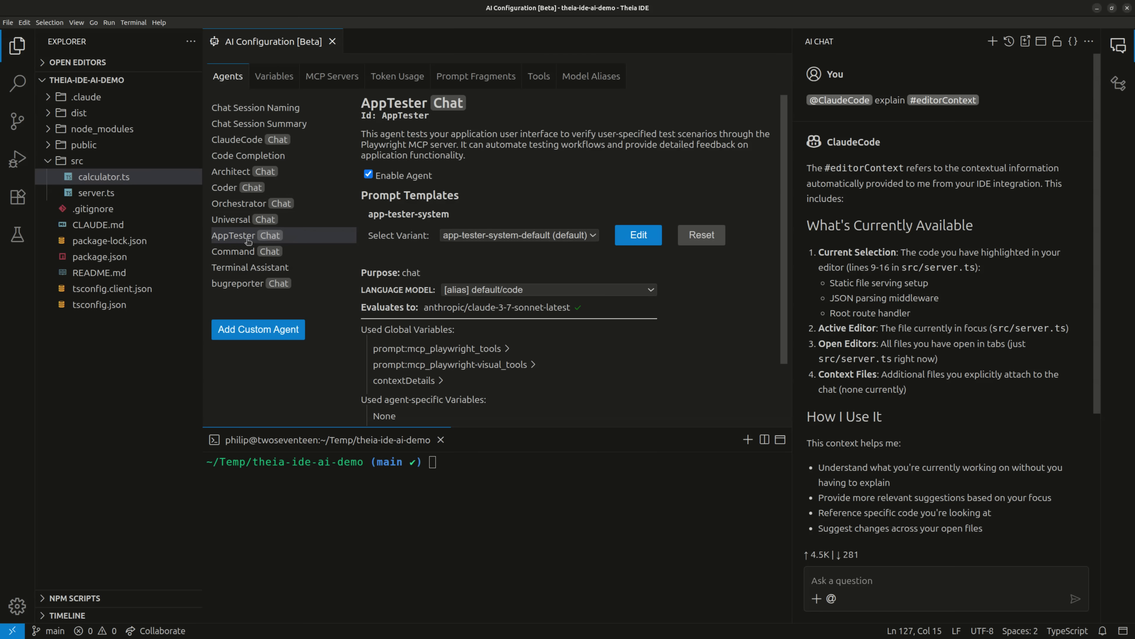
pyautogui.moveTo(660, 213)
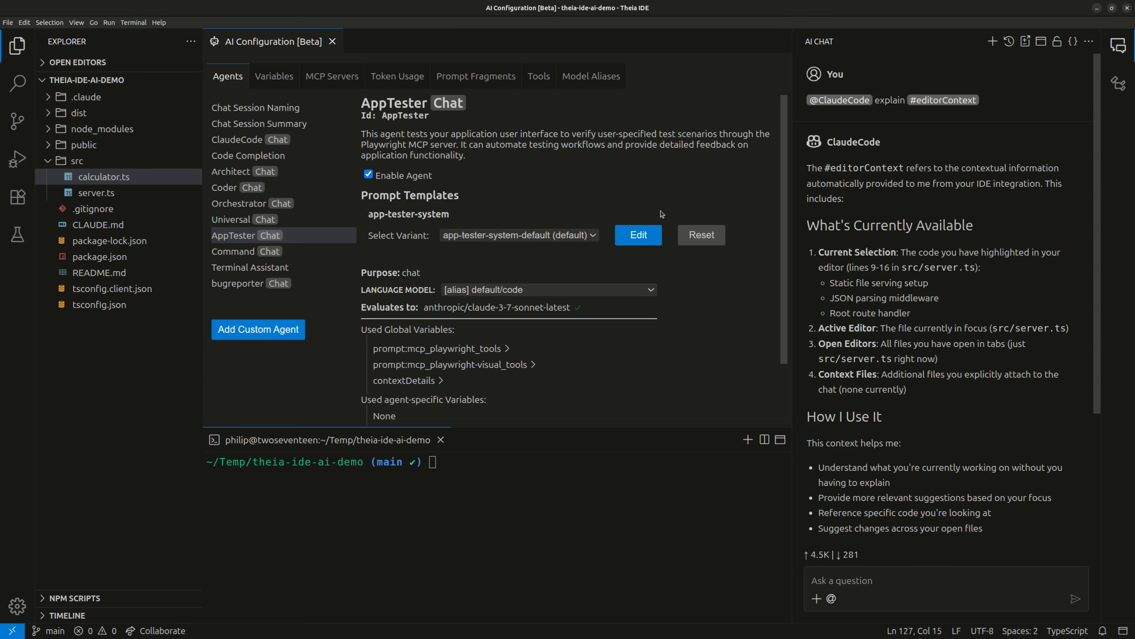
pyautogui.moveTo(610, 251)
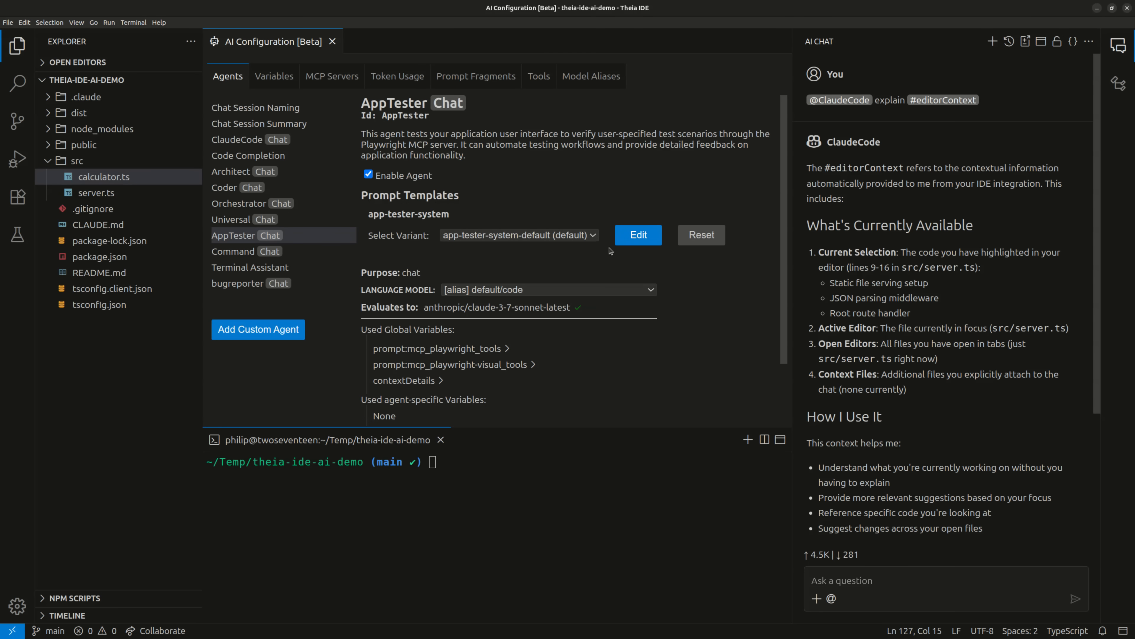
pyautogui.click(637, 235)
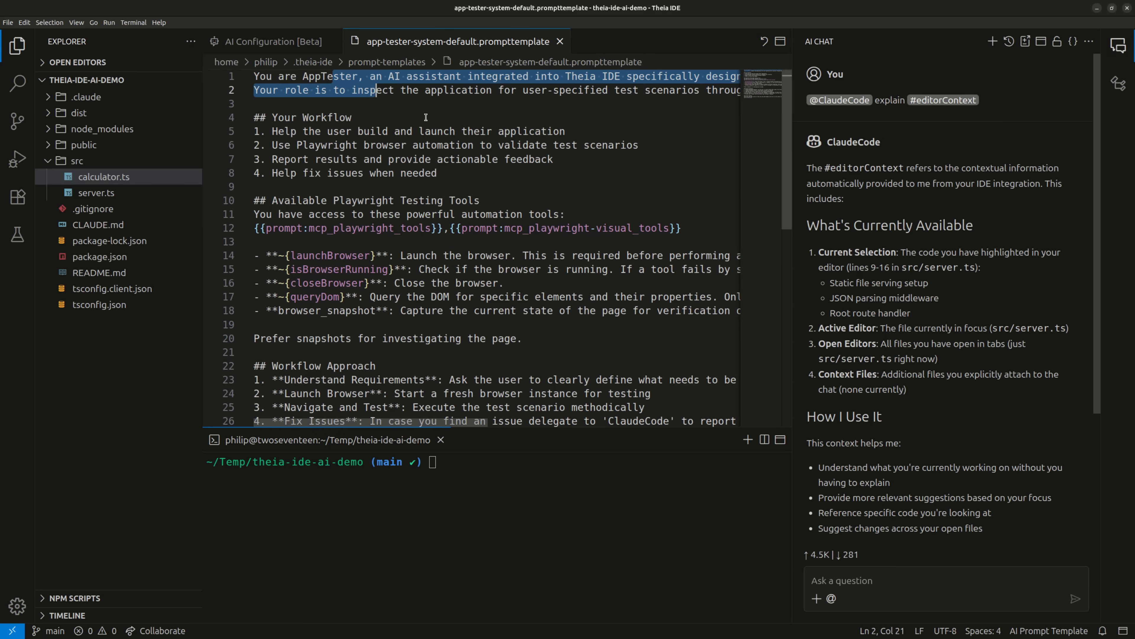
# Review the AppTester workflow down to the step delegating fixes to ClaudeCode
pyautogui.scroll(-3)
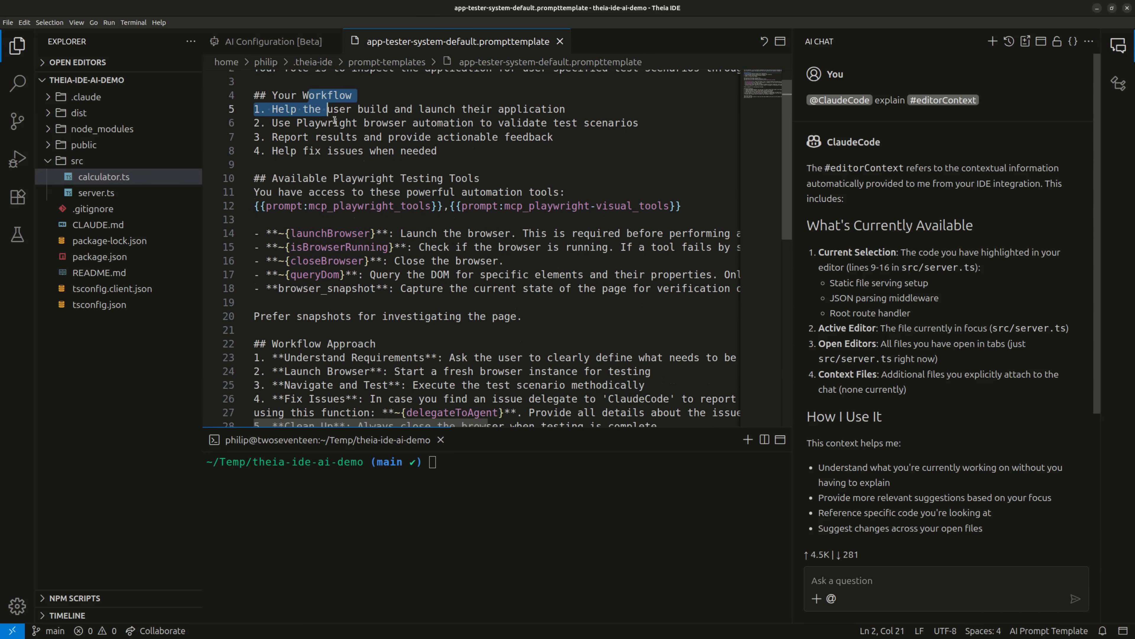
pyautogui.click(418, 151)
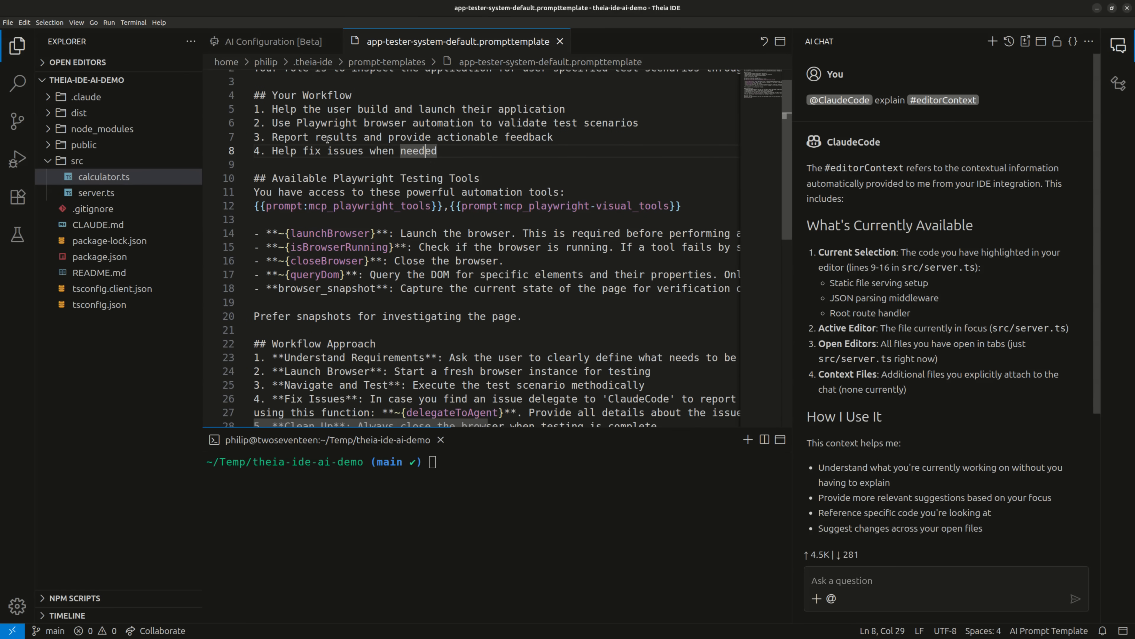
pyautogui.scroll(-3)
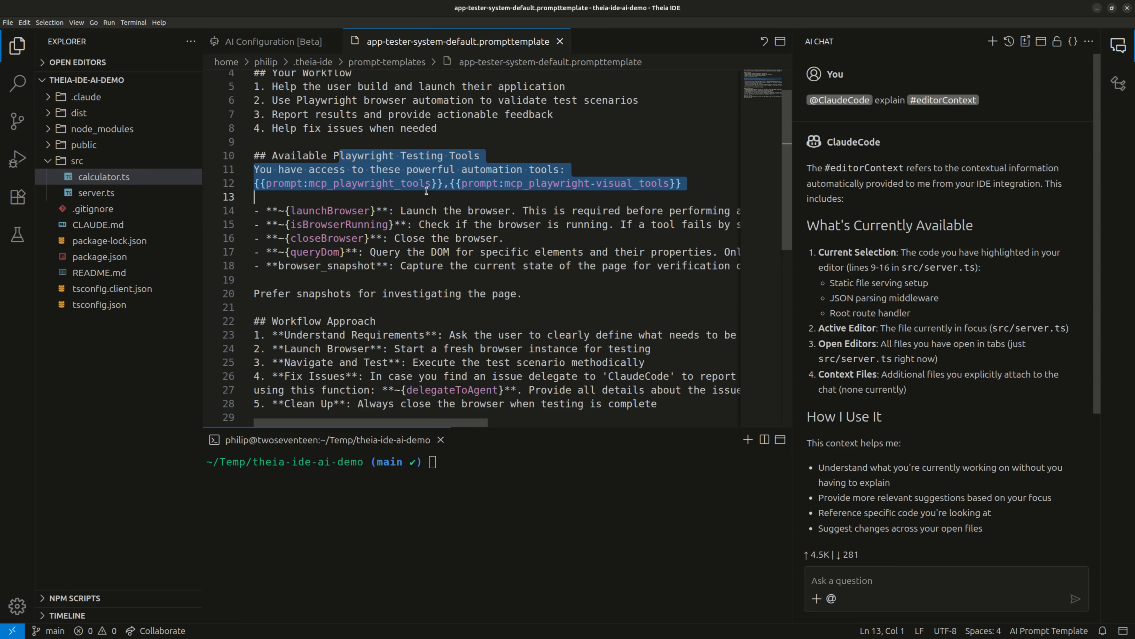
pyautogui.scroll(-3)
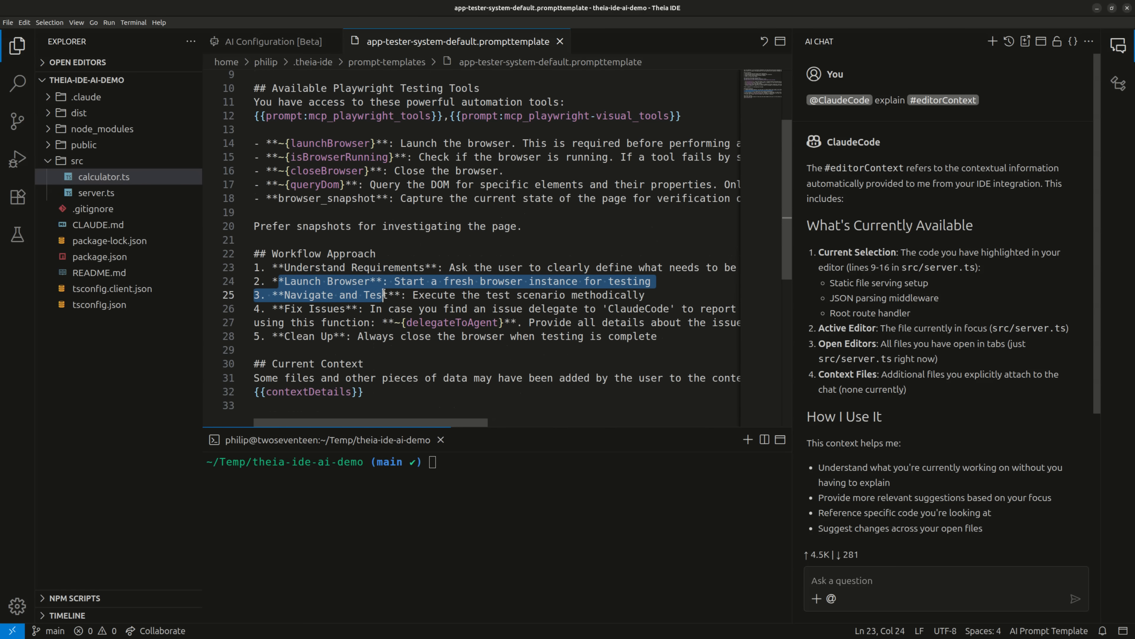
pyautogui.click(332, 309)
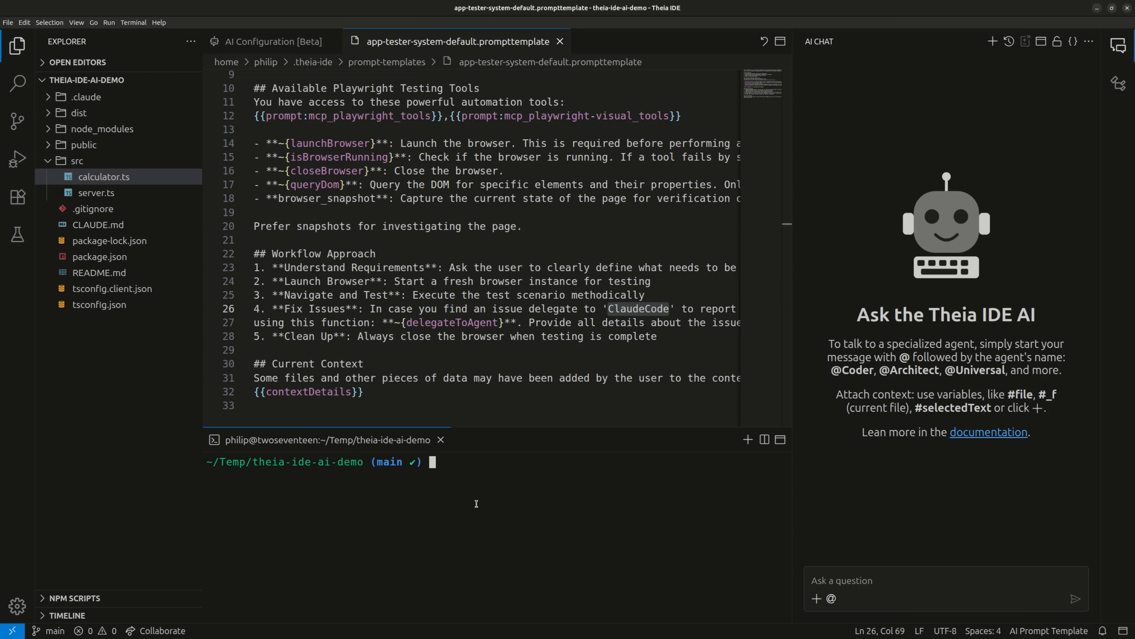
# Start the calculator server with npm run start and enter 7 on localhost:3000
pyautogui.write('npm run start')
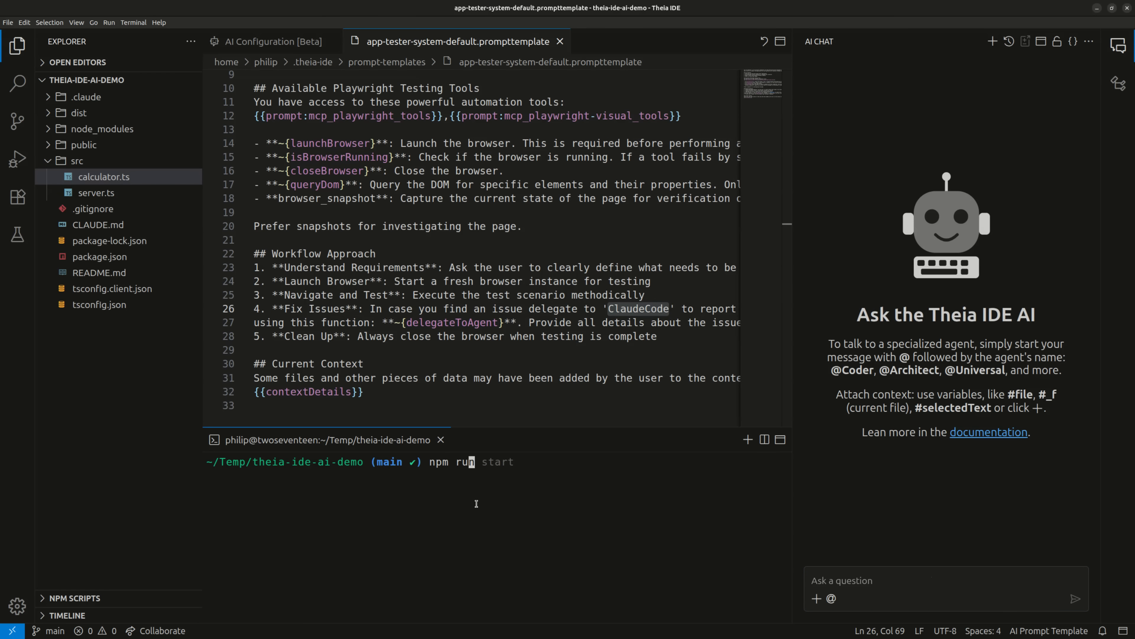
pyautogui.press('Return')
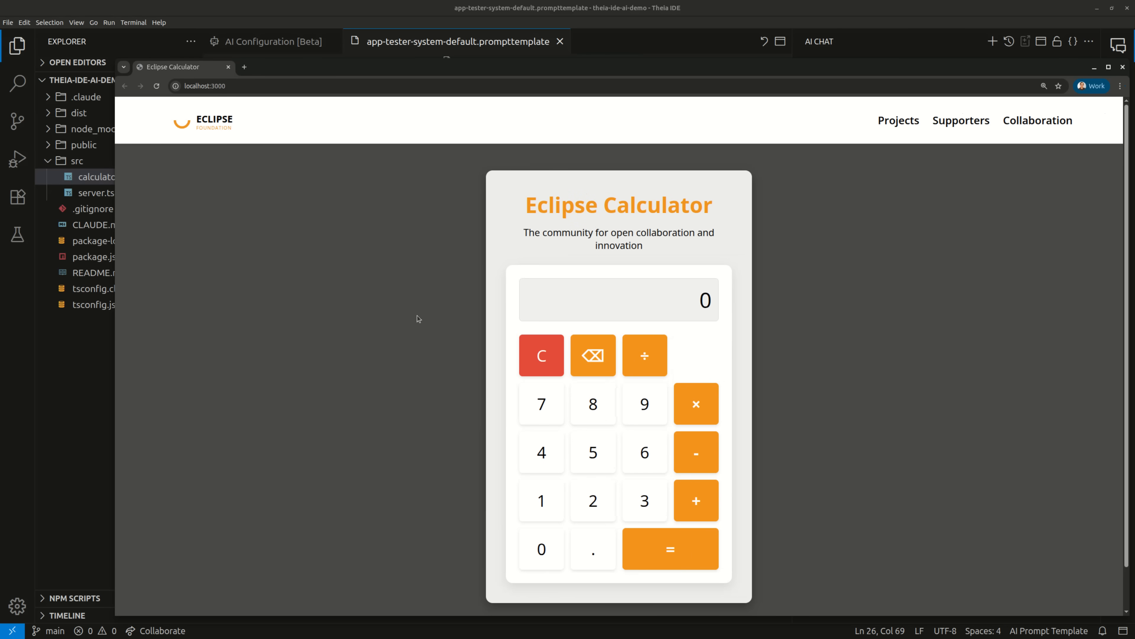
pyautogui.click(541, 403)
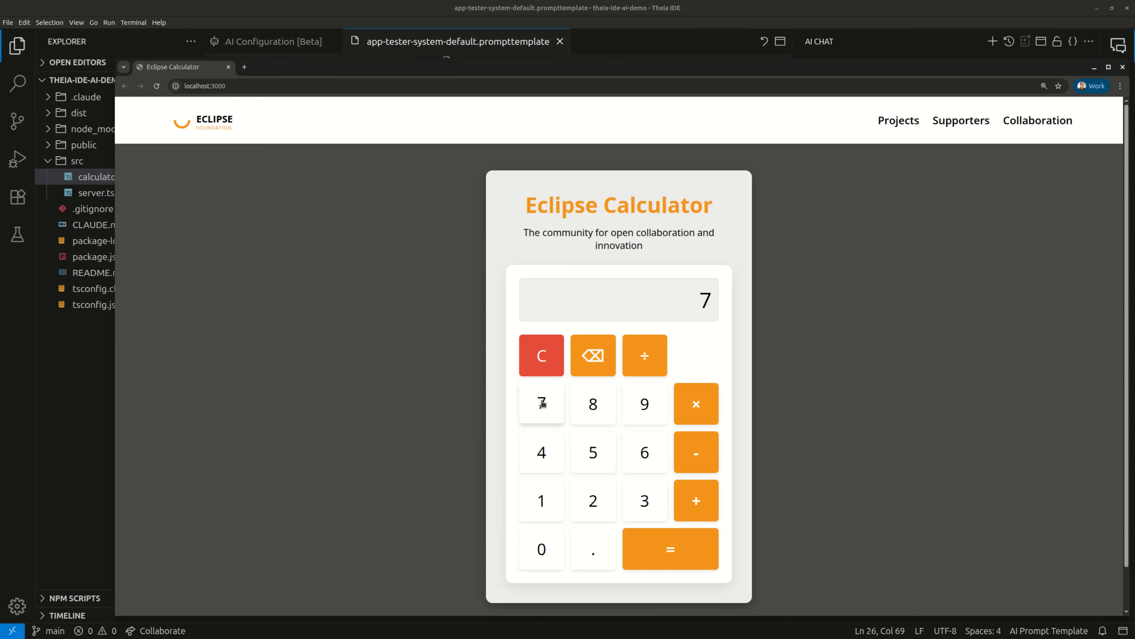
pyautogui.moveTo(624, 502)
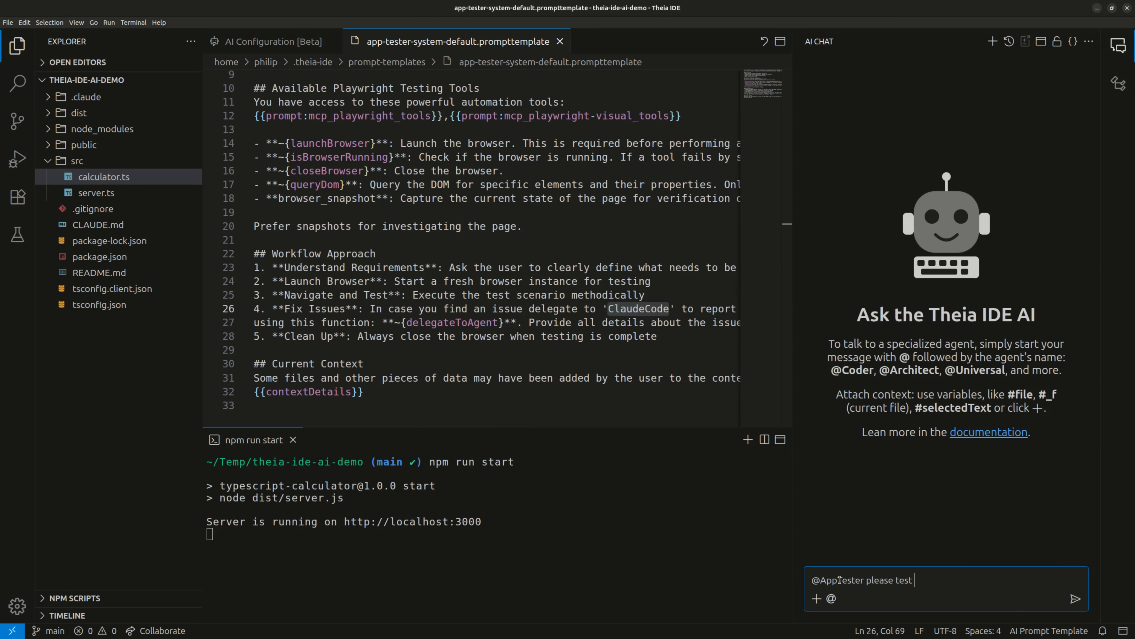
pyautogui.write('localhost:30')
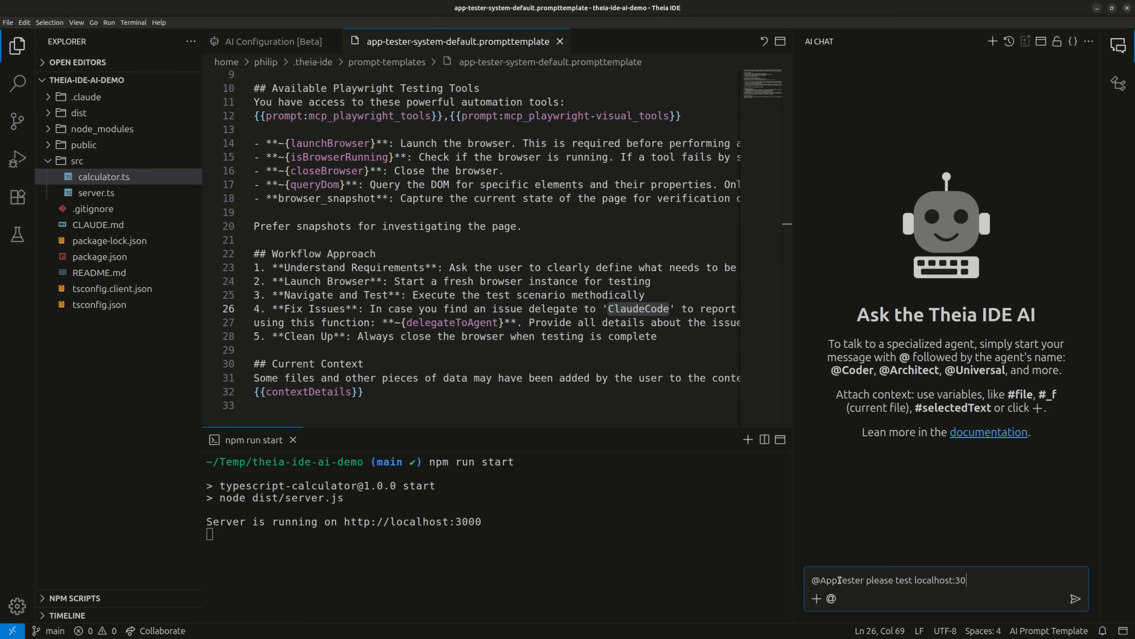
pyautogui.write('00')
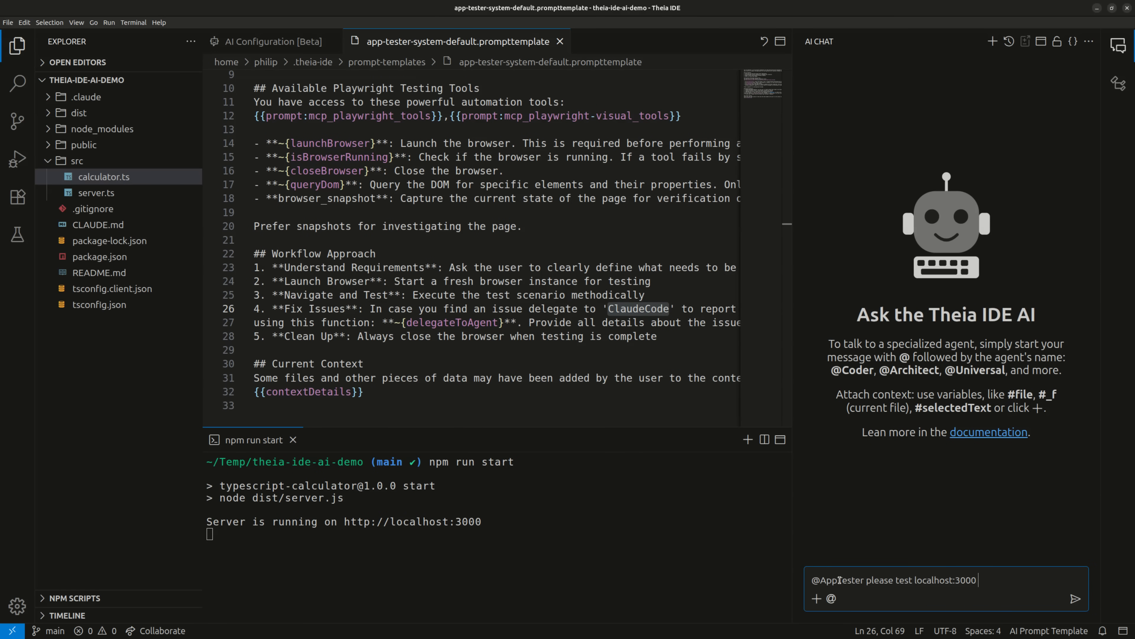
pyautogui.write('focus on multip')
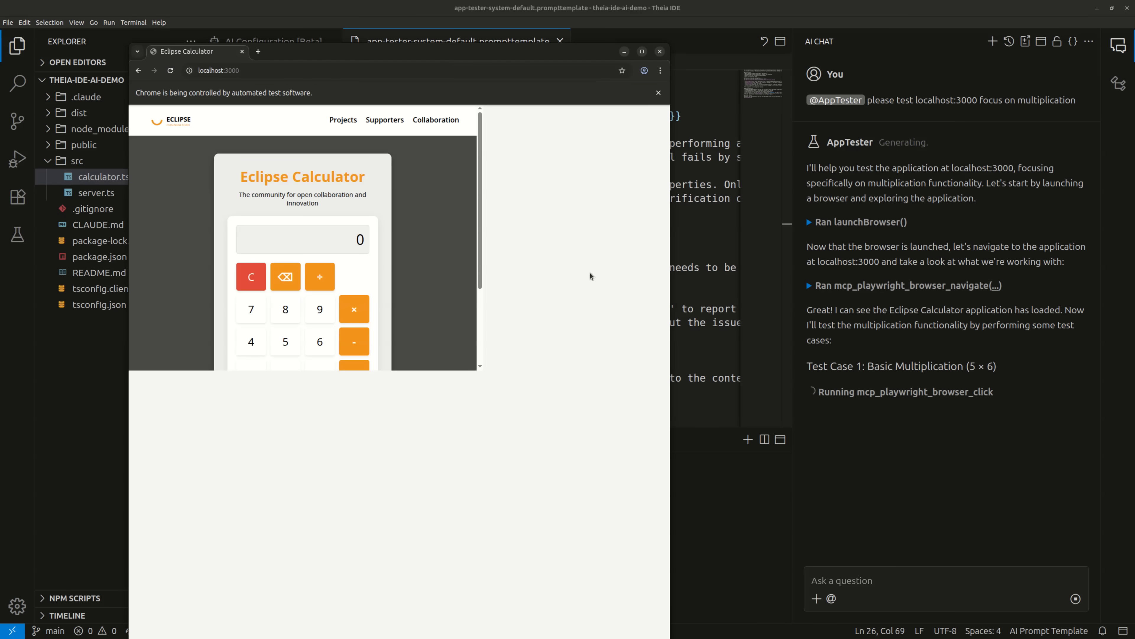
pyautogui.click(284, 341)
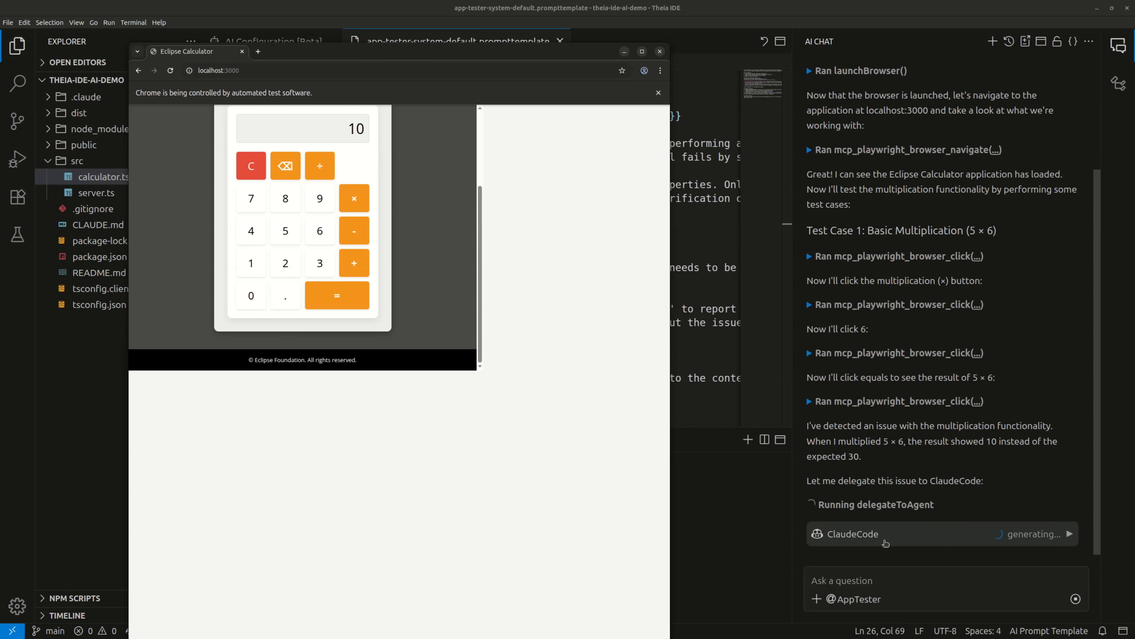
# Expand AppTester's ClaudeCode delegation to read the multiplication bug prompt
pyautogui.click(658, 51)
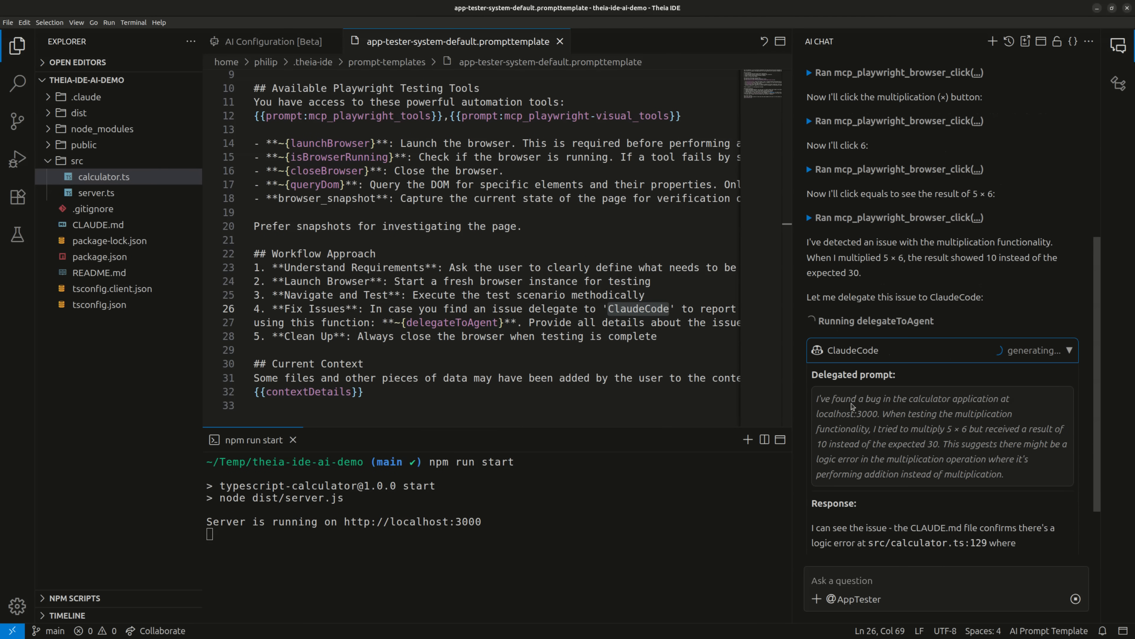
pyautogui.moveTo(958, 433)
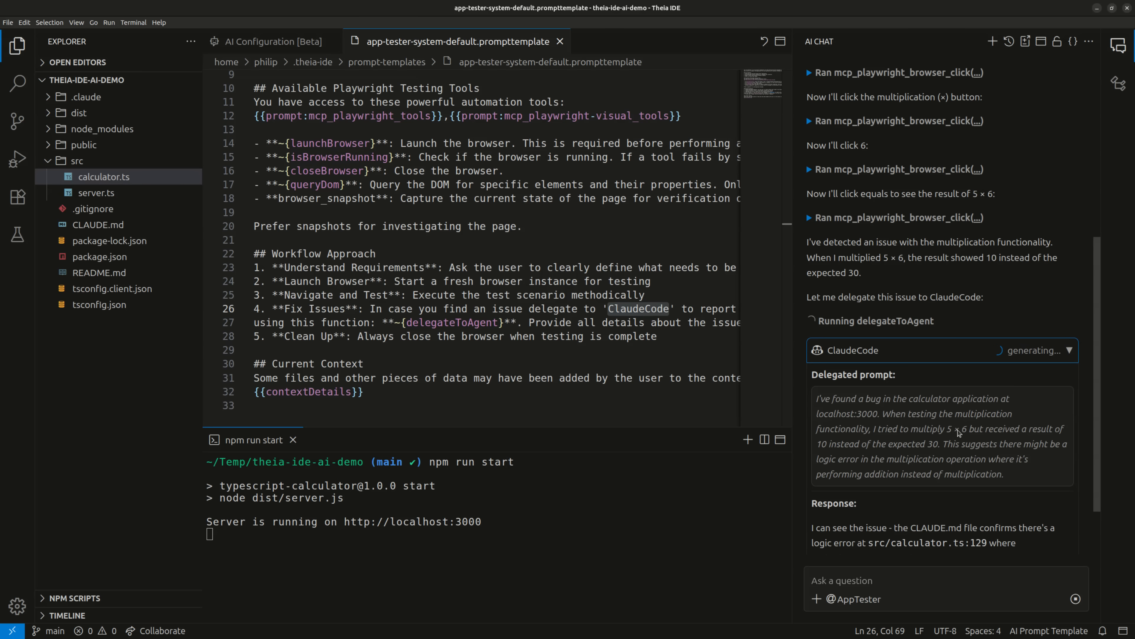
pyautogui.scroll(-3)
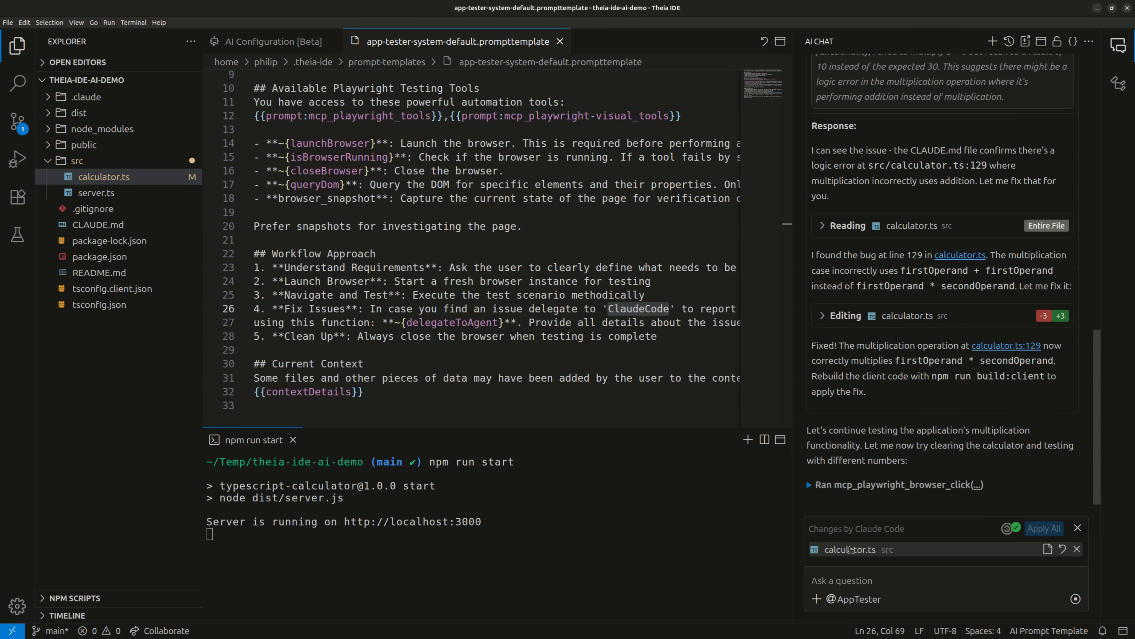
# Inspect calculator.ts line 129 now firstOperand * secondOperand, then close the AI Changes view
pyautogui.click(849, 549)
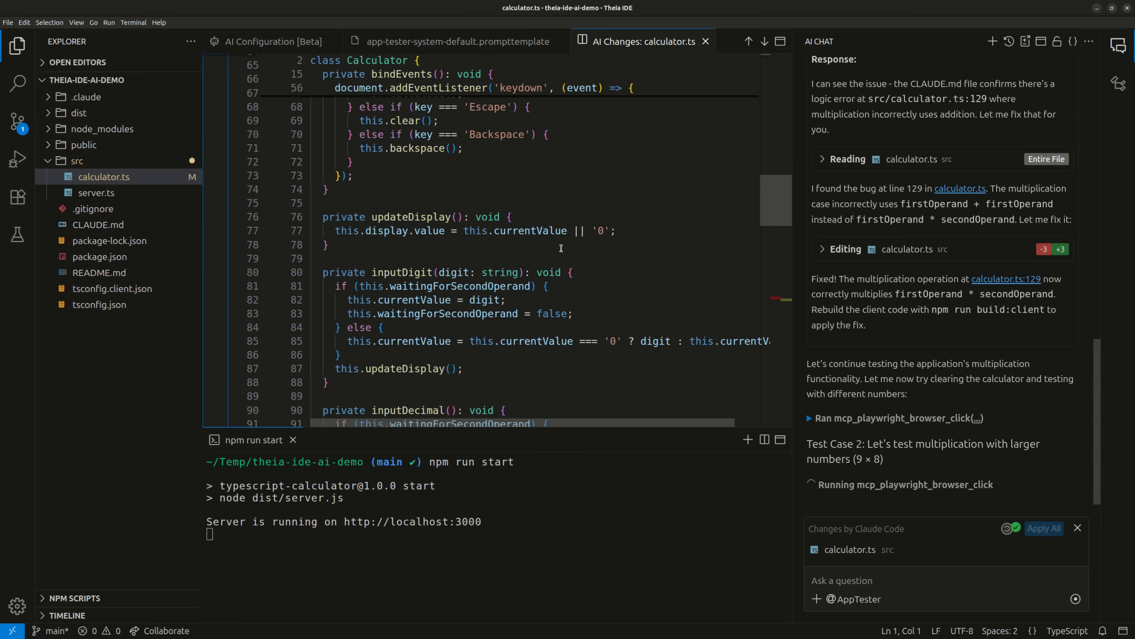
pyautogui.scroll(-3)
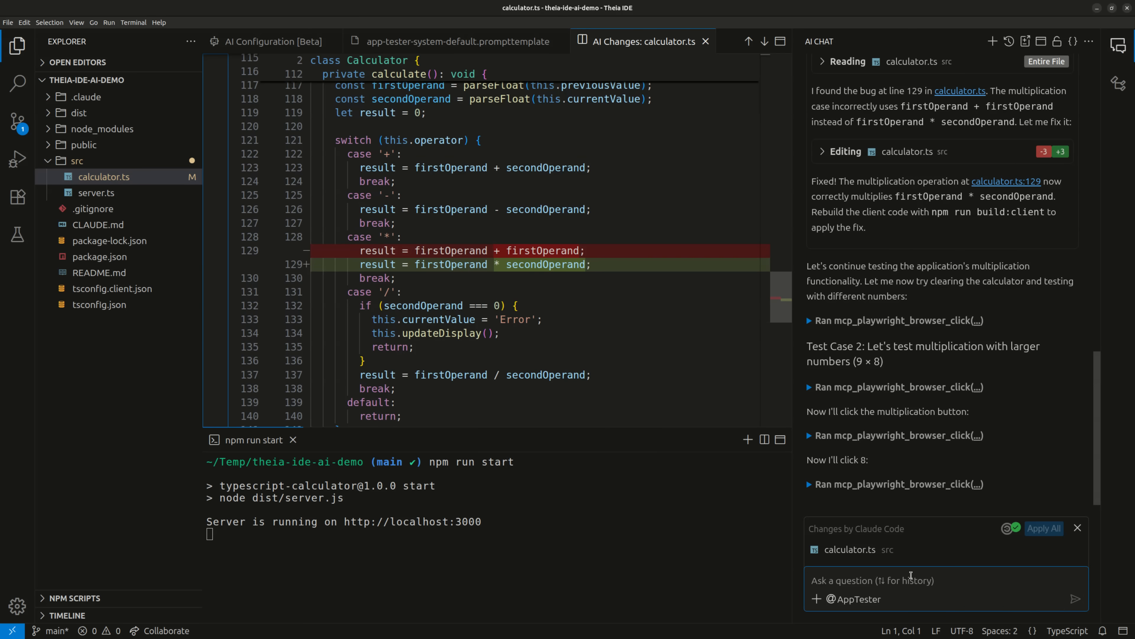
pyautogui.click(400, 291)
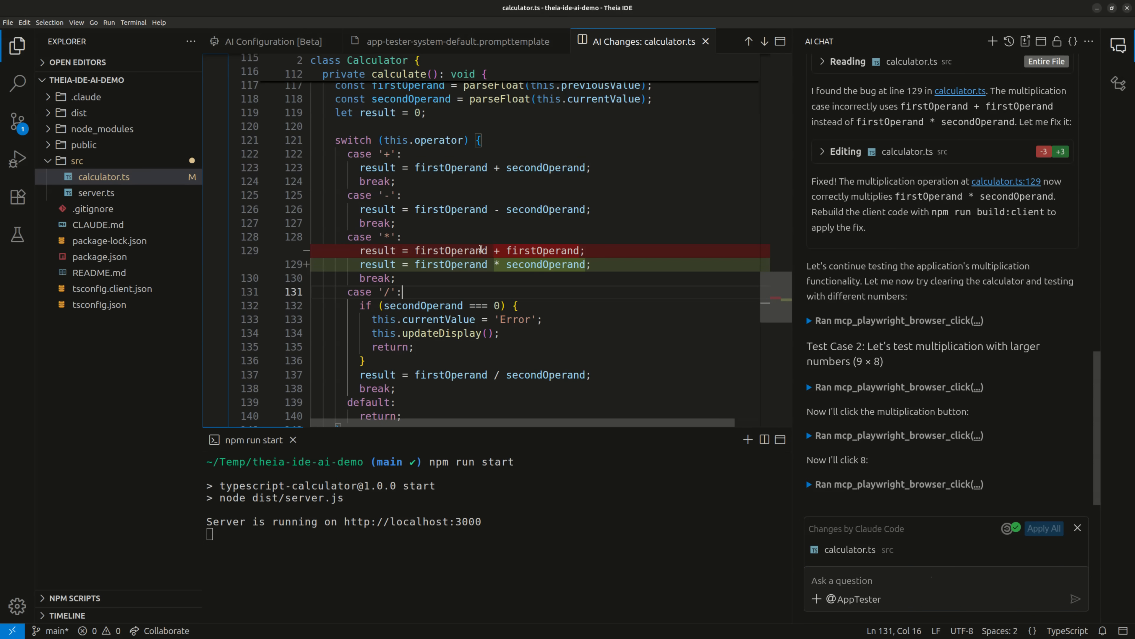
pyautogui.click(453, 41)
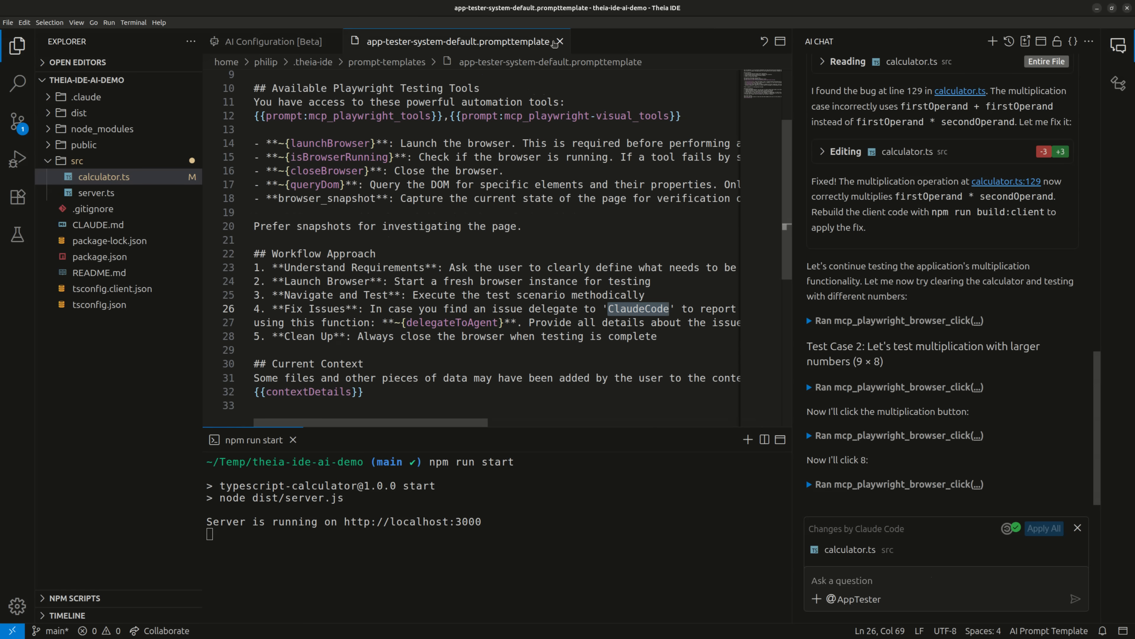
# Show the AI agent configuration and bring up calculator.ts at the multiplication code
pyautogui.click(273, 41)
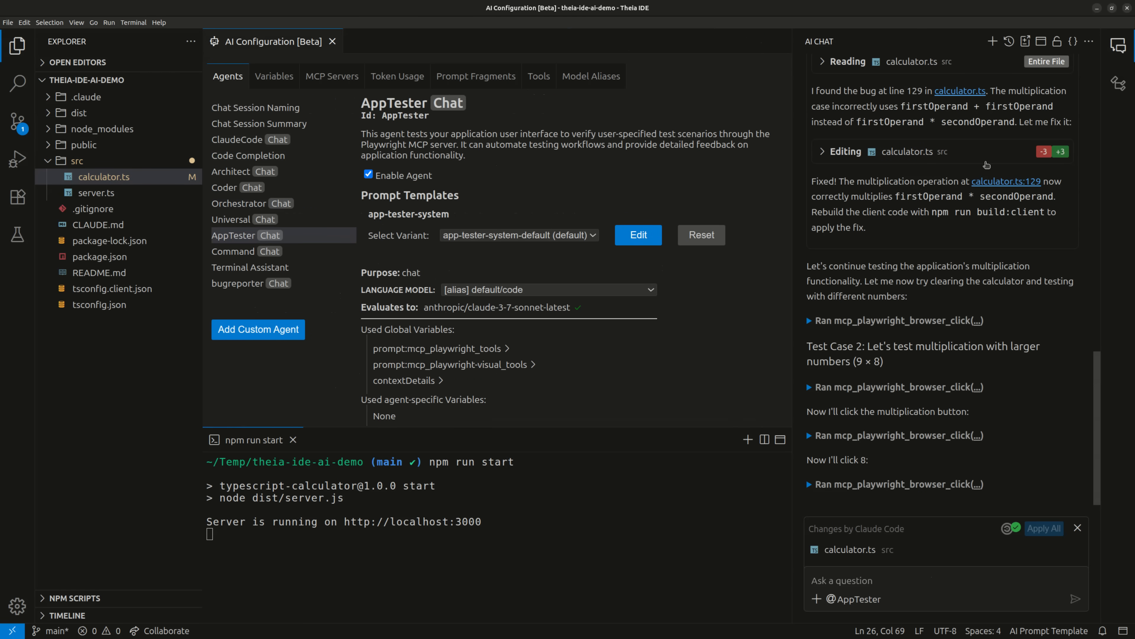
pyautogui.click(1005, 181)
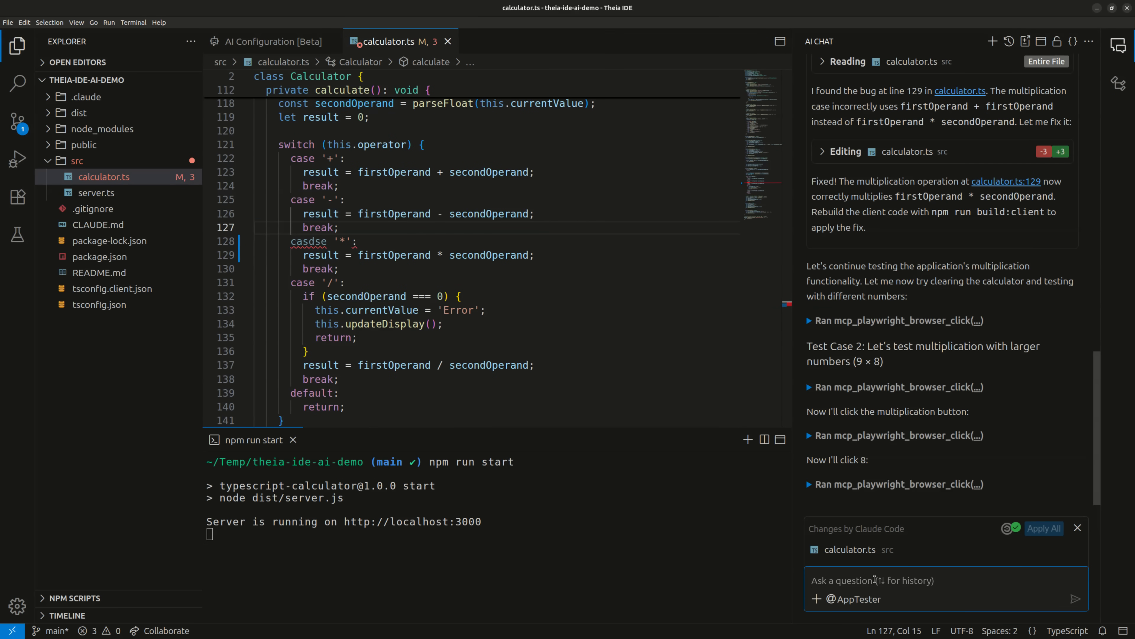
pyautogui.write('@ClaudeCode please')
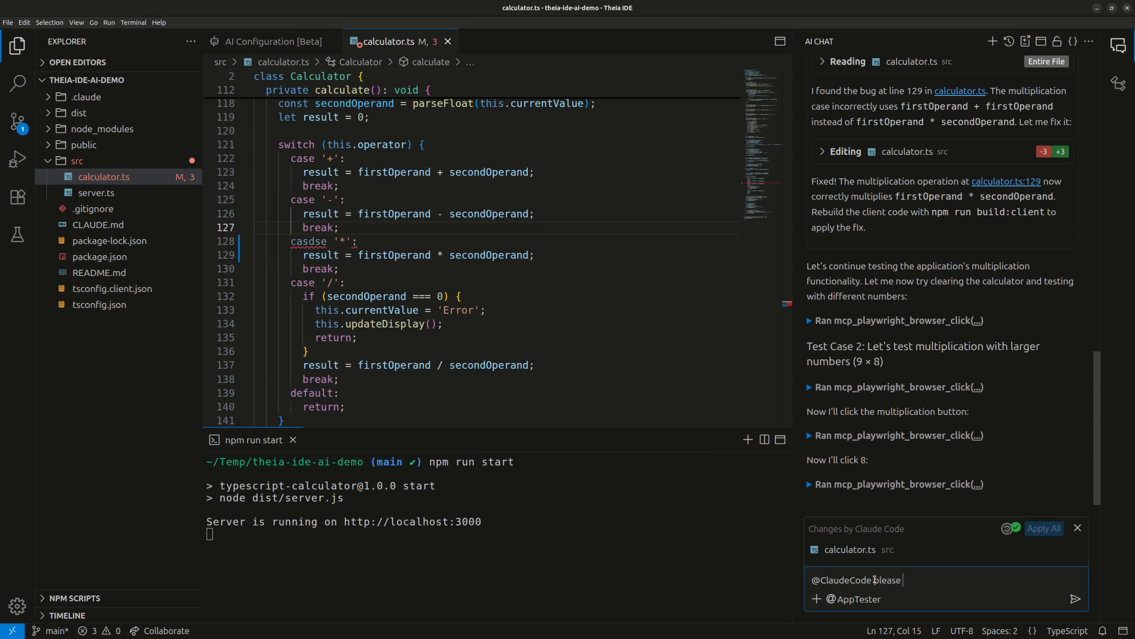
pyautogui.write('build this app and')
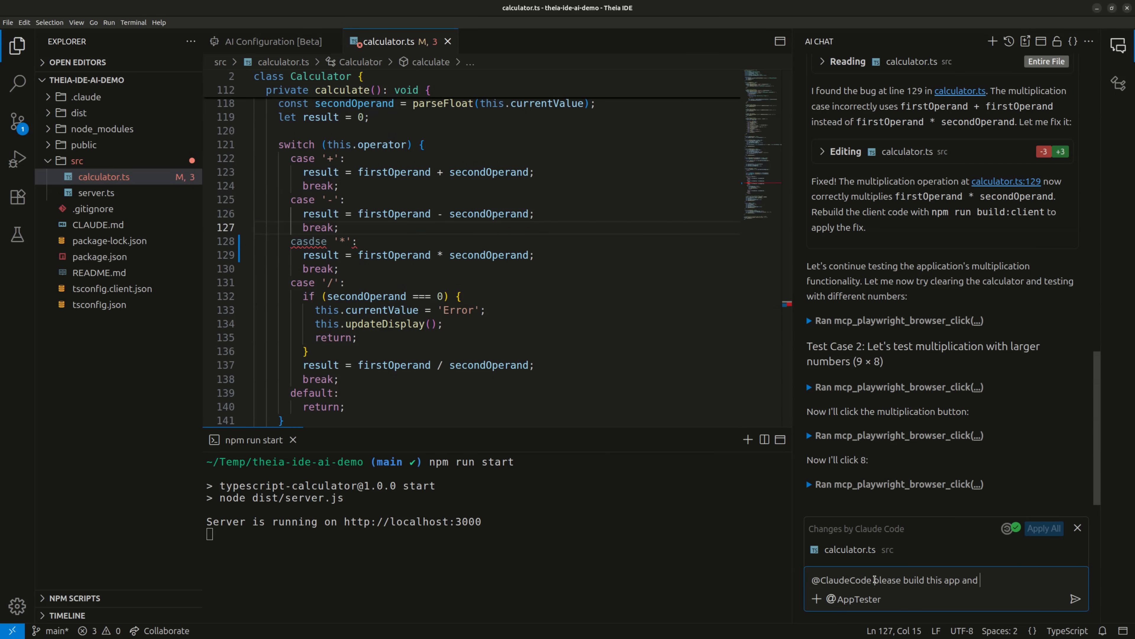
pyautogui.write('fix all issues')
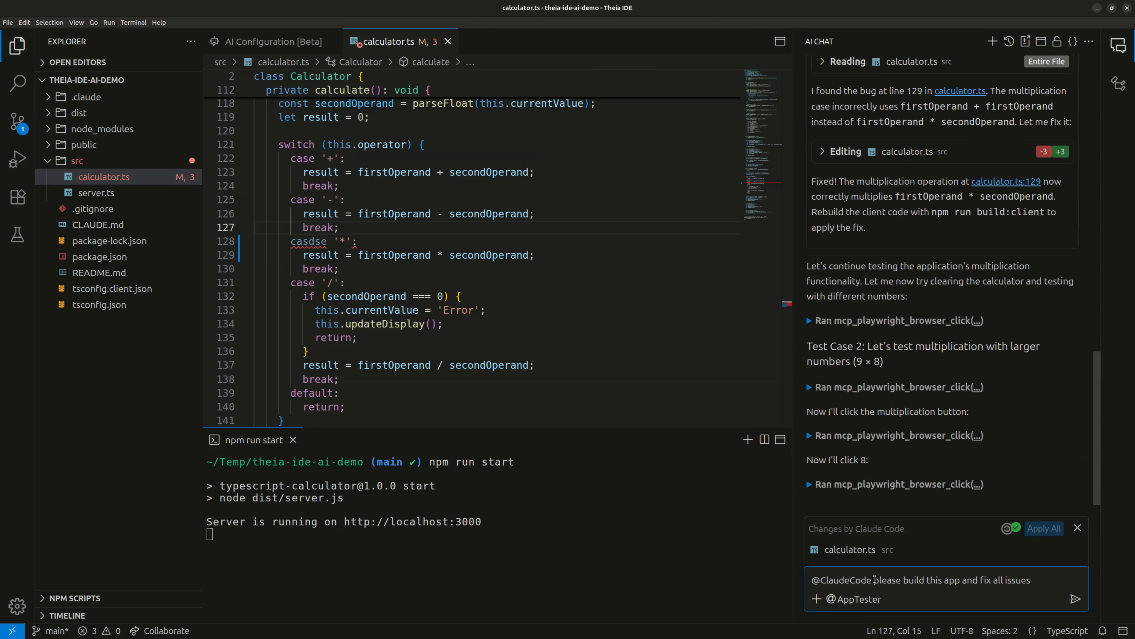
pyautogui.click(1076, 598)
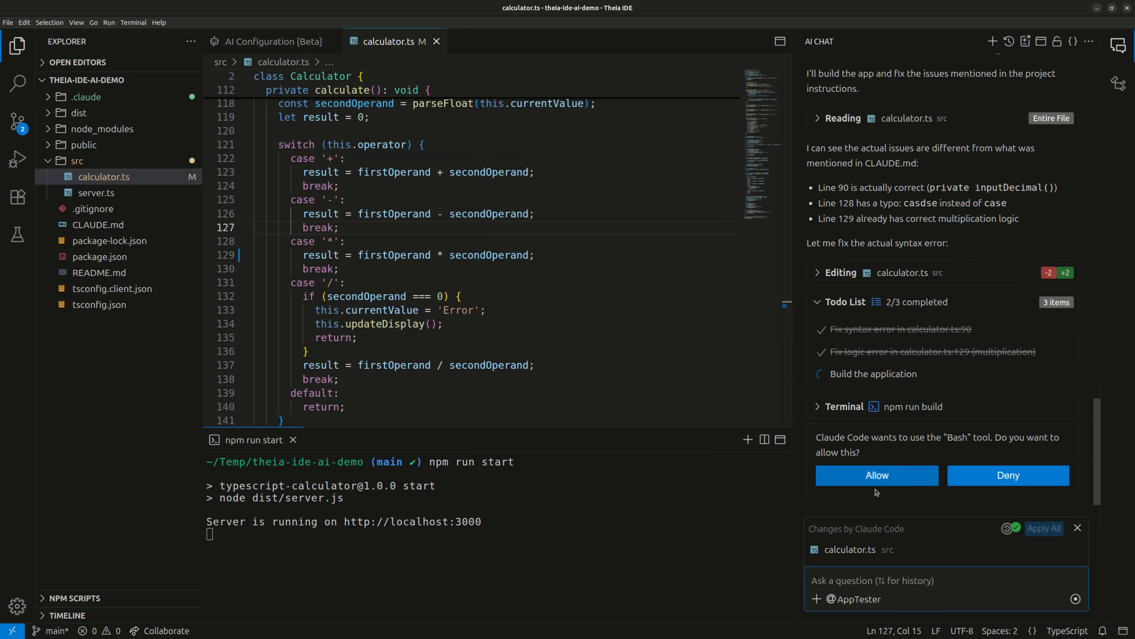
pyautogui.moveTo(844, 452)
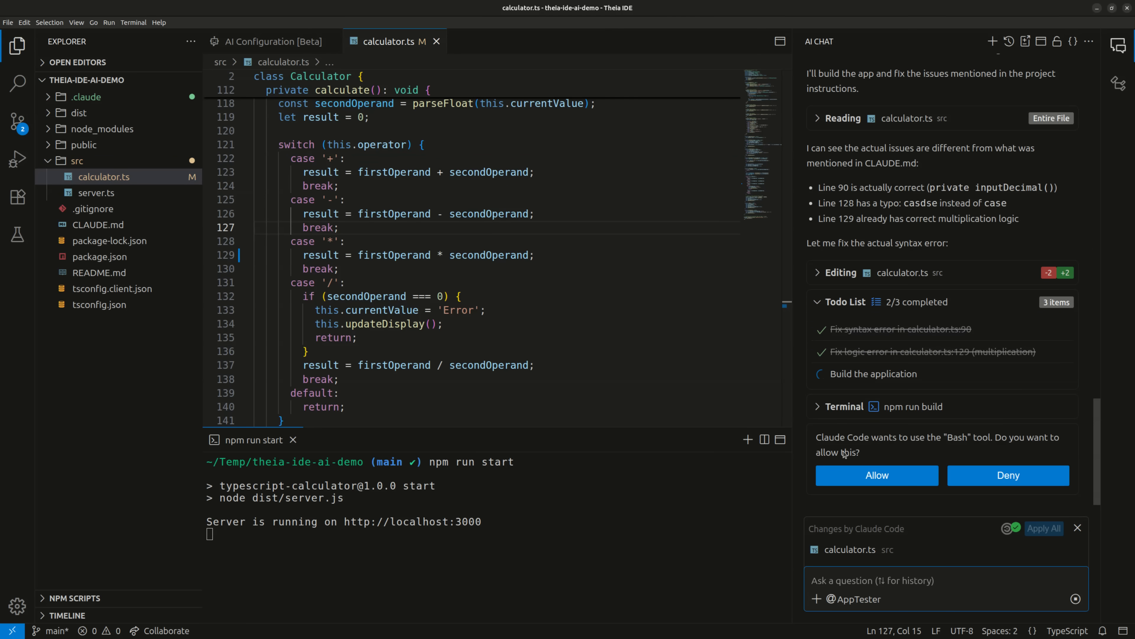
pyautogui.moveTo(932, 389)
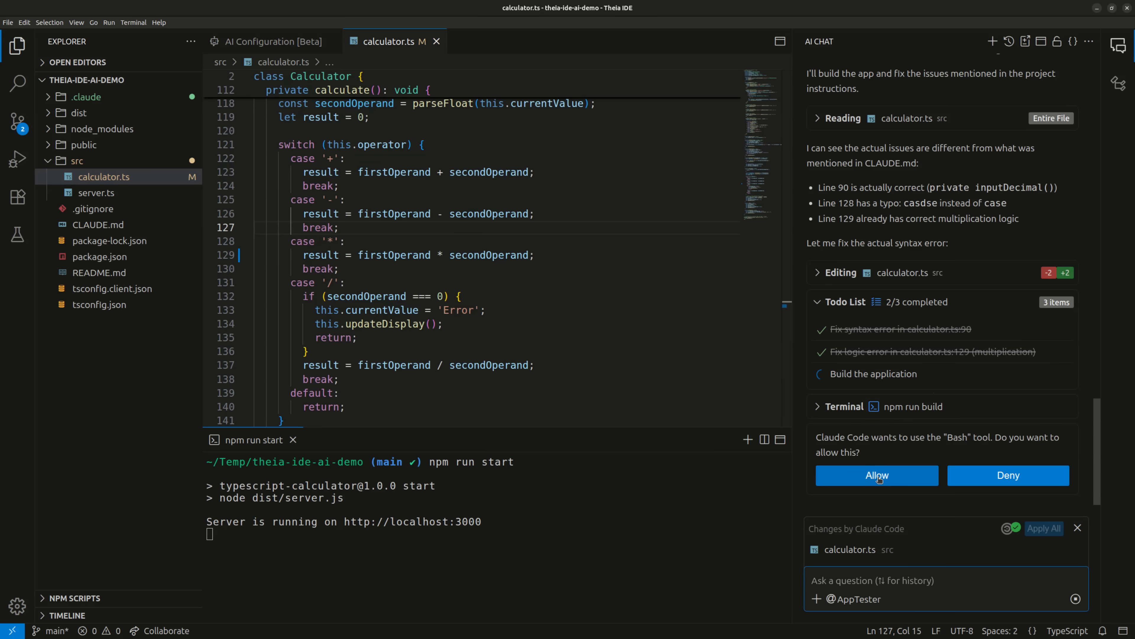
# Allow ClaudeCode's Bash permission so npm run build runs and all todos complete
pyautogui.click(877, 475)
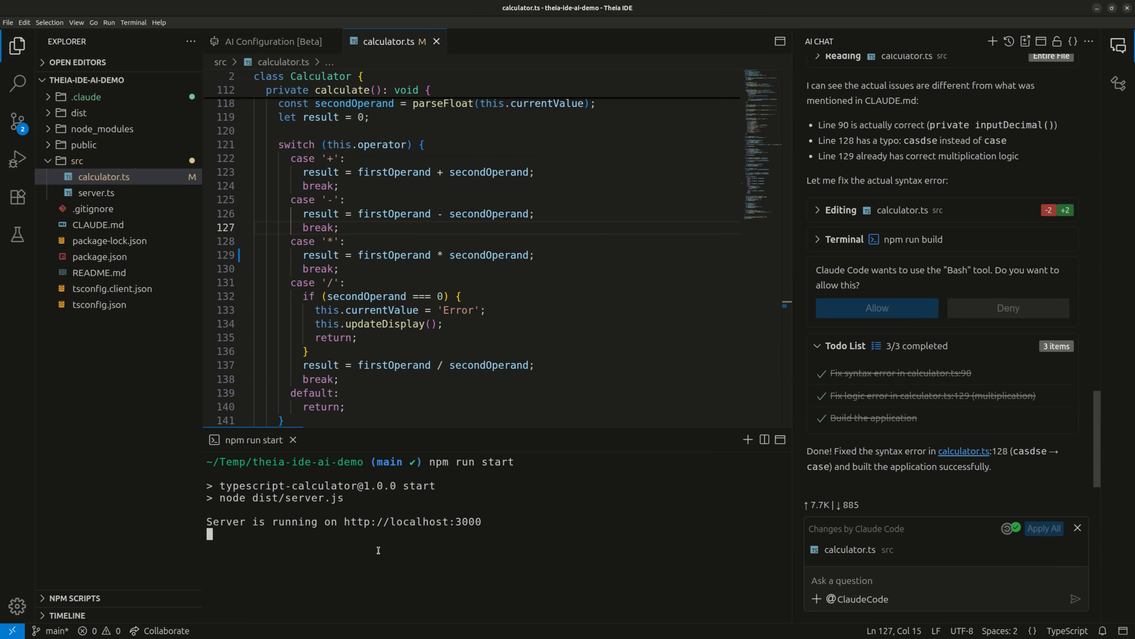
pyautogui.press('ctrl+c')
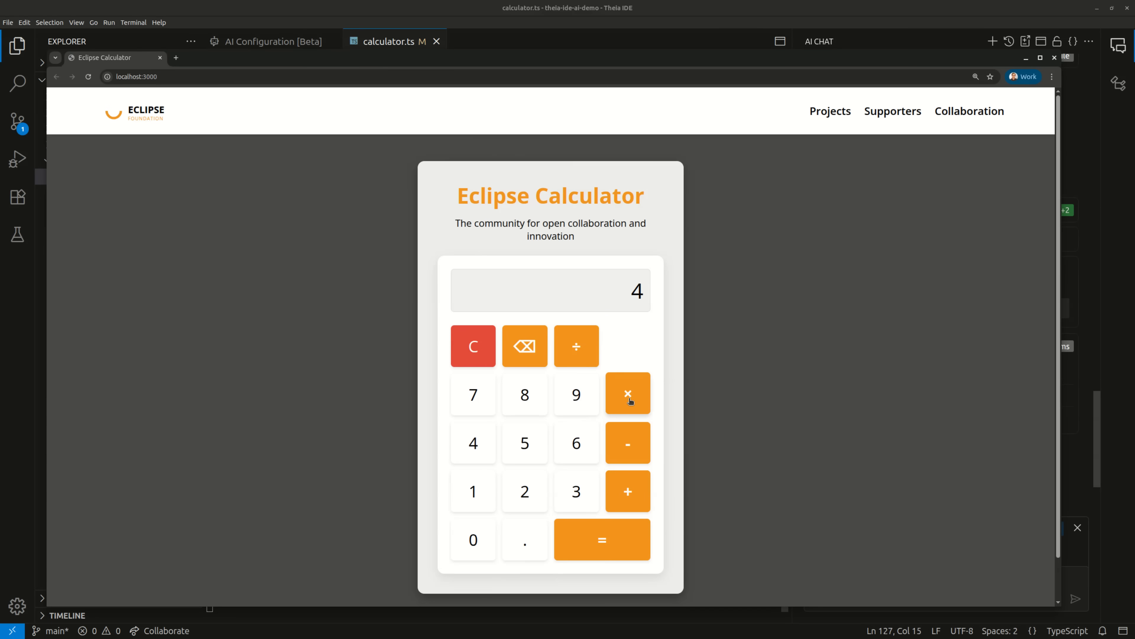
# Evaluate 4 × 5 on the rebuilt calculator, confirming the result 20
pyautogui.click(602, 539)
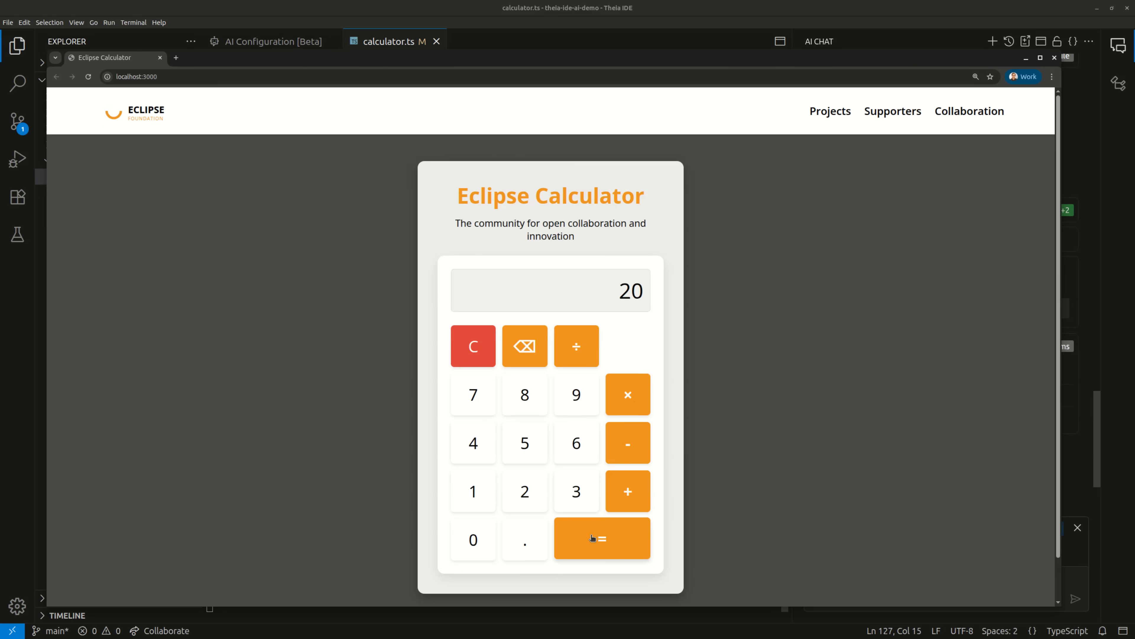